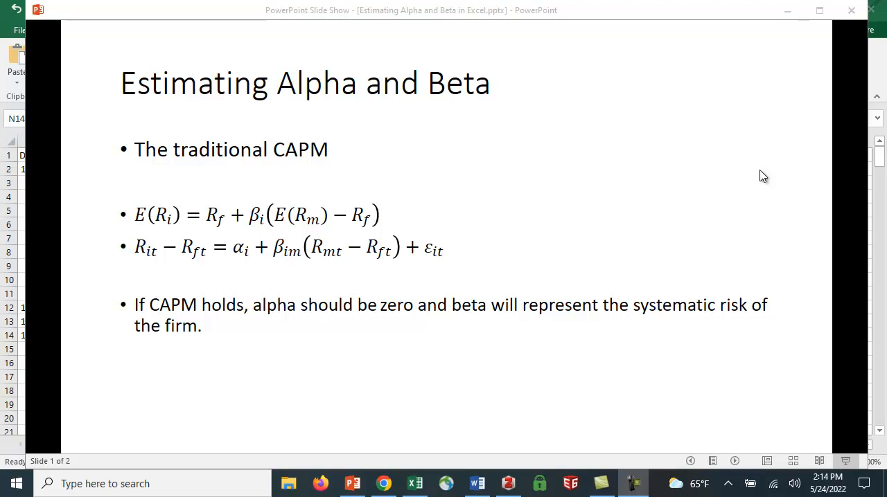
mouse_move(290, 196)
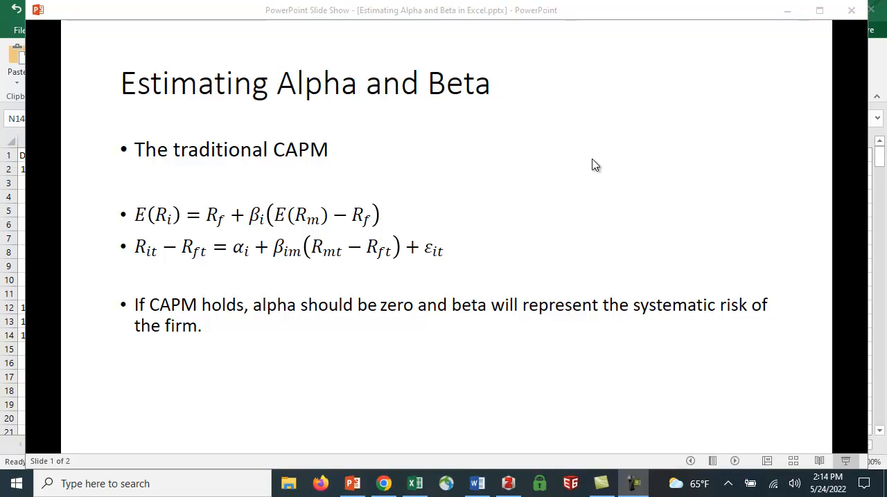
mouse_move(562, 199)
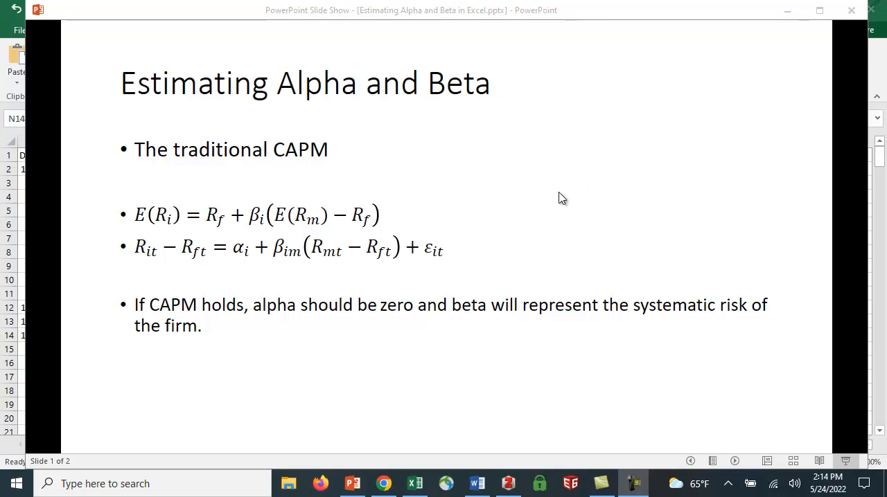
mouse_move(153, 233)
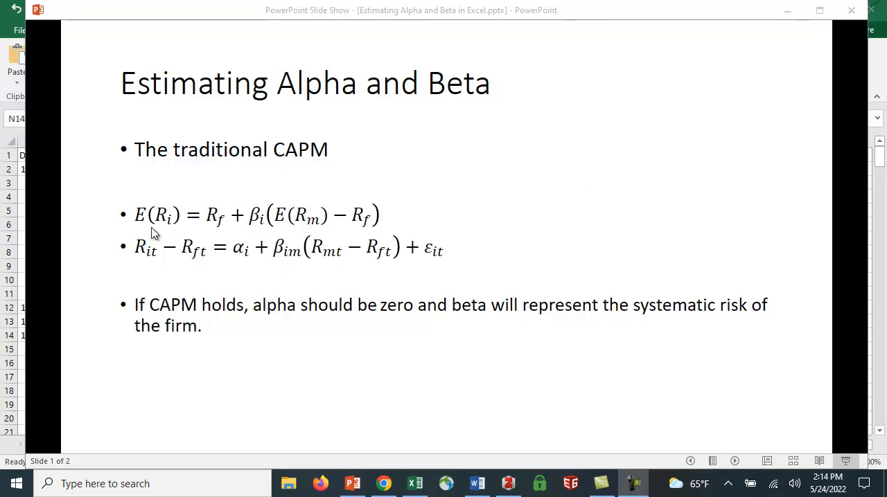
mouse_move(172, 238)
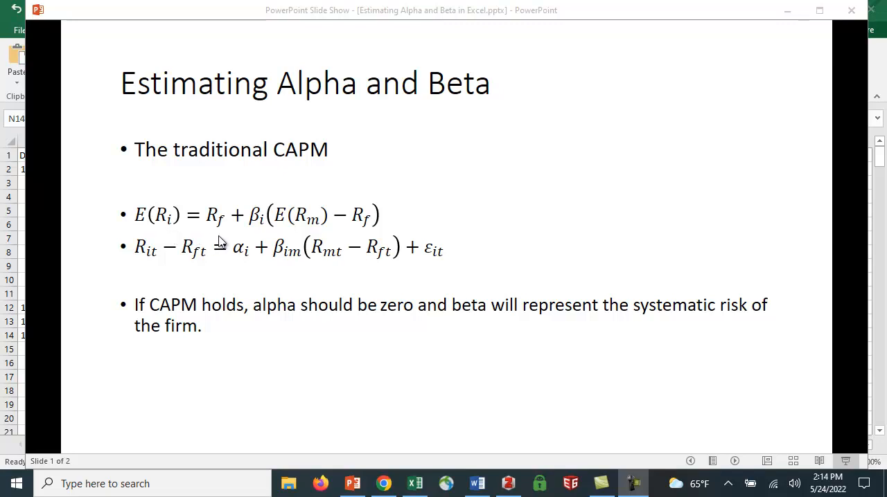
mouse_move(277, 236)
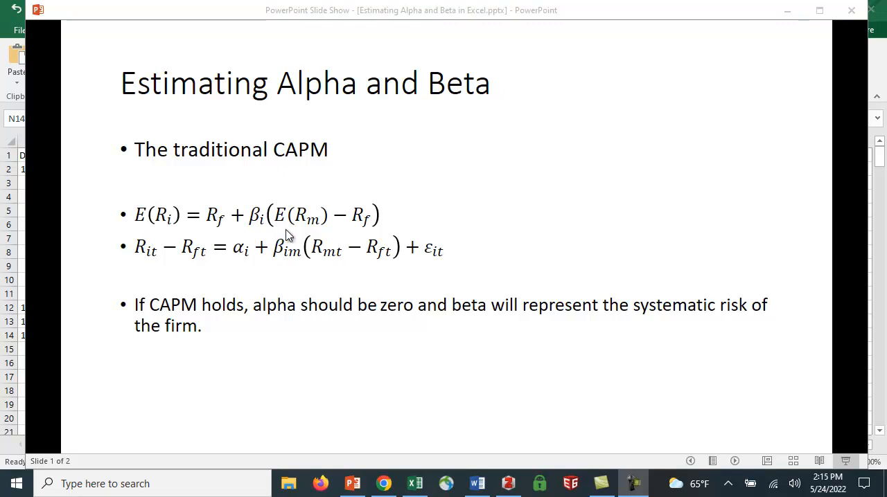
mouse_move(300, 235)
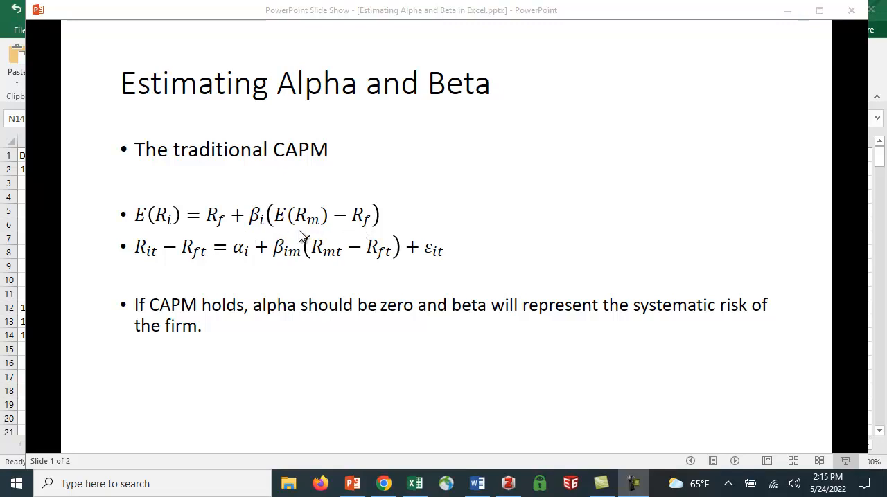
mouse_move(344, 231)
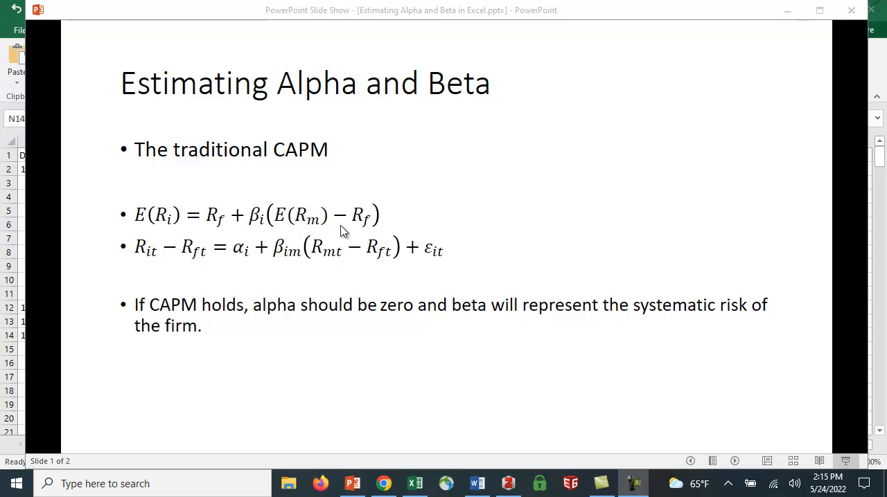
mouse_move(586, 187)
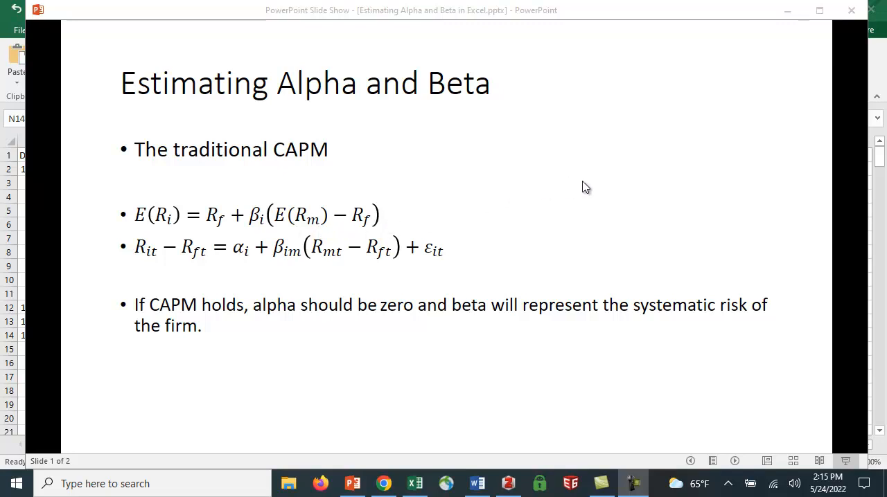
mouse_move(560, 236)
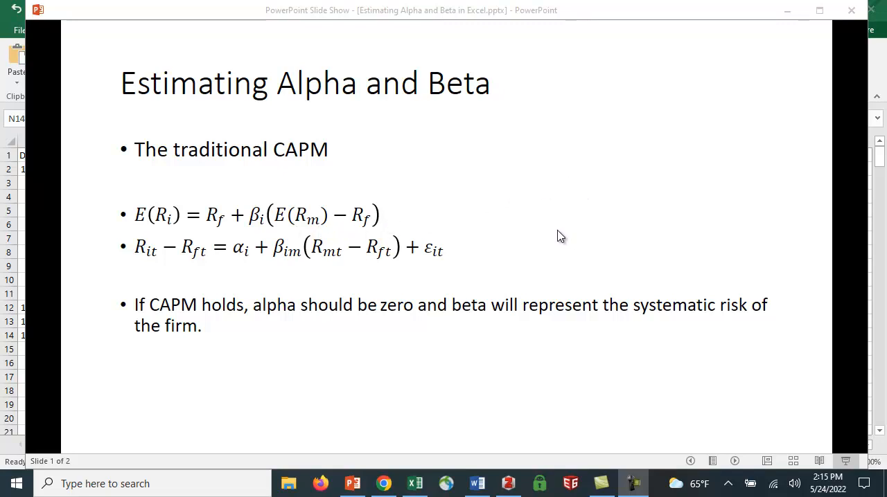
mouse_move(507, 209)
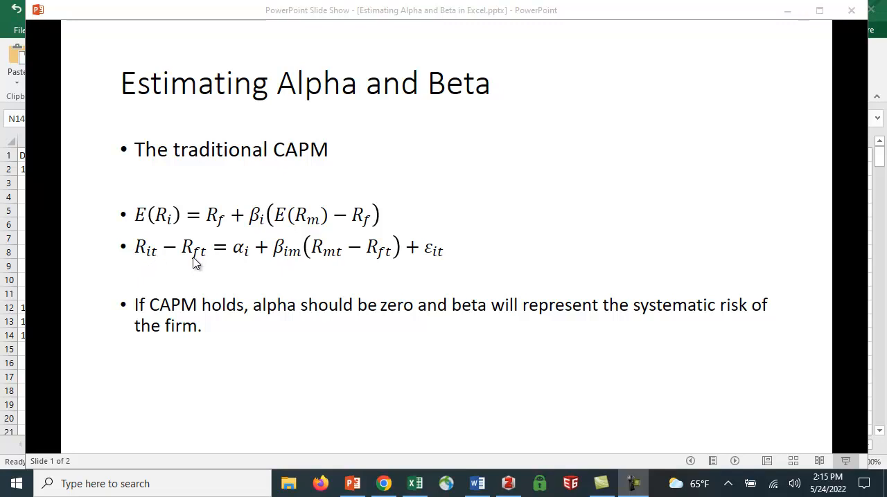
mouse_move(230, 268)
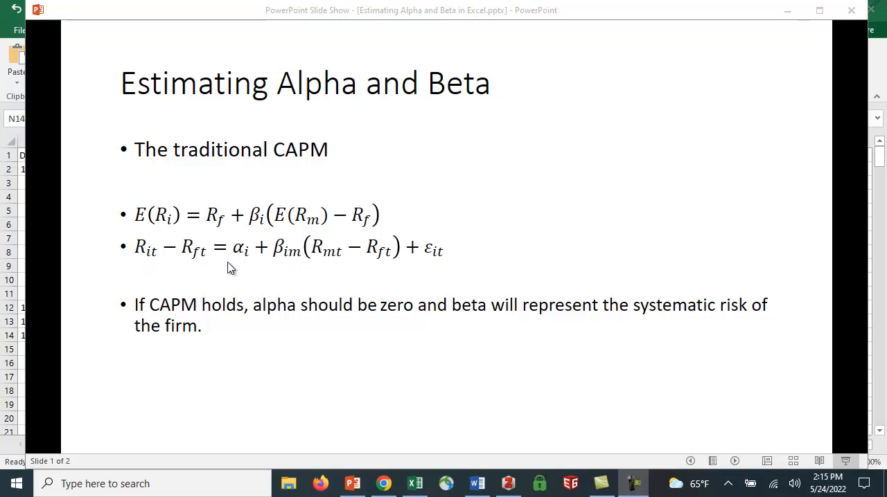
mouse_move(246, 262)
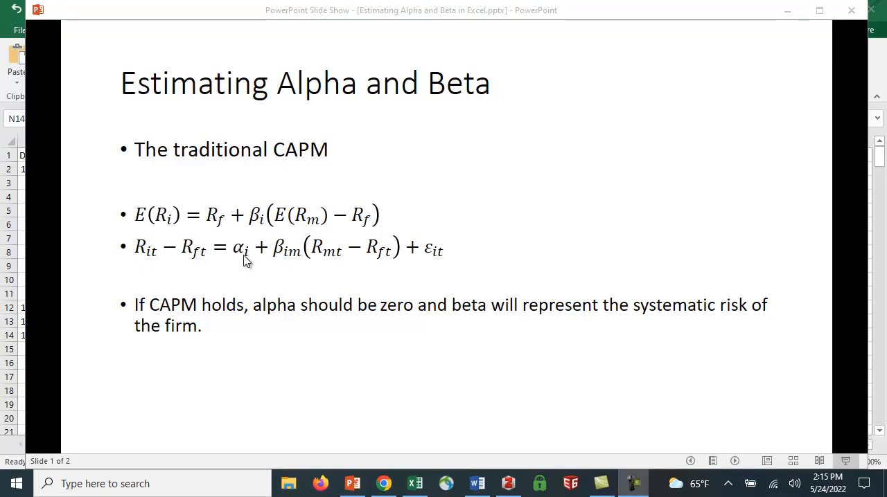
mouse_move(243, 267)
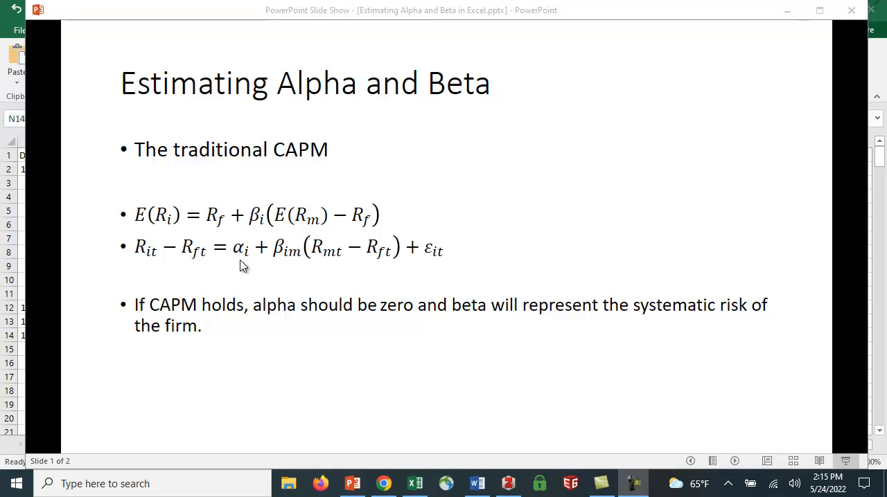
mouse_move(278, 256)
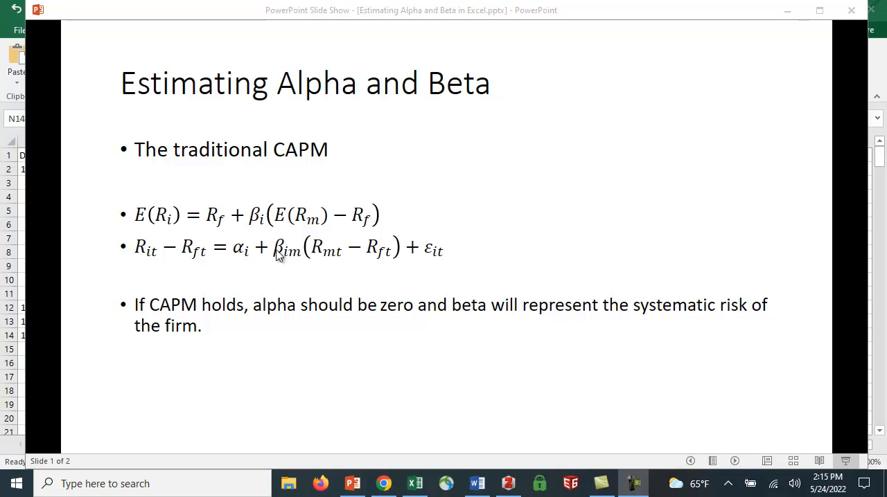
mouse_move(298, 259)
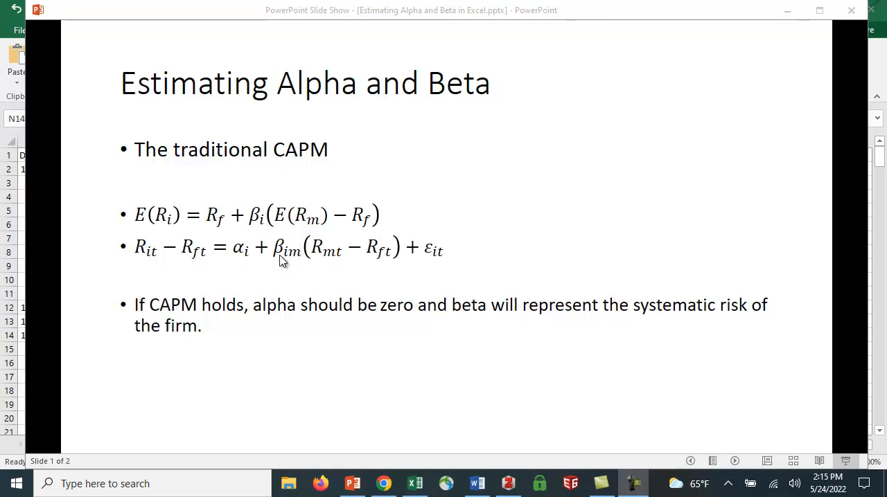
mouse_move(387, 264)
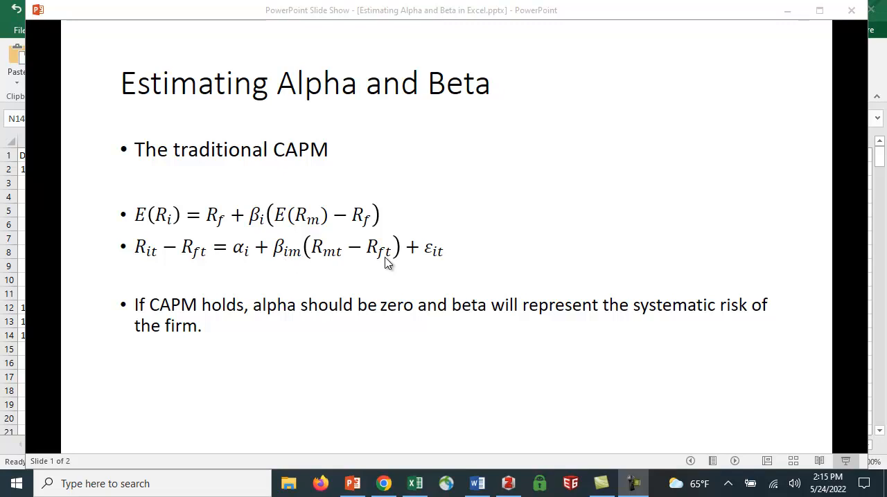
mouse_move(610, 200)
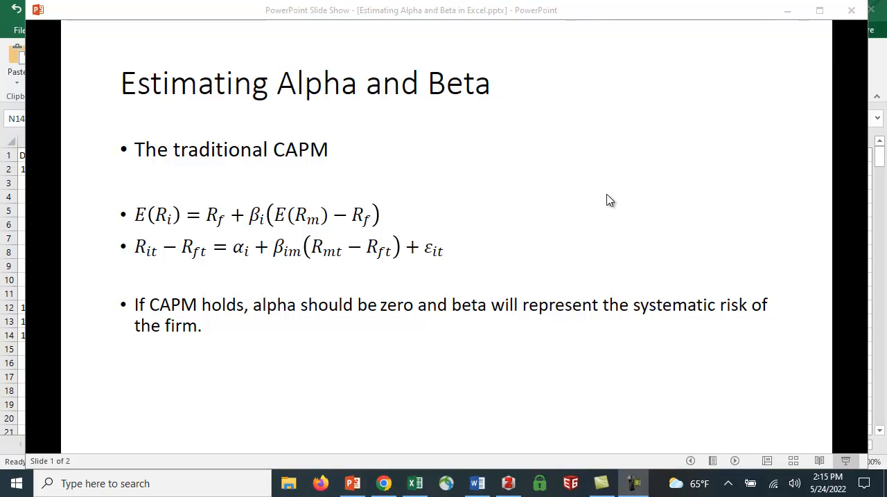
mouse_move(214, 279)
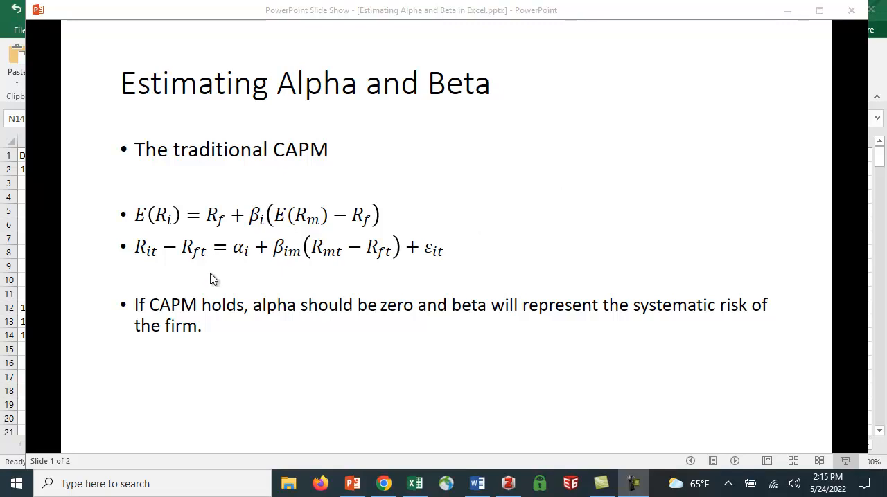
mouse_move(248, 269)
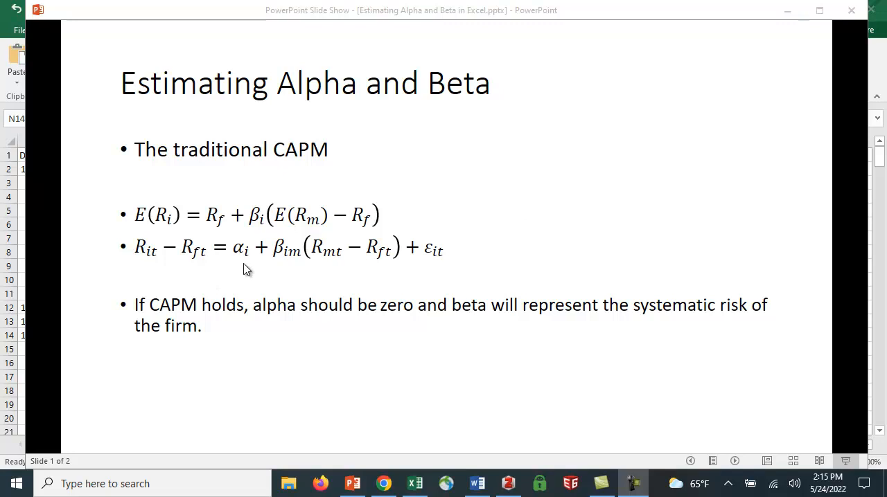
mouse_move(532, 285)
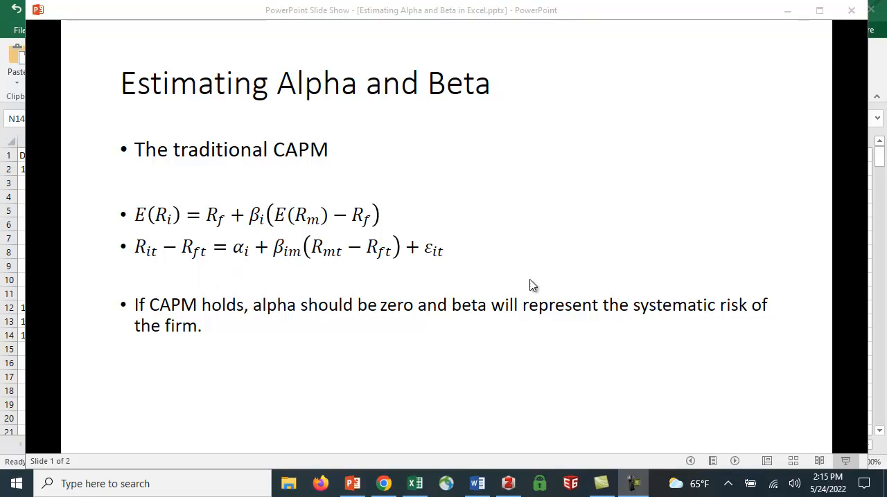
mouse_move(767, 220)
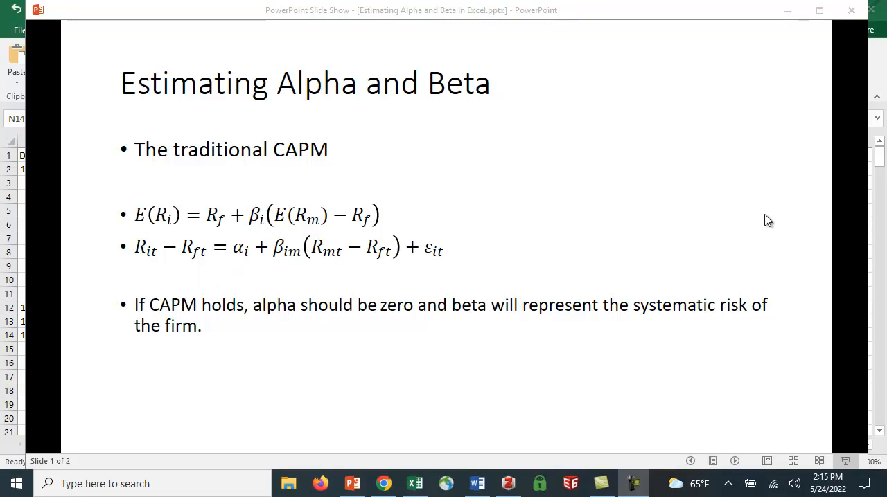
mouse_move(248, 255)
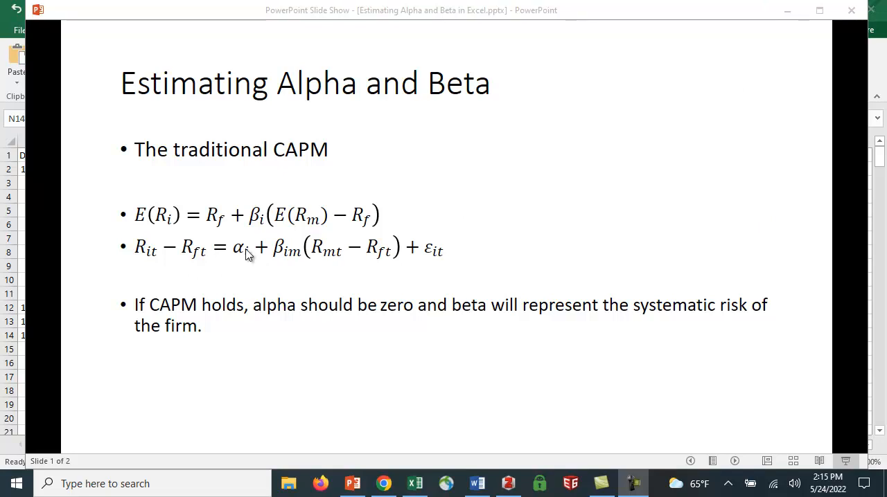
mouse_move(239, 274)
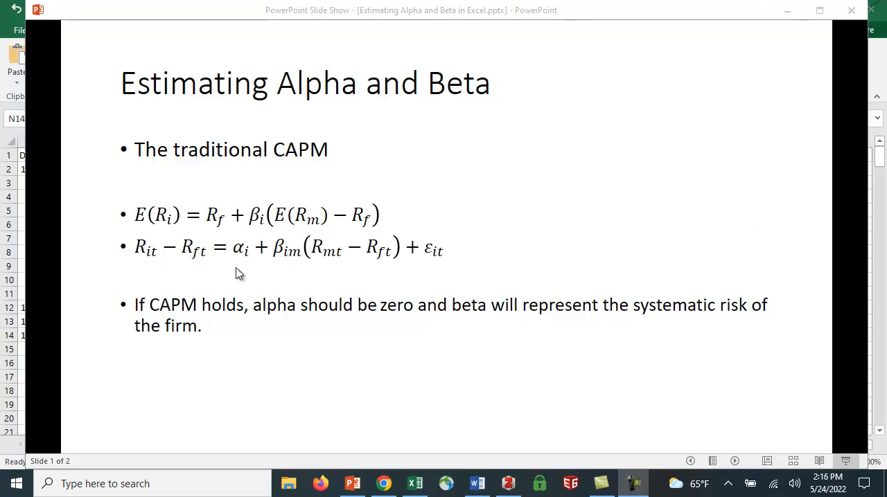
mouse_move(242, 272)
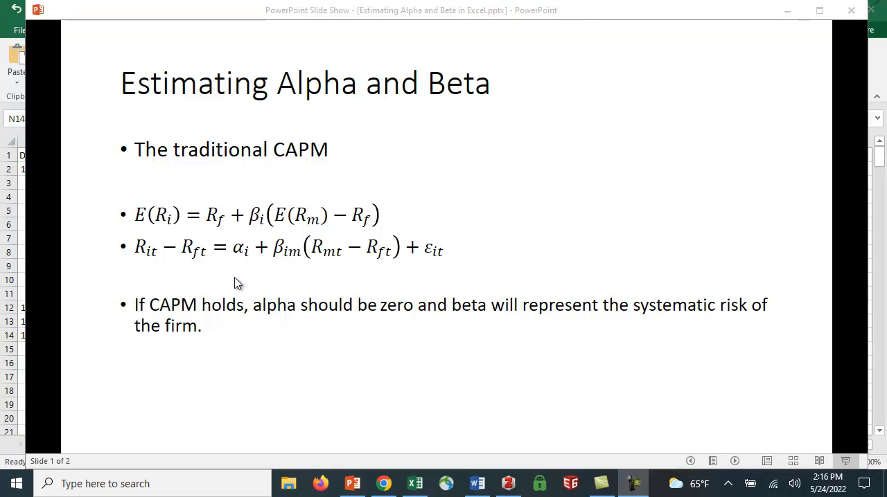
mouse_move(238, 270)
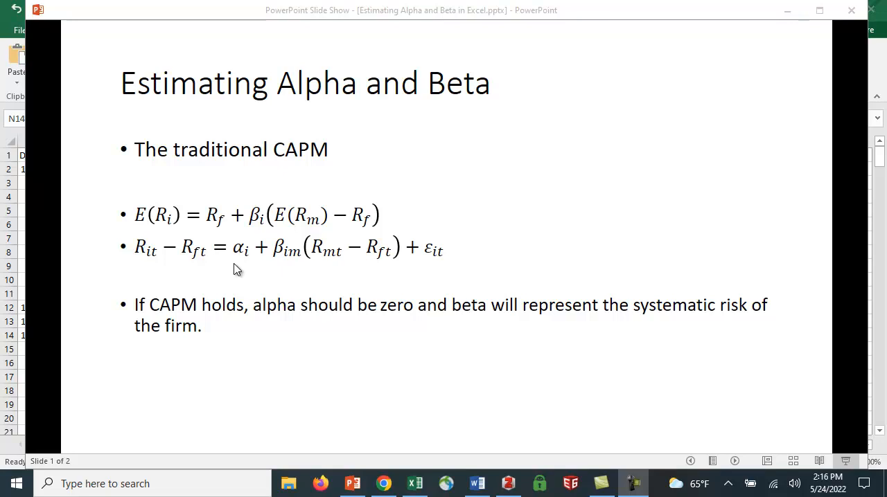
mouse_move(242, 278)
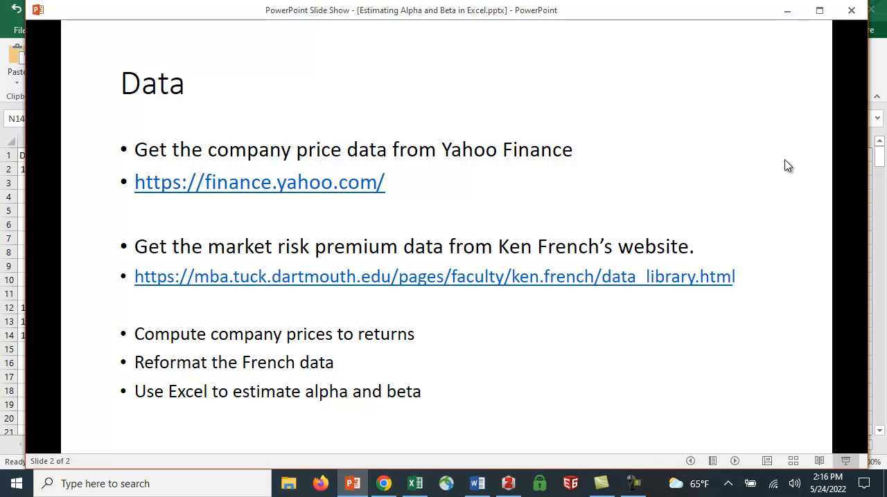
mouse_move(400, 374)
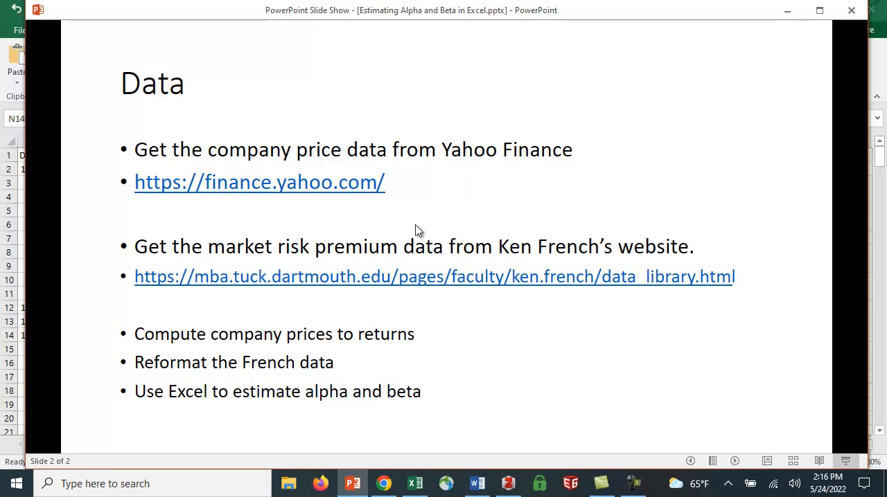
mouse_move(428, 358)
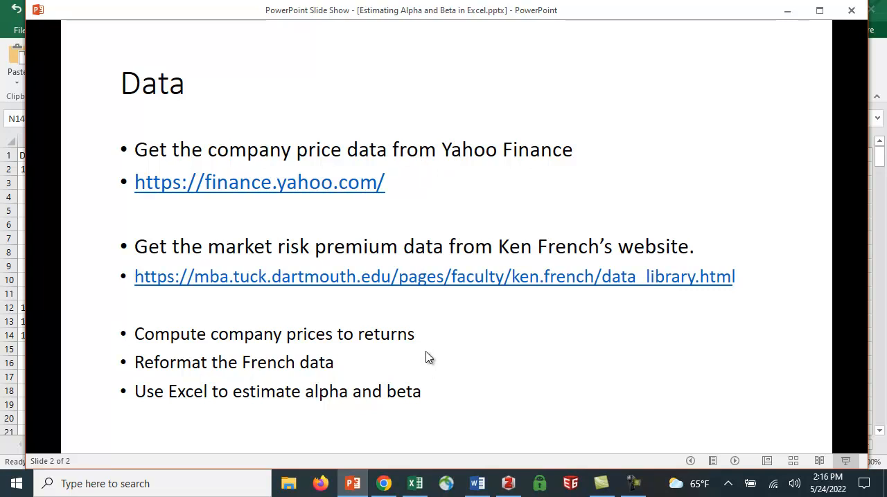
mouse_move(578, 261)
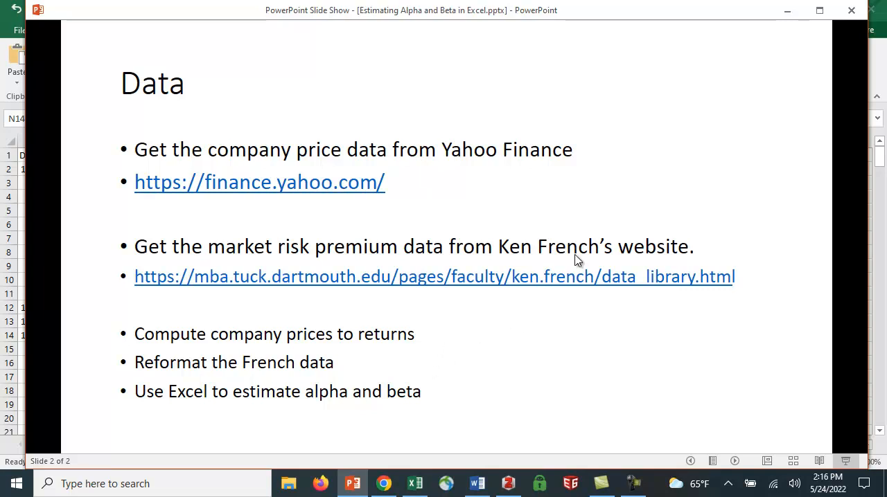
mouse_move(481, 379)
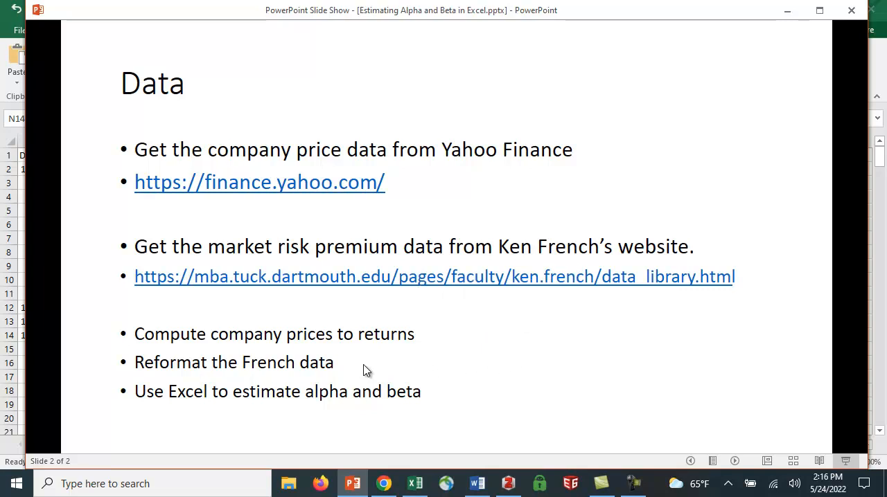
mouse_move(449, 400)
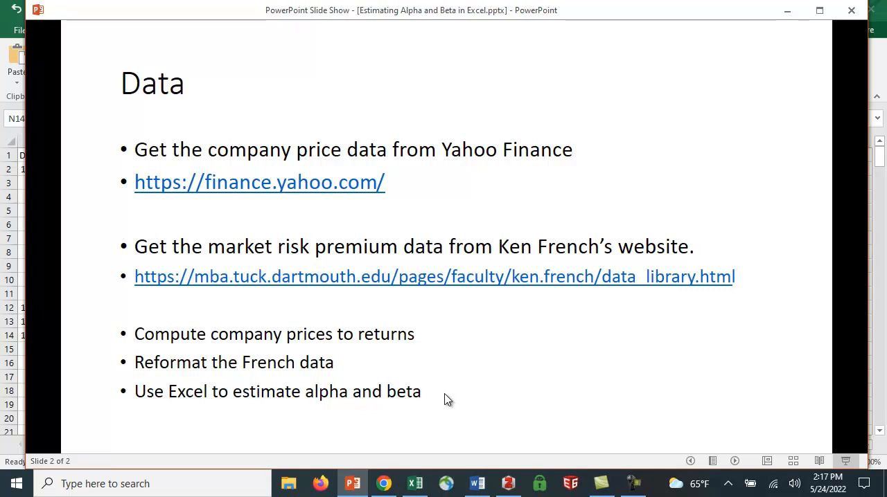
mouse_move(447, 423)
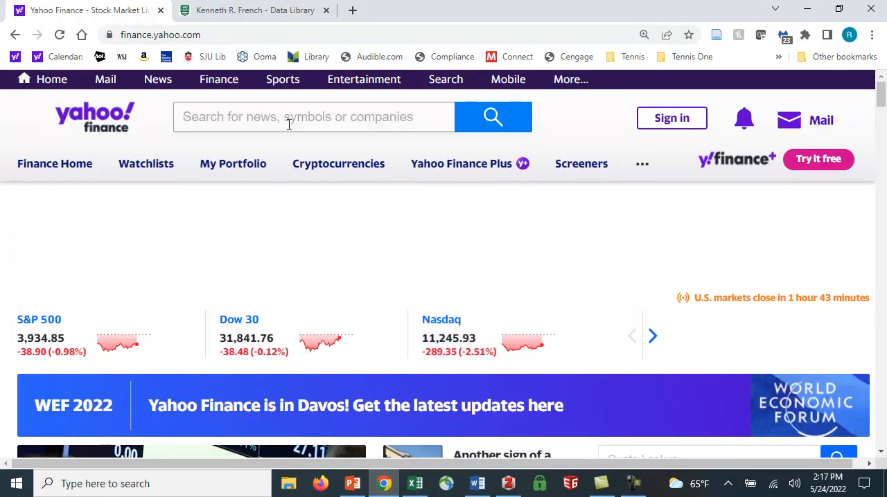
Step: Search 'aapl', open the AAPL Apple Inc. quote page, and scroll its summary
text(aapl)
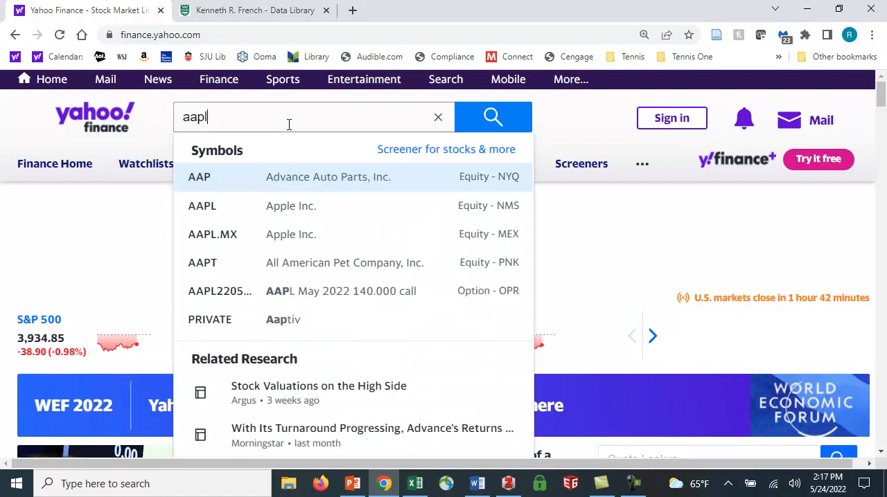
click(202, 205)
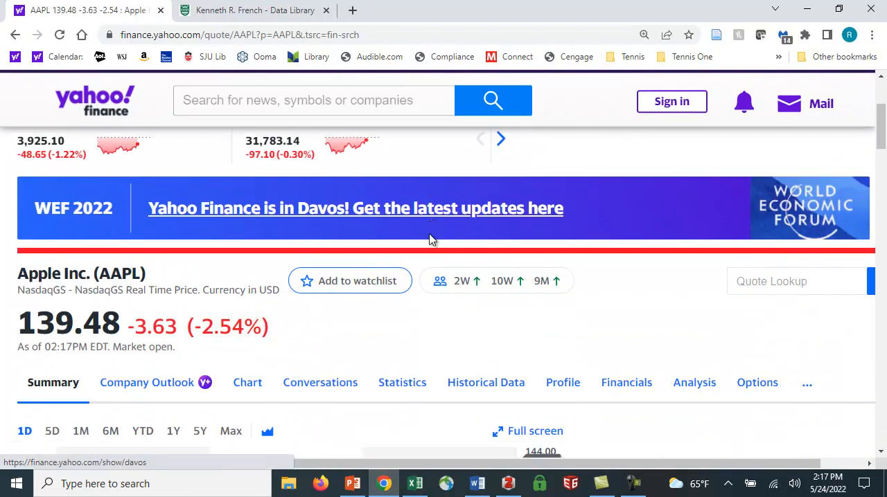
scroll(down, 3)
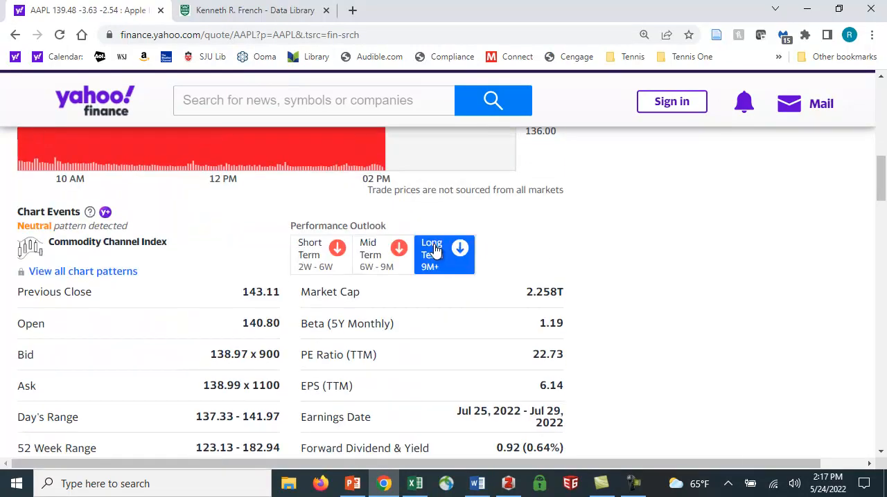
mouse_move(567, 334)
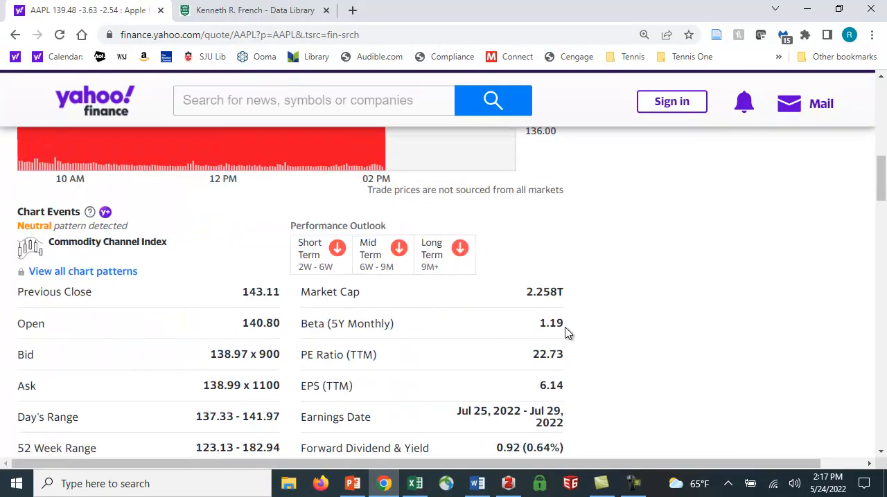
mouse_move(551, 369)
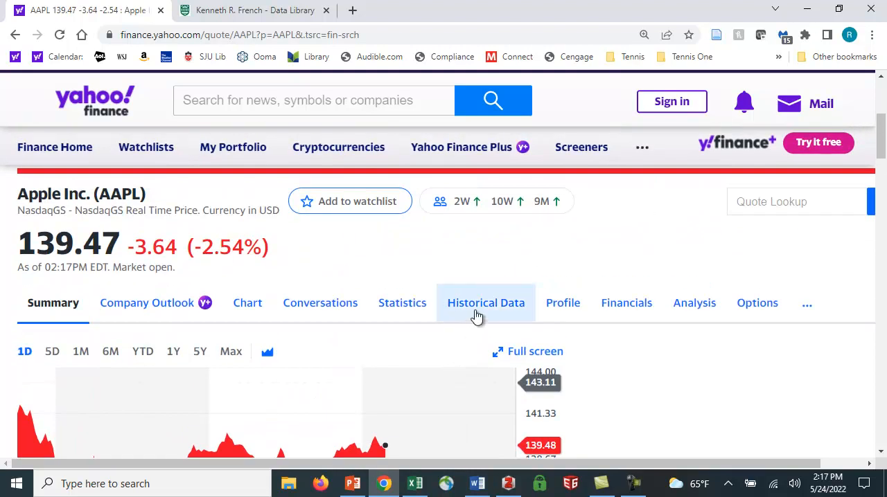
Step: Show Apple's Historical Data at Monthly frequency over a 5Y time period
click(486, 303)
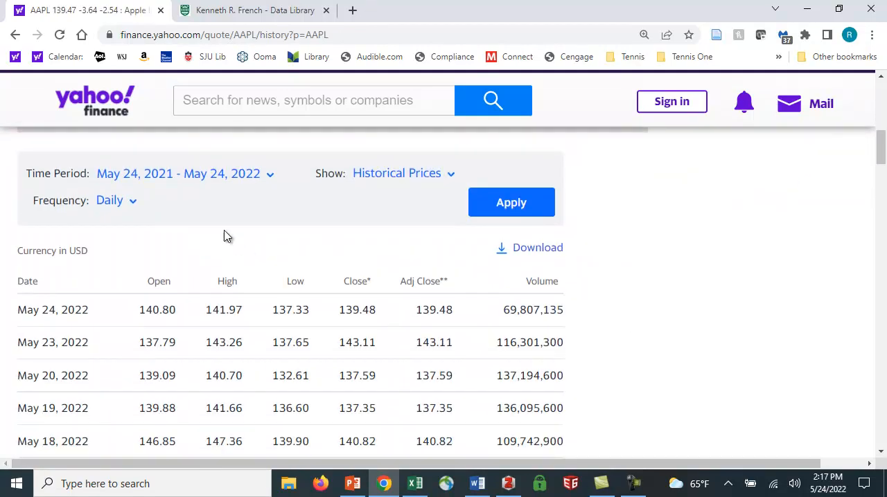
click(115, 201)
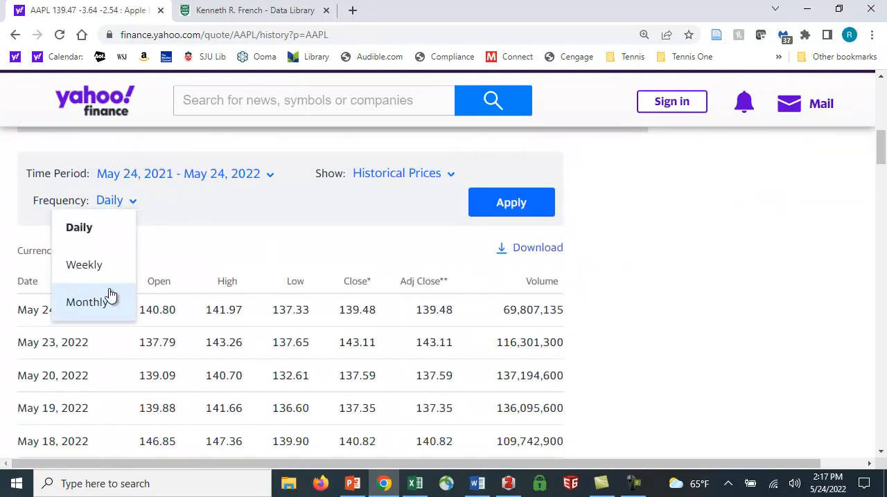
click(87, 302)
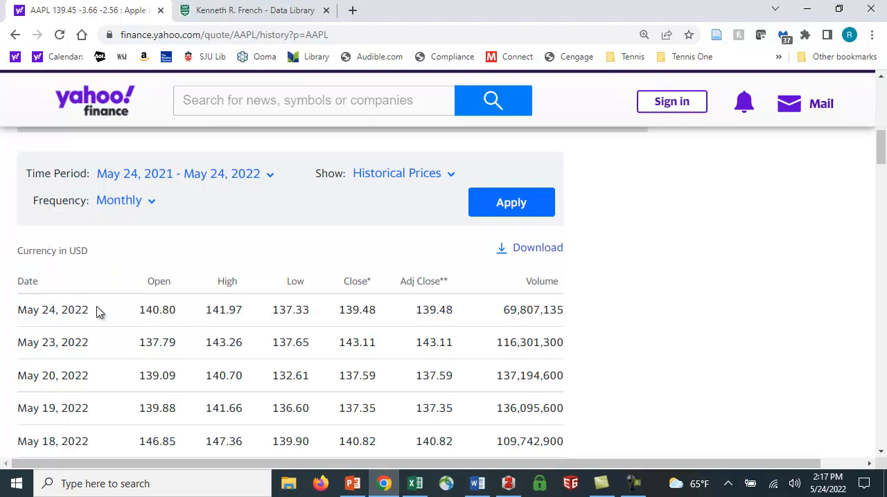
mouse_move(273, 192)
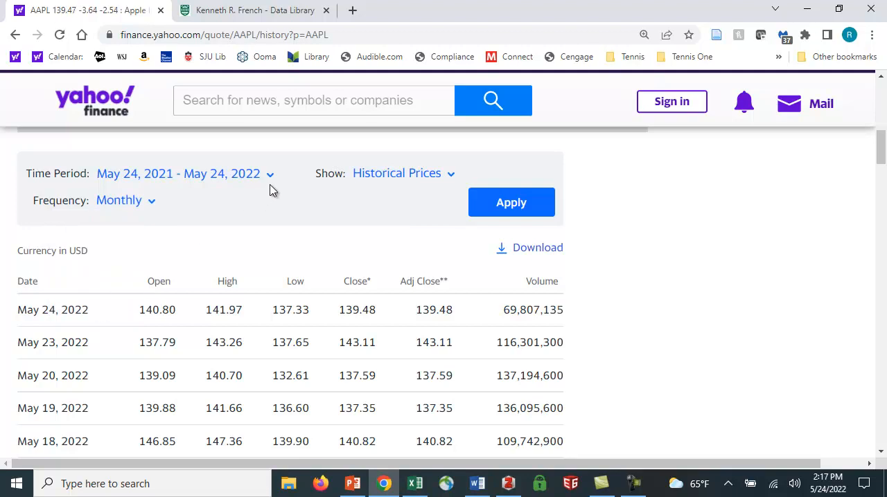
click(178, 173)
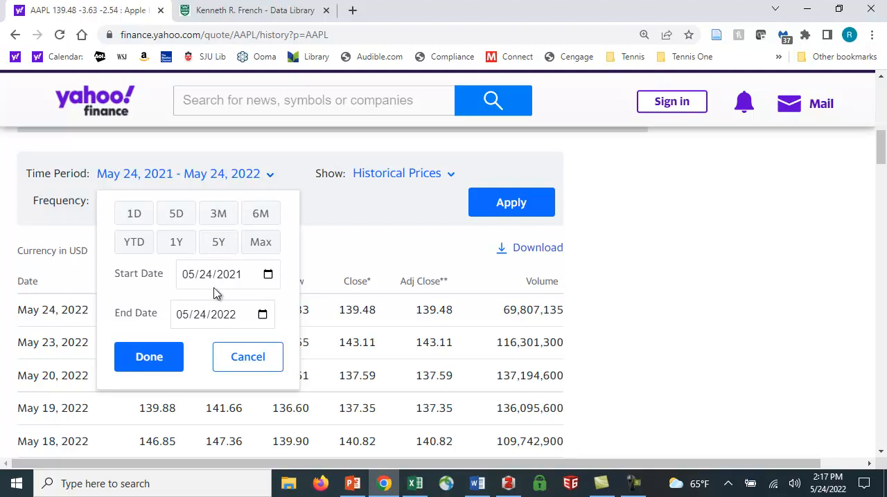
mouse_move(239, 289)
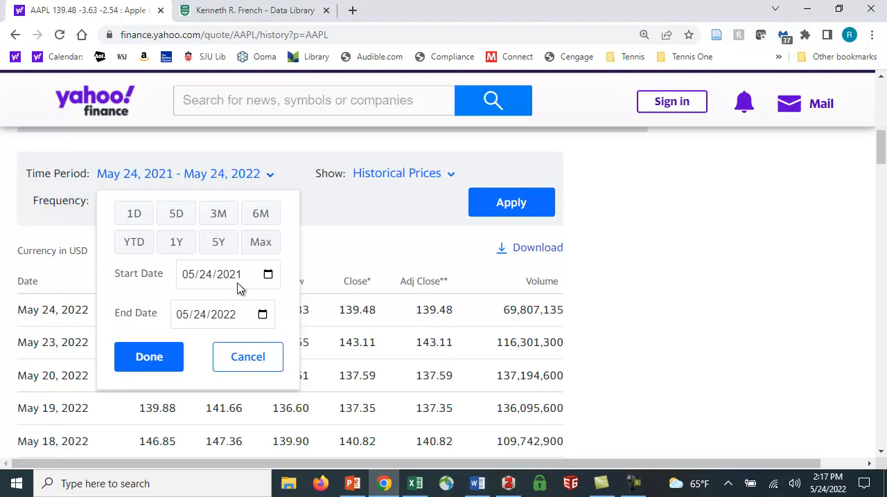
mouse_move(191, 287)
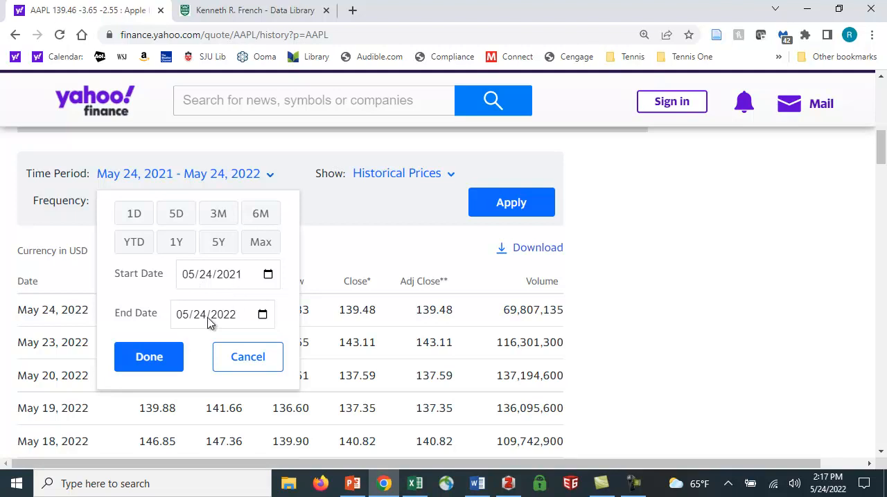
mouse_move(230, 328)
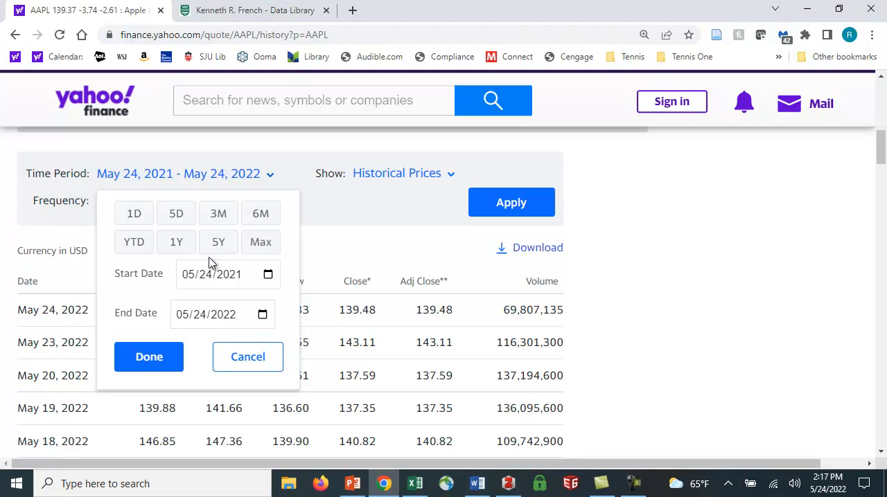
click(218, 242)
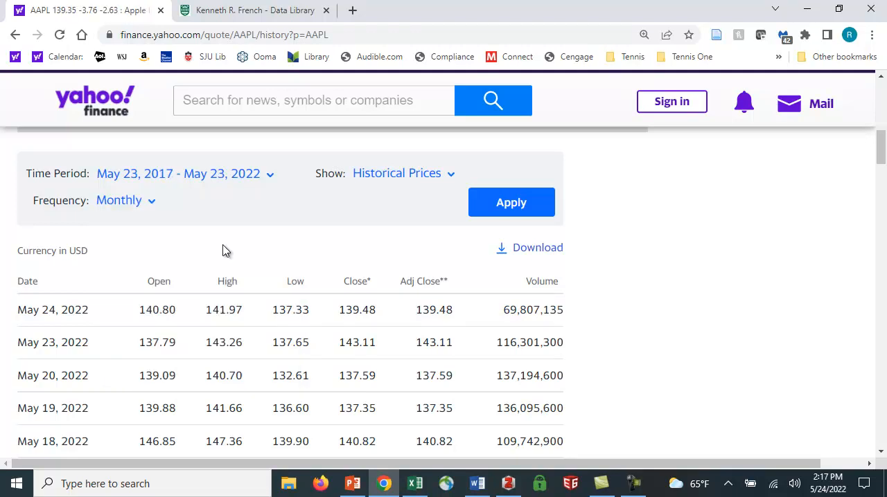
click(512, 202)
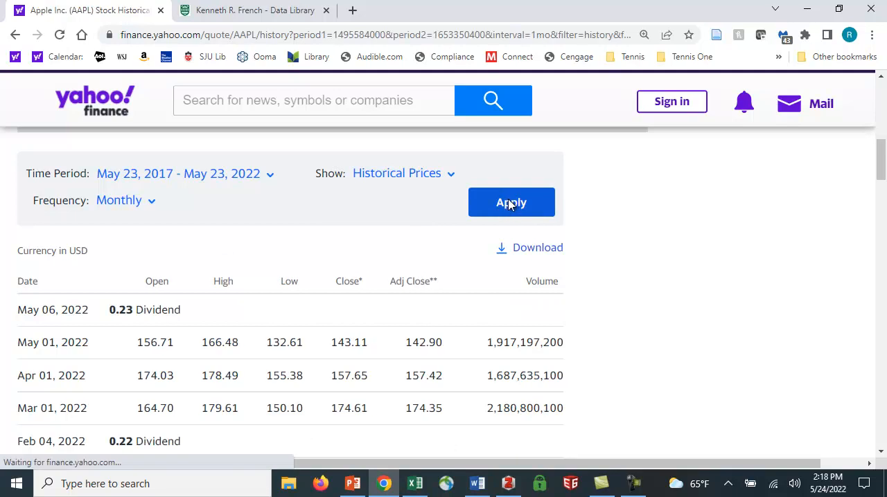
click(511, 202)
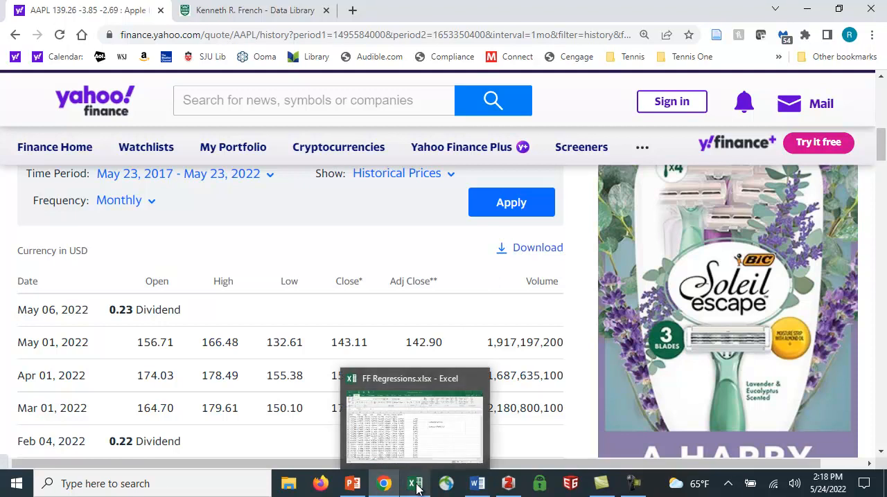
Step: Switch to FF Regressions.xlsx and review the AAPL sheet's first opening price
click(415, 484)
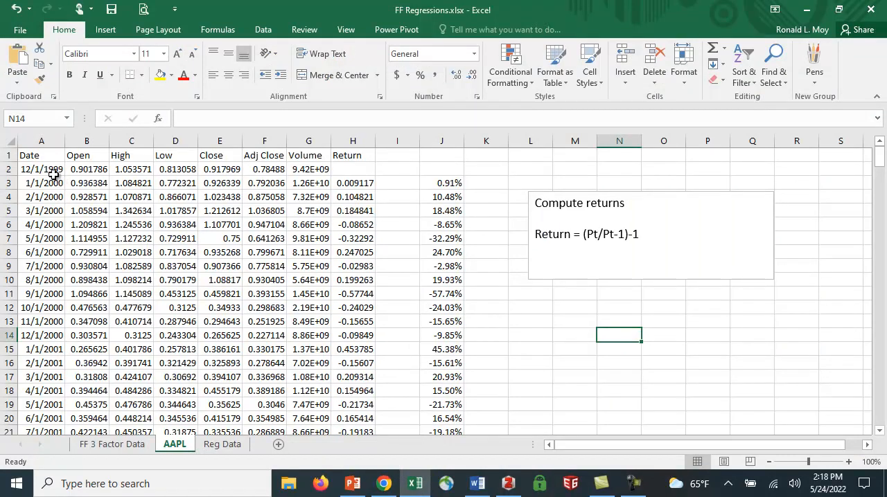
mouse_move(20, 183)
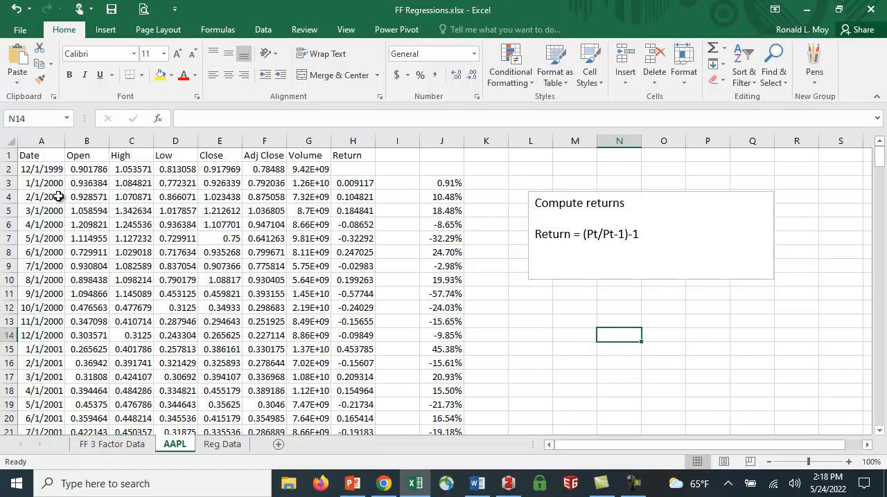
mouse_move(167, 193)
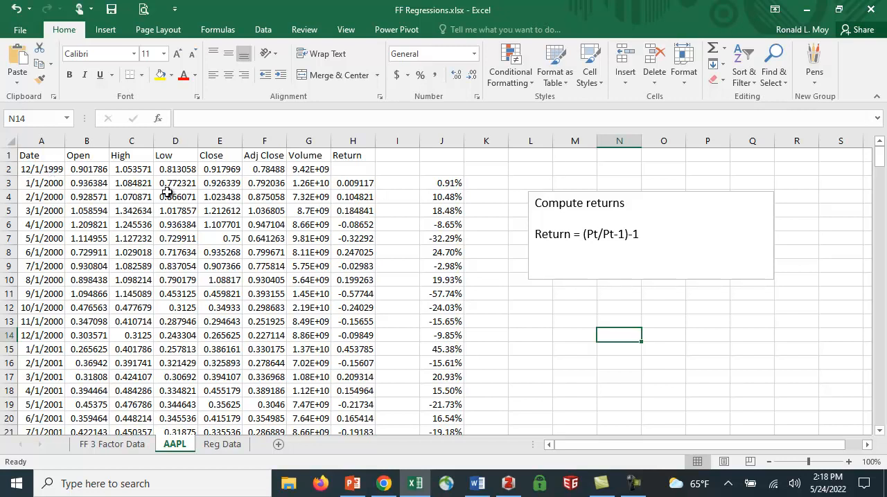
mouse_move(76, 177)
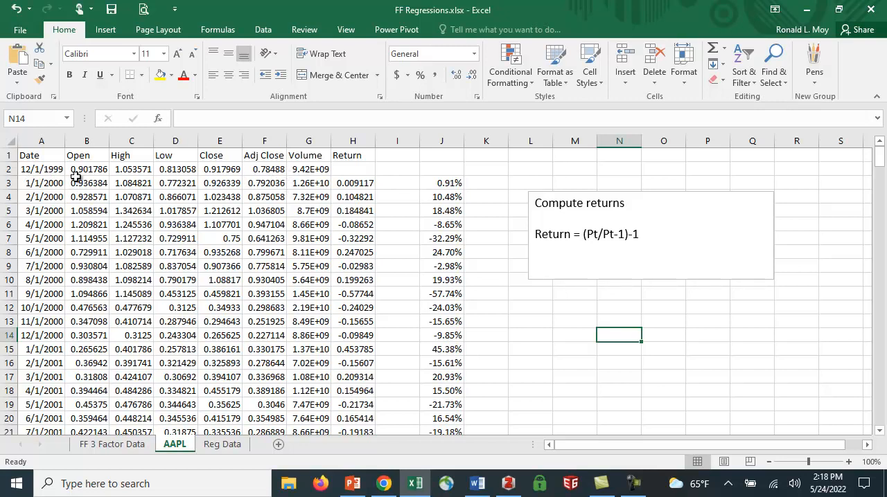
click(87, 169)
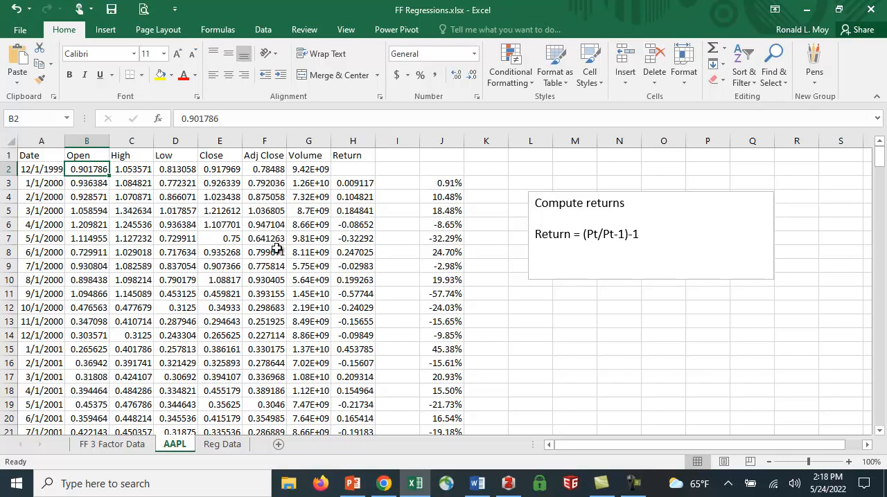
mouse_move(277, 255)
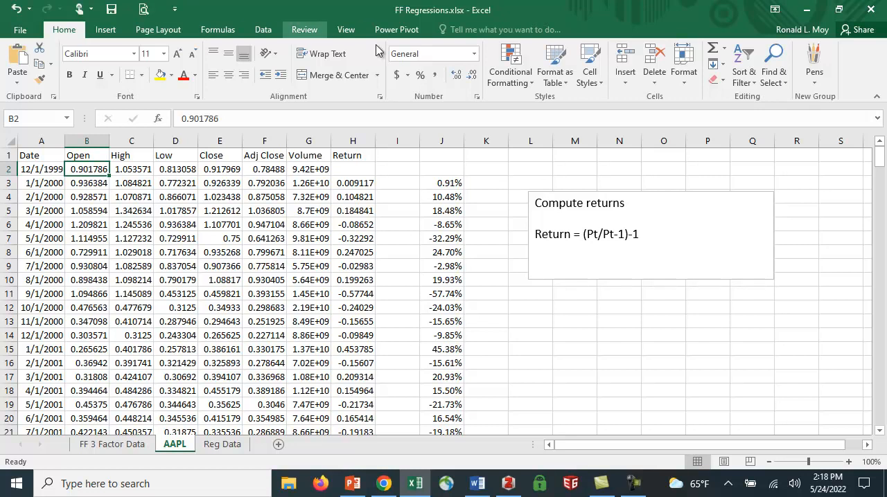
mouse_move(485, 245)
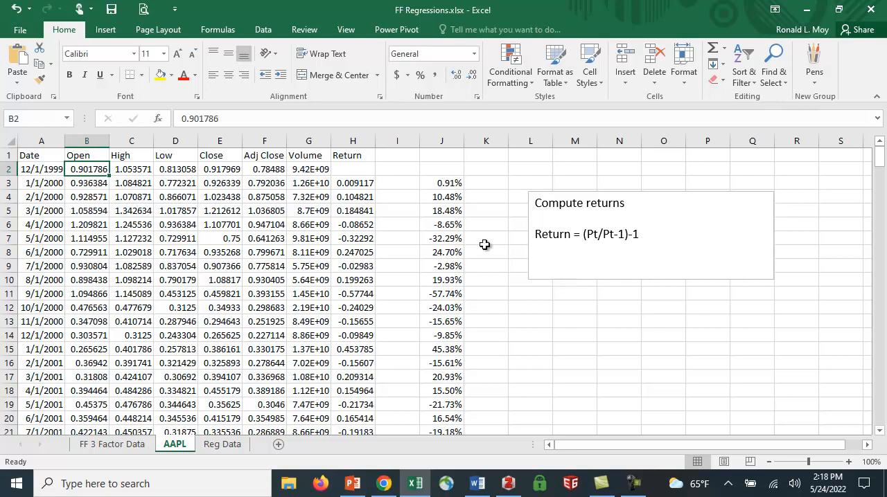
mouse_move(360, 183)
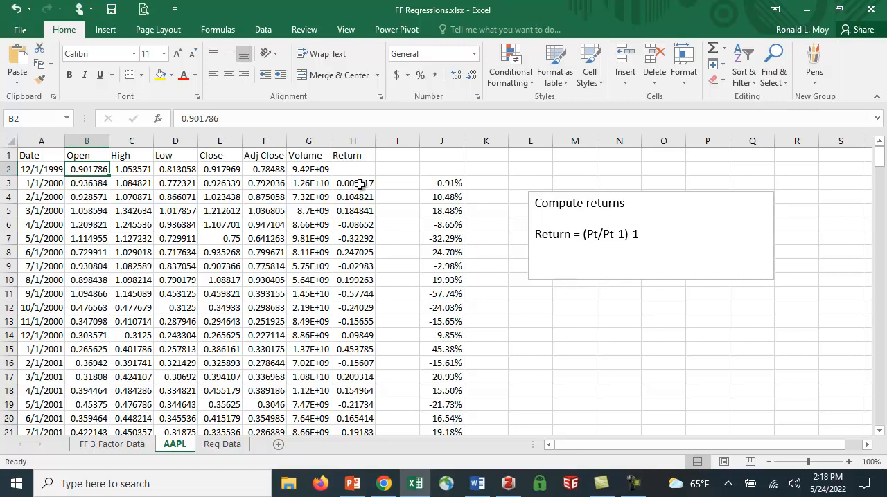
mouse_move(360, 184)
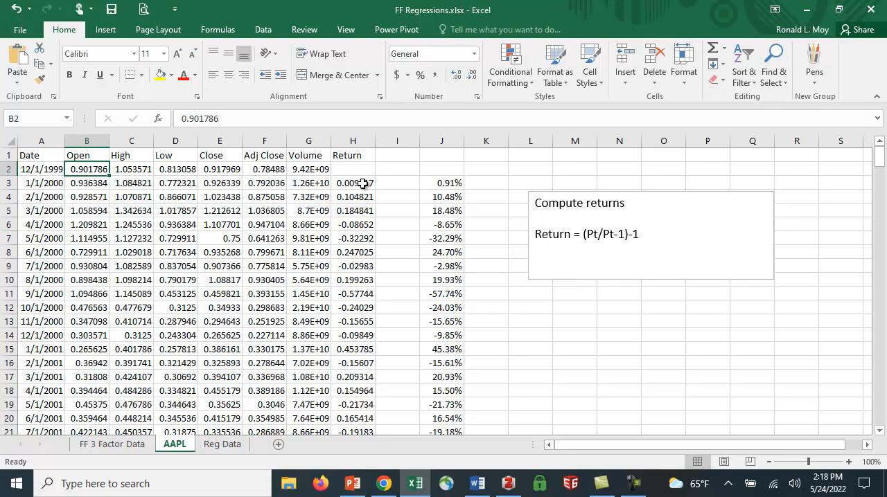
Step: Fill H3's =F3/F2-1 return formula down column H and copy H3:H12
click(352, 183)
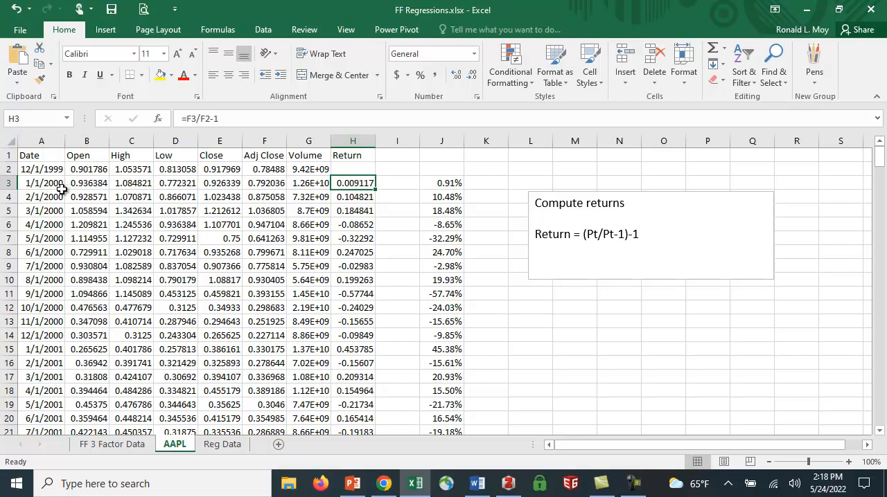
mouse_move(169, 213)
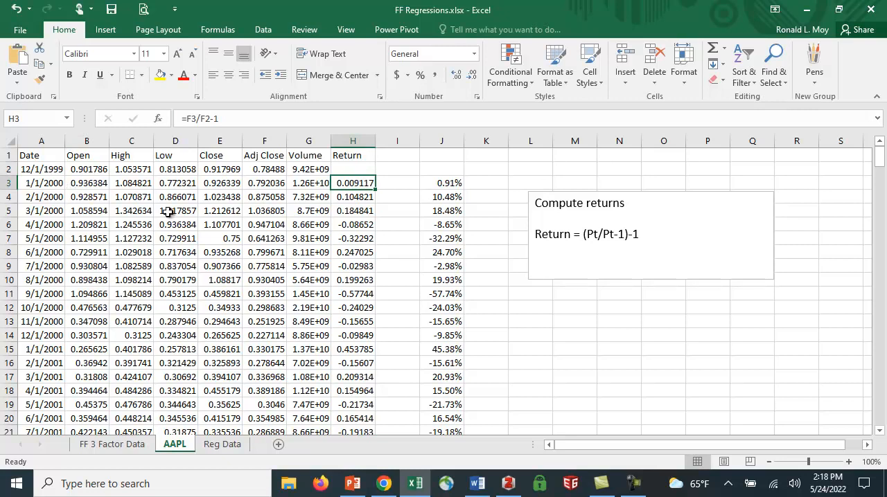
mouse_move(274, 197)
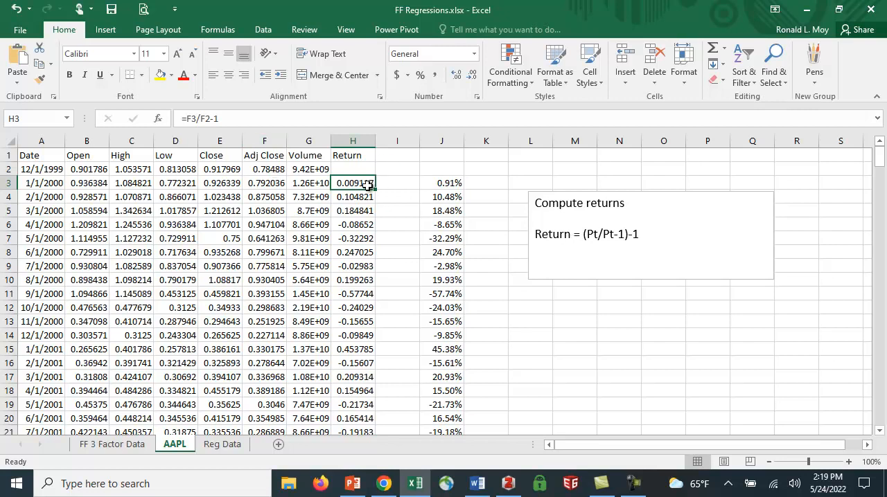
mouse_move(369, 266)
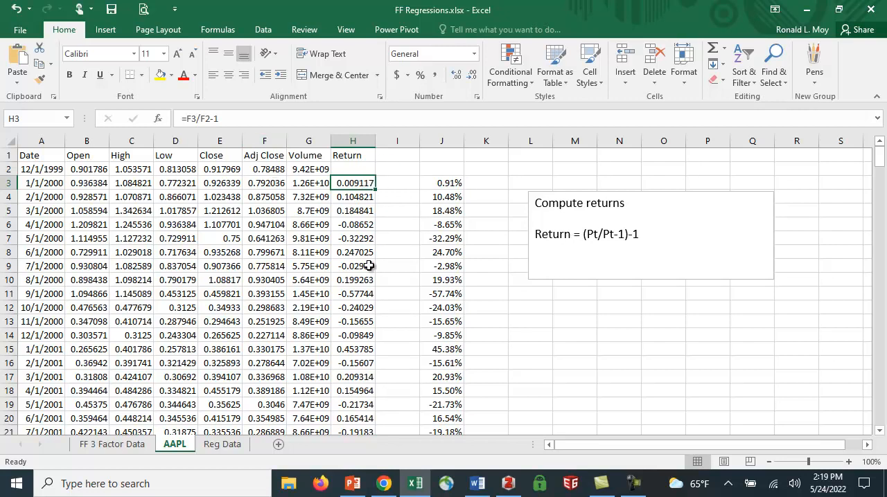
mouse_move(377, 193)
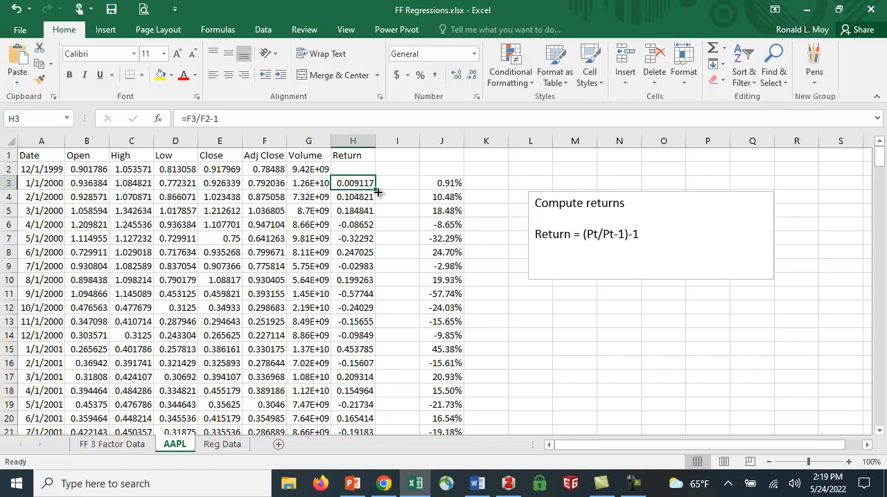
drag(352, 183, 352, 321)
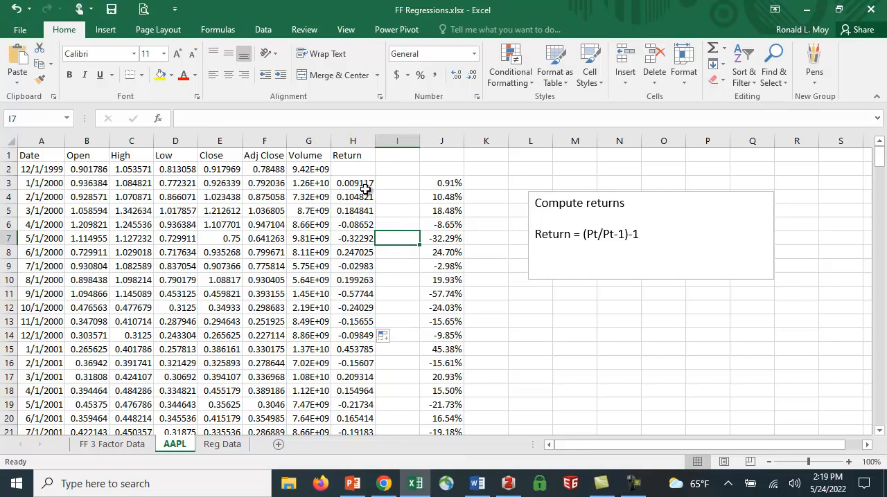
click(441, 183)
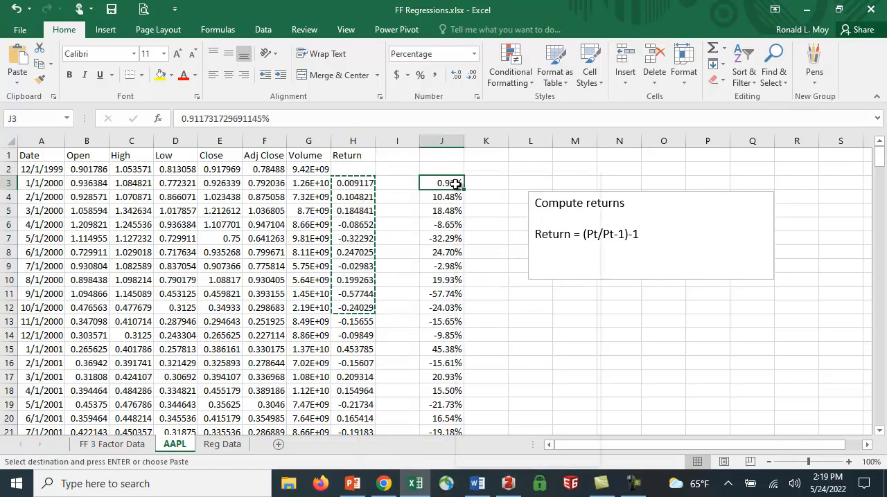
right_click(442, 183)
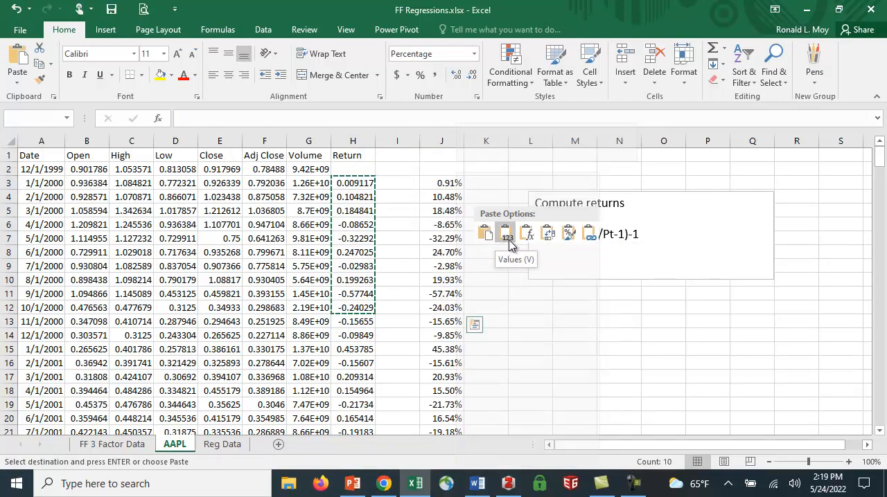
right_click(441, 183)
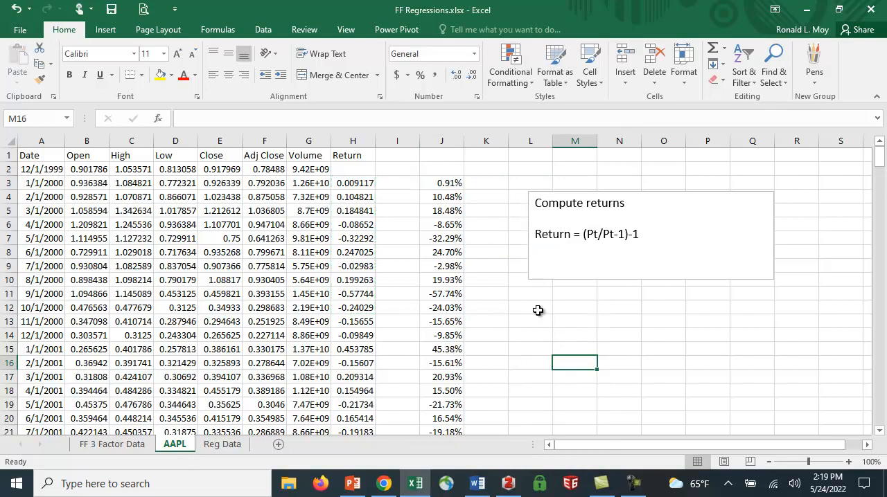
mouse_move(389, 361)
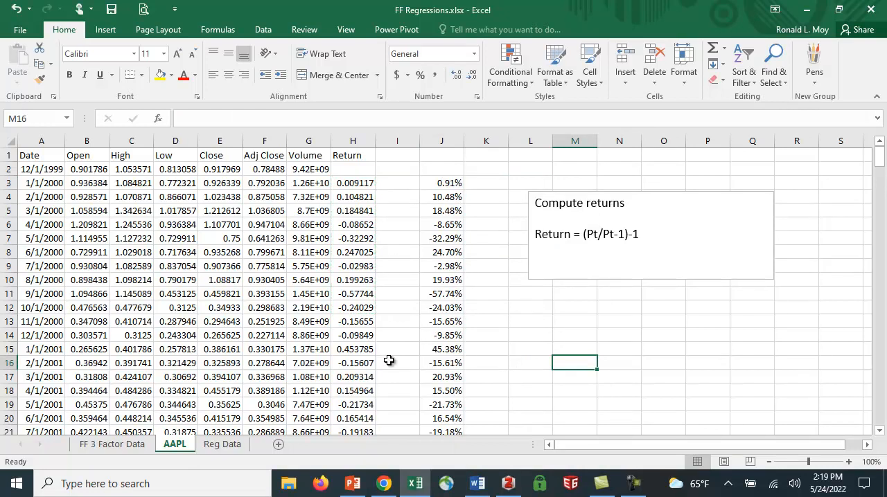
mouse_move(389, 257)
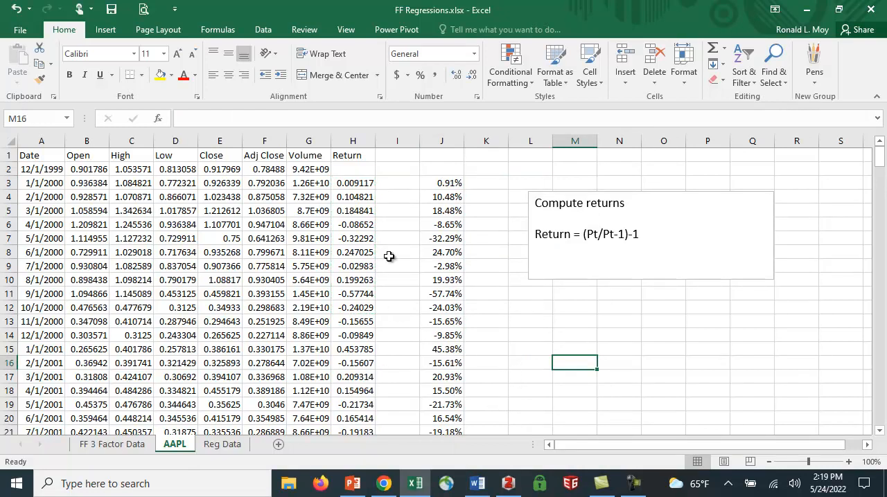
mouse_move(368, 319)
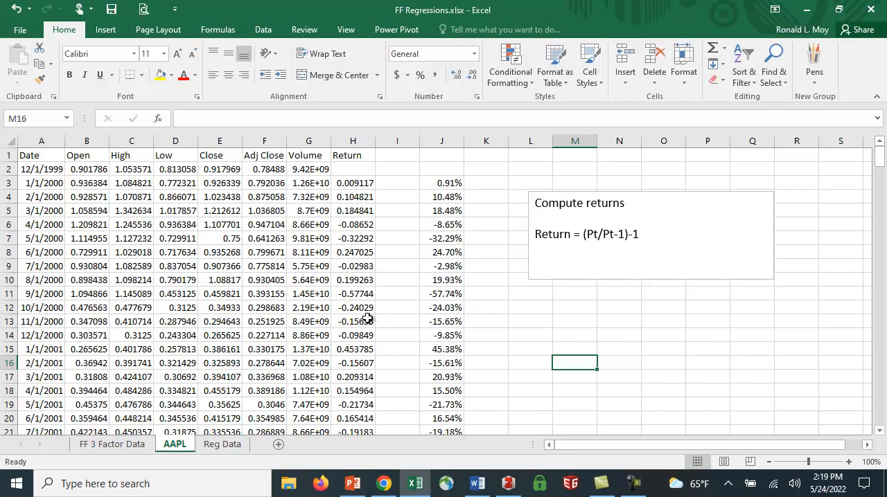
mouse_move(633, 161)
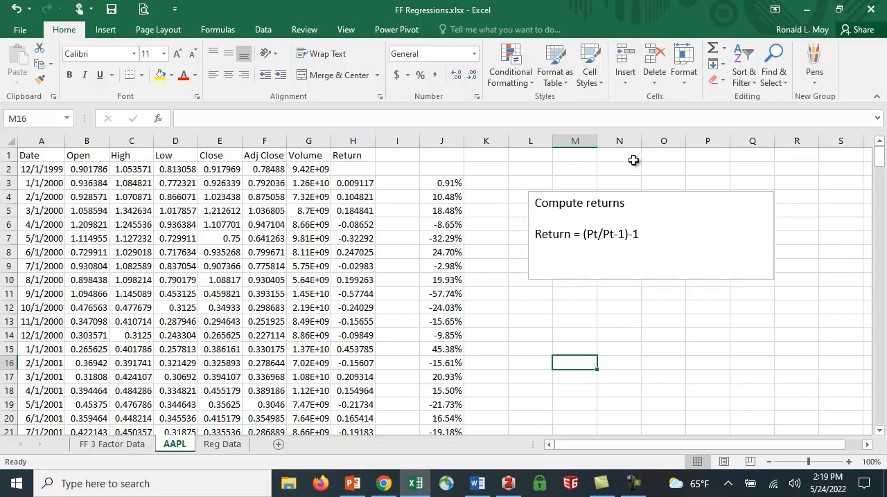
mouse_move(510, 335)
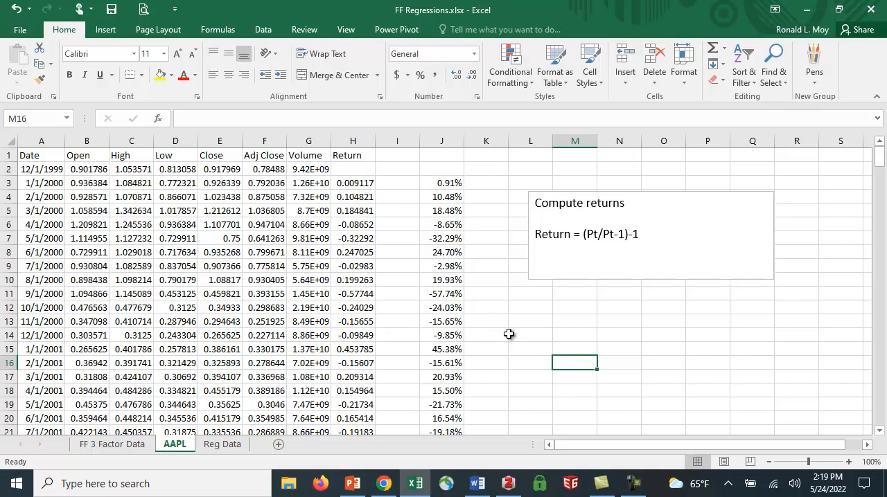
mouse_move(454, 184)
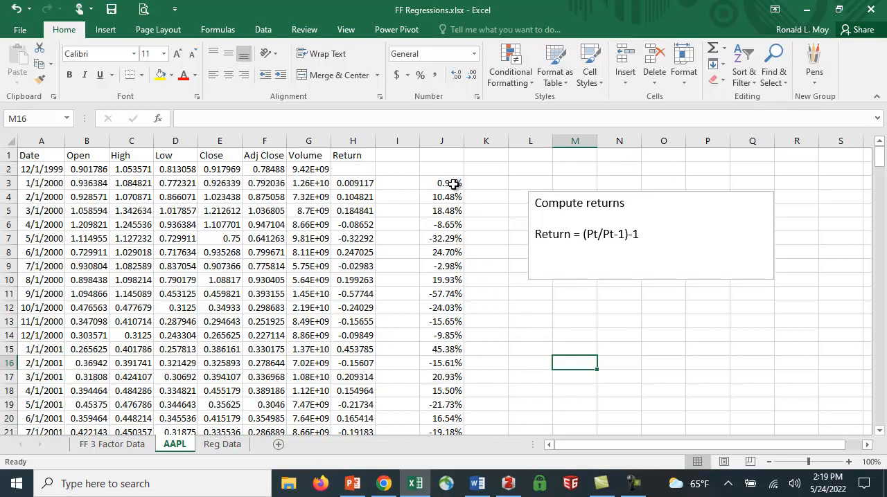
click(441, 183)
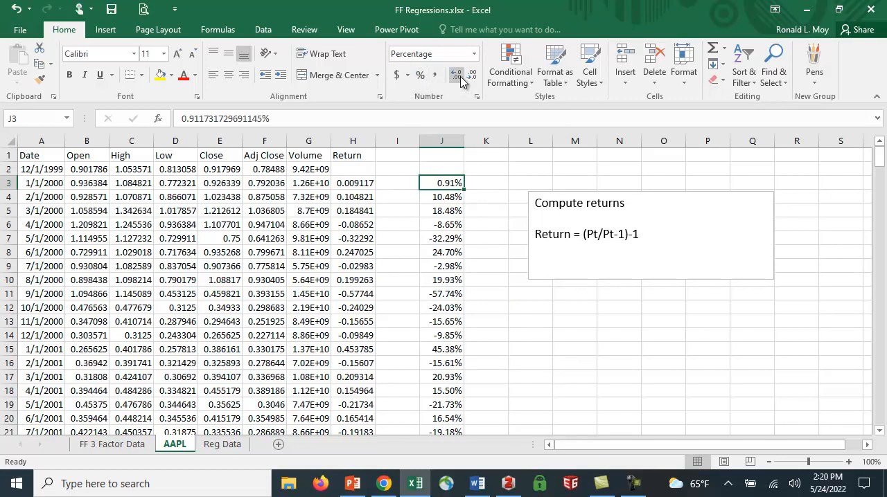
mouse_move(458, 74)
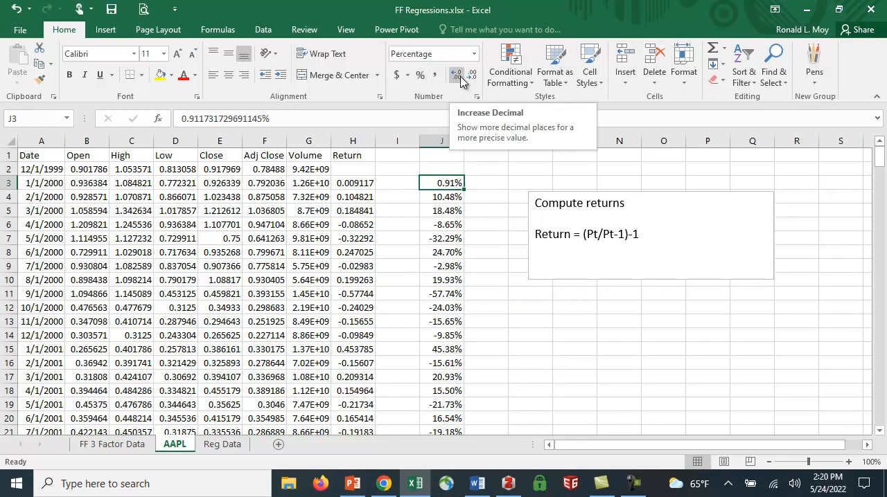
click(457, 74)
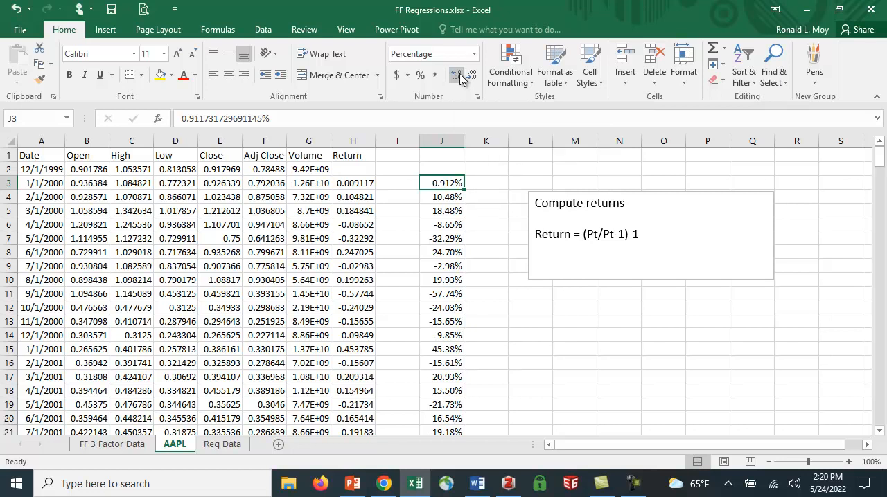
mouse_move(471, 74)
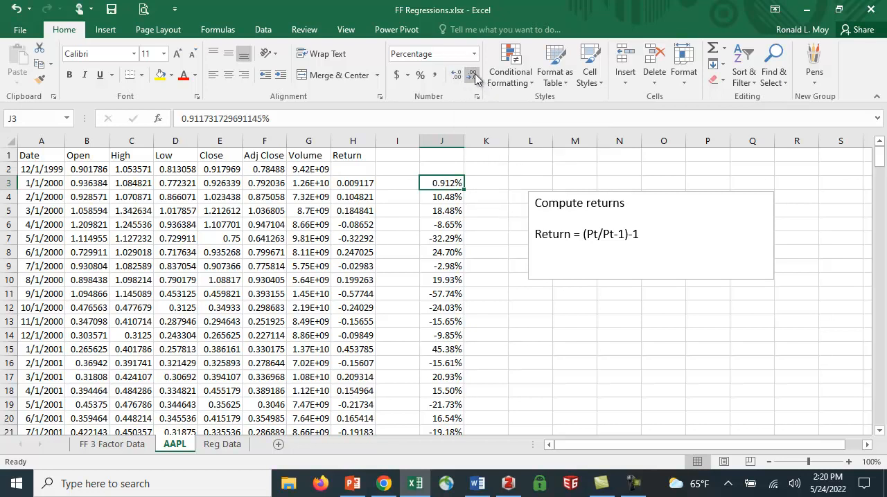
click(472, 74)
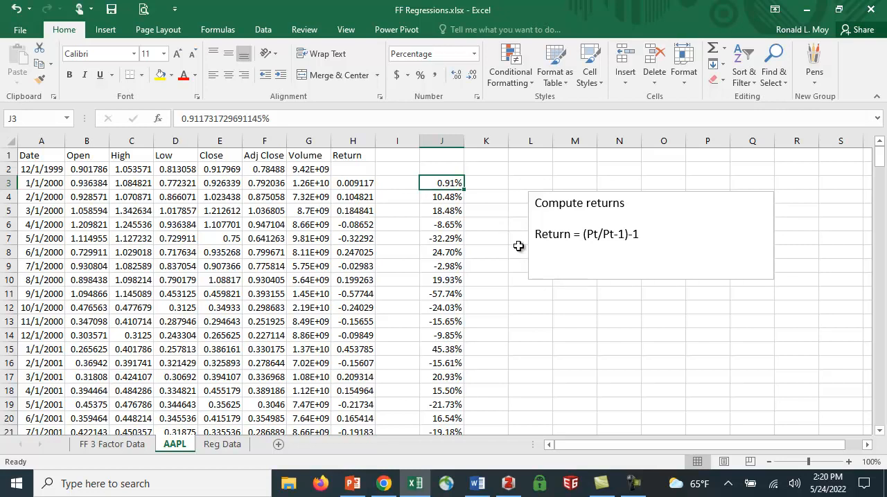
mouse_move(462, 214)
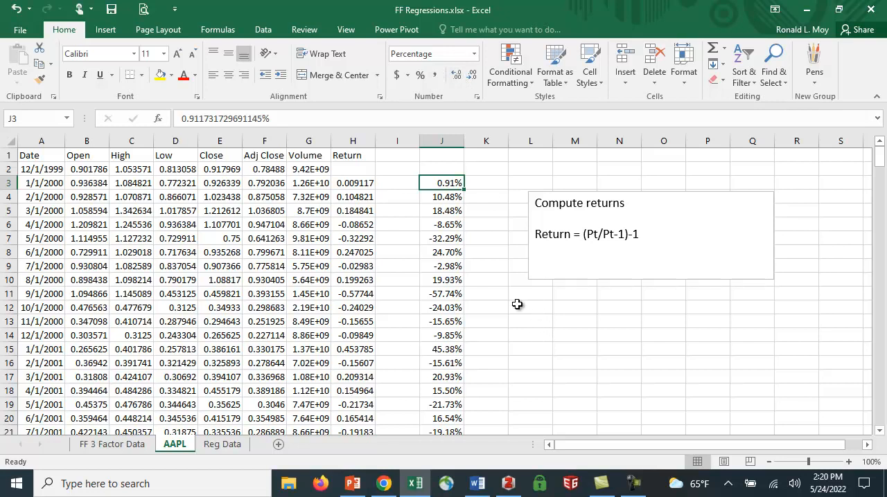
click(441, 196)
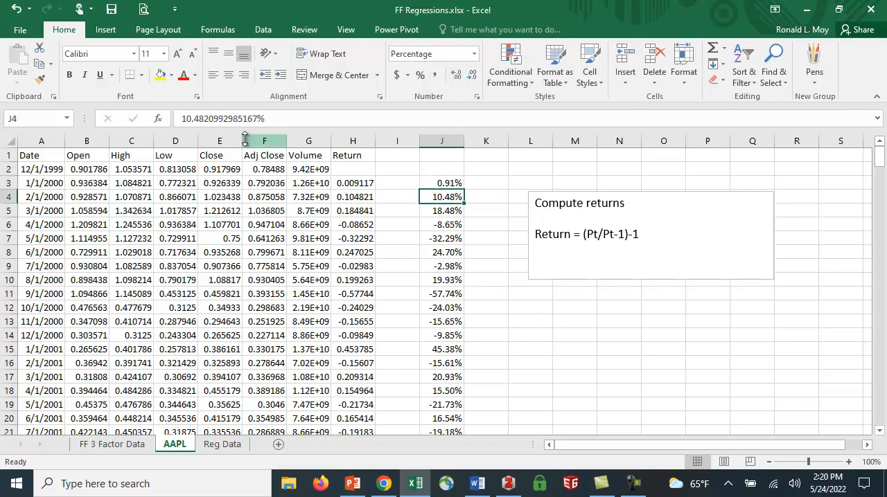
mouse_move(175, 133)
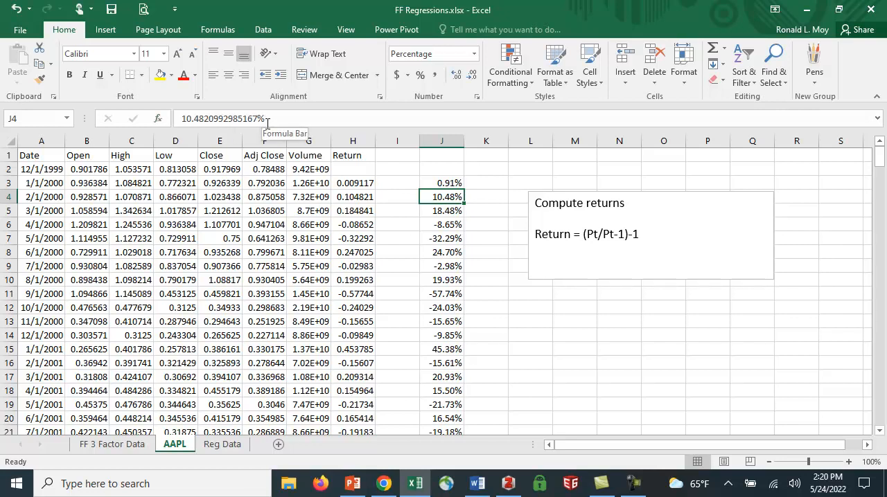
mouse_move(572, 360)
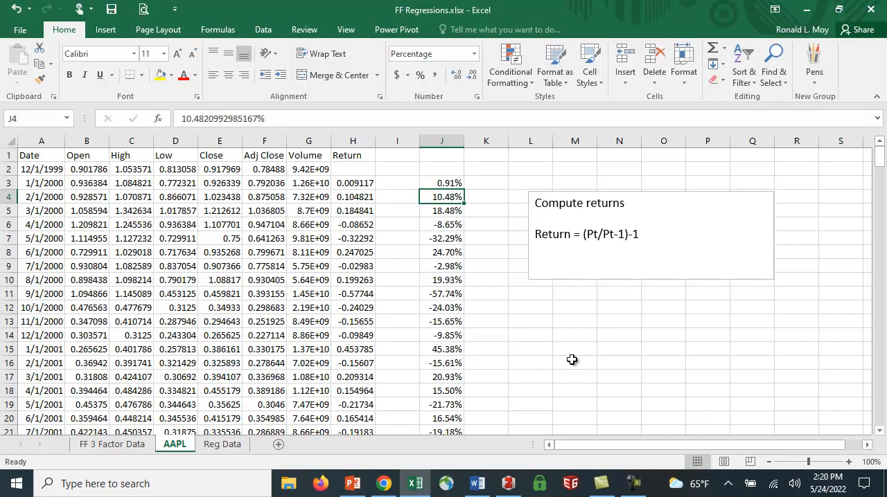
click(574, 349)
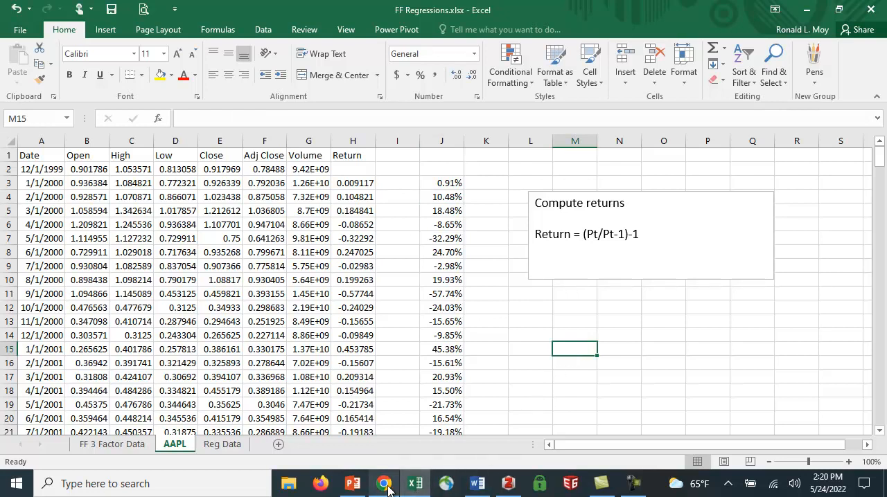
Step: Go to the Ken French Data Library tab and find the Fama/French 3 Factors file
click(383, 483)
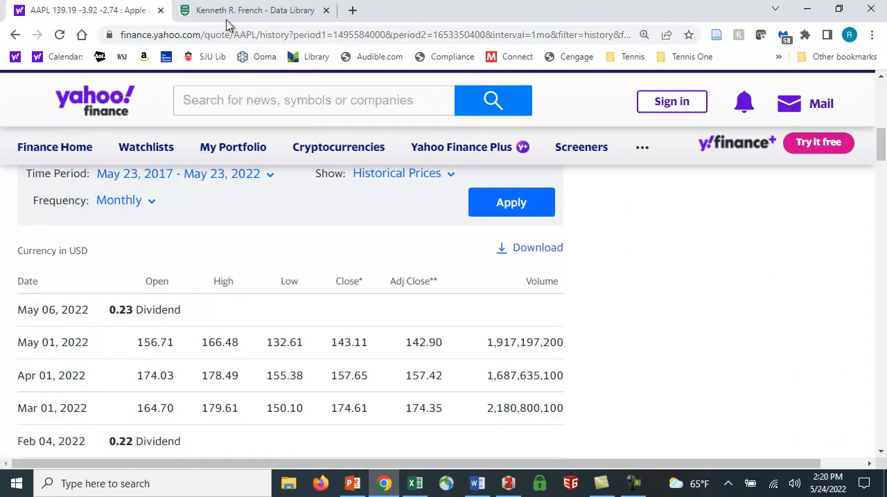
click(254, 10)
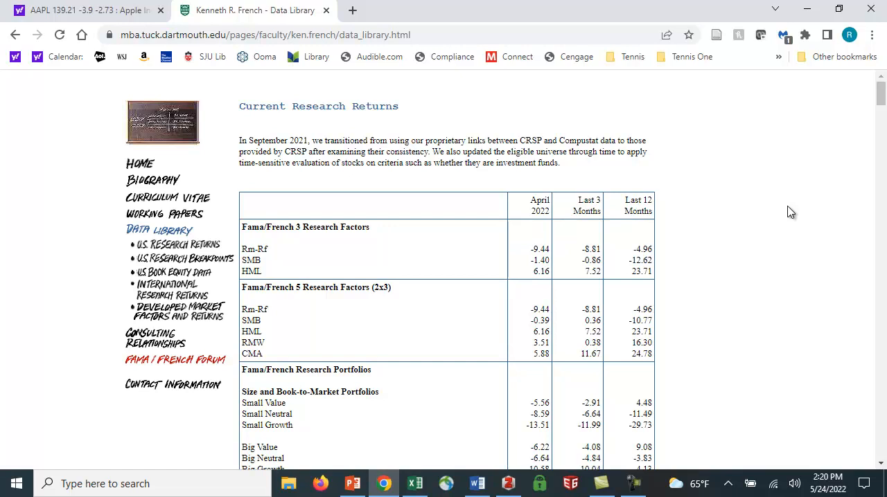
scroll(down, 3)
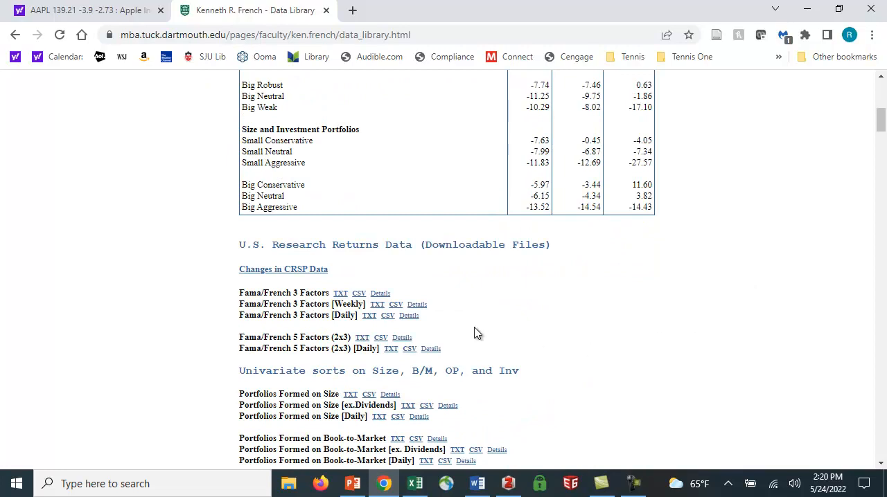
mouse_move(387, 298)
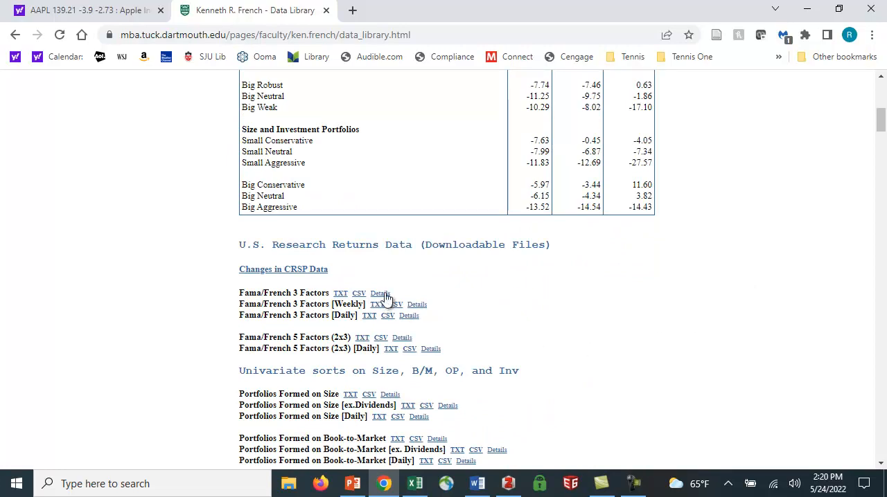
mouse_move(492, 288)
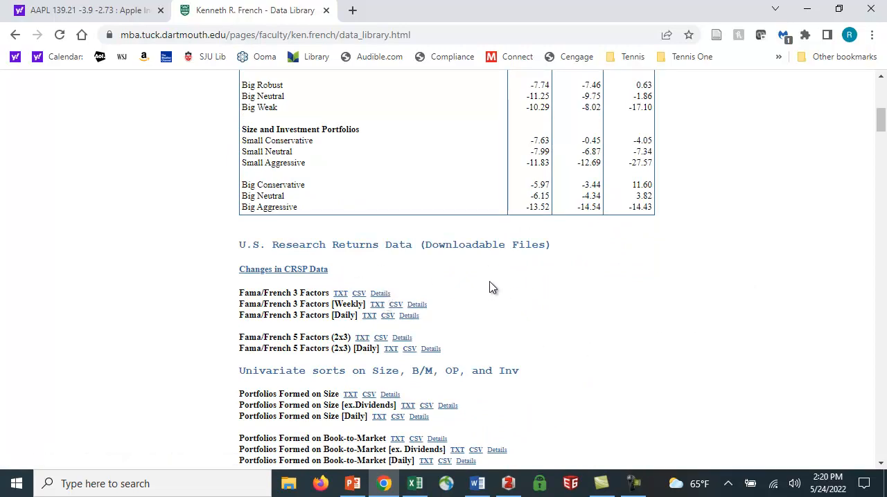
mouse_move(244, 298)
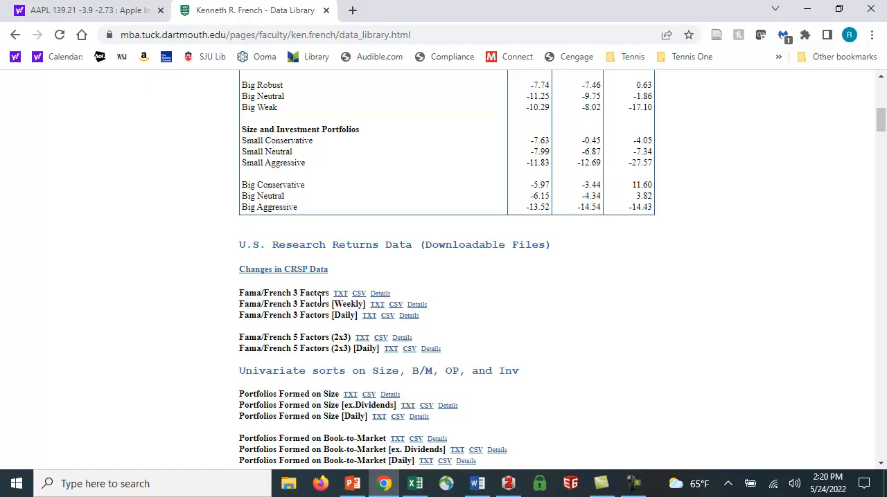
click(381, 293)
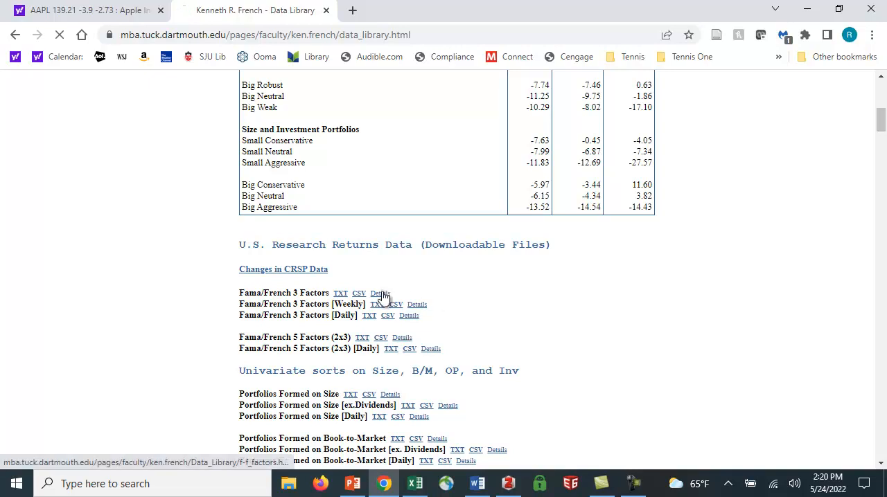
click(380, 293)
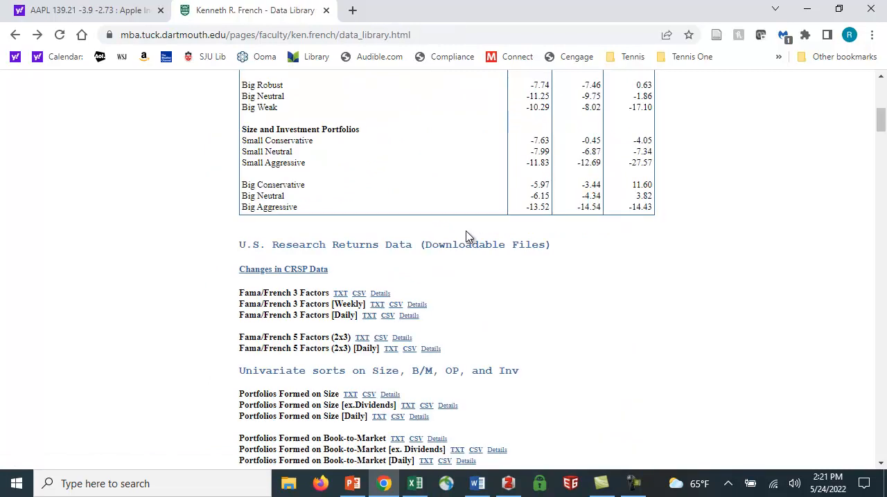
mouse_move(483, 279)
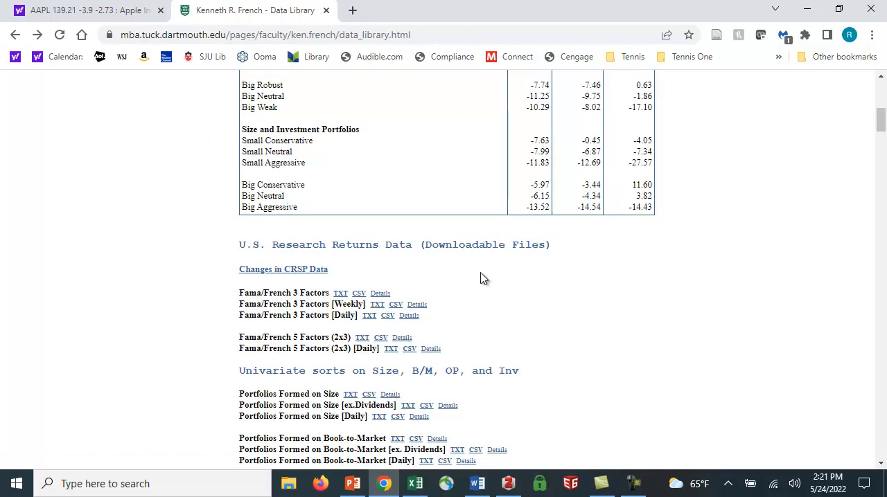
mouse_move(483, 268)
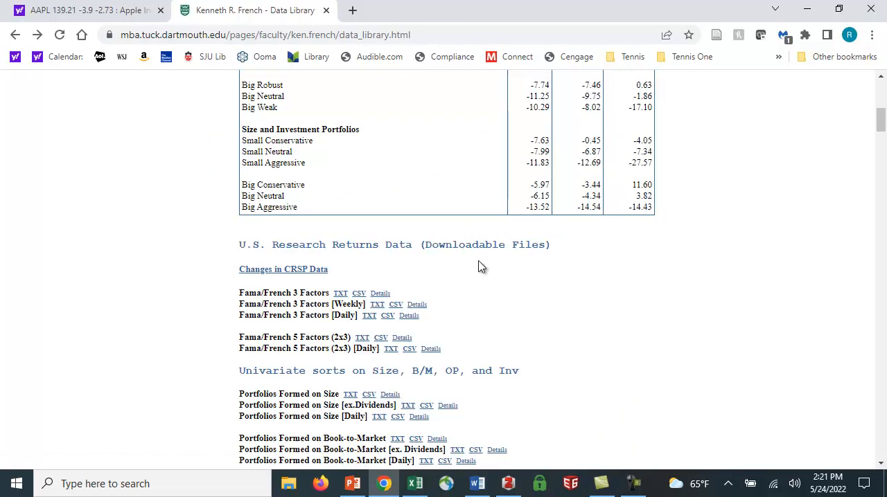
mouse_move(296, 310)
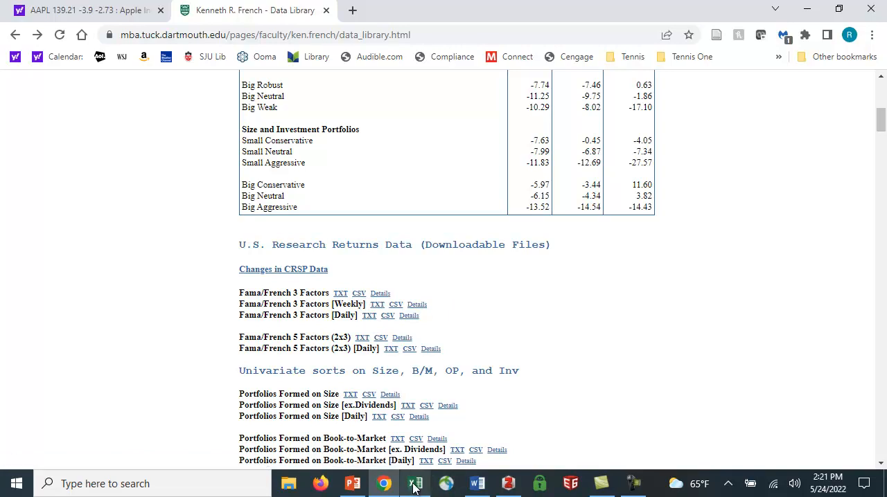
Step: Open the FF 3 Factor Data sheet and view the first date entry 192607
click(415, 484)
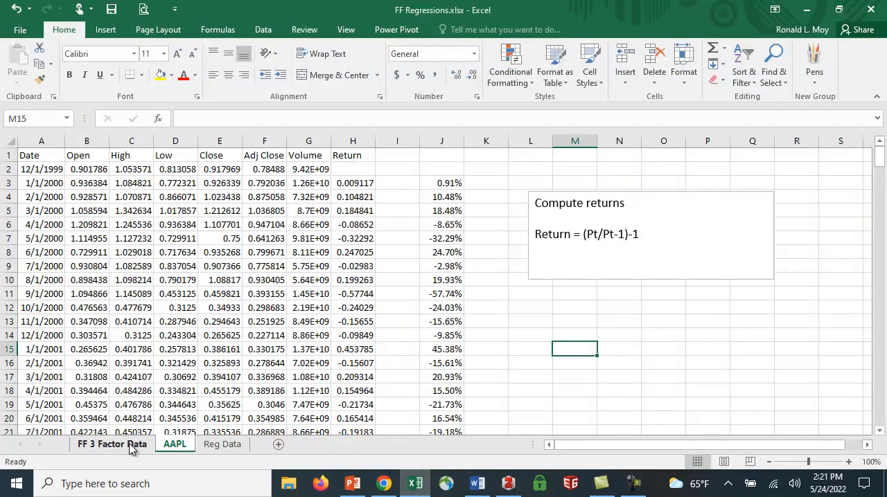
click(111, 444)
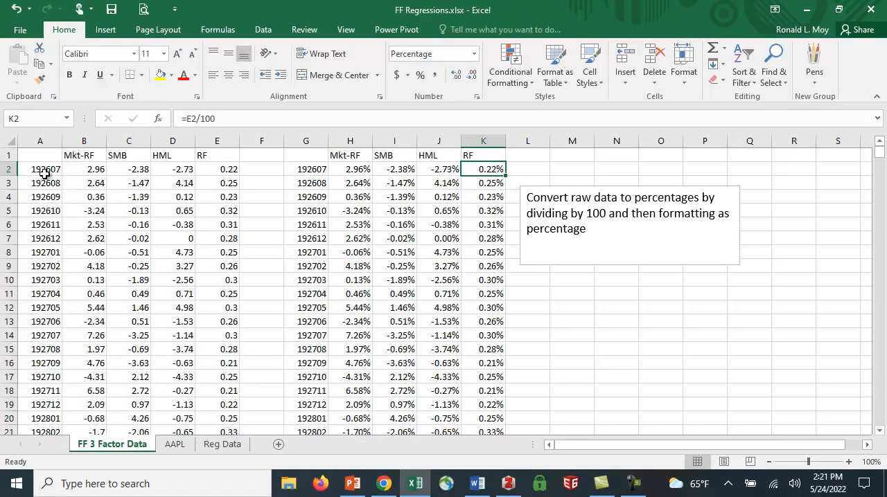
click(39, 169)
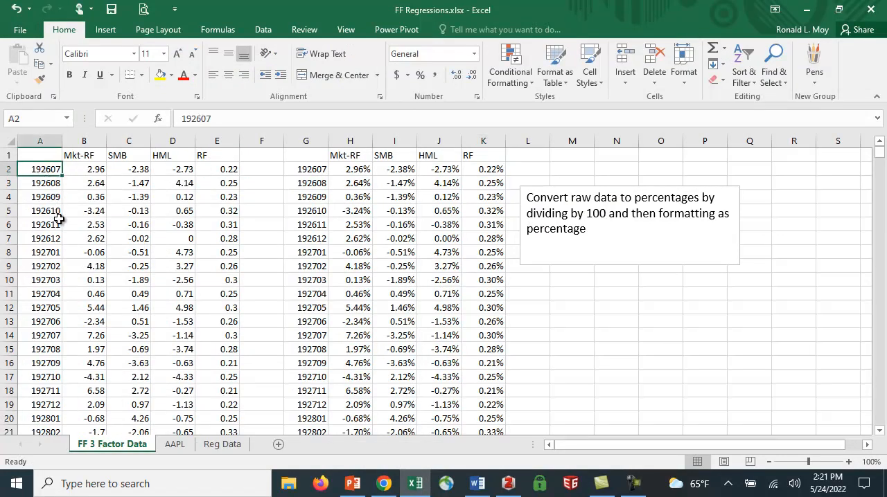
click(850, 462)
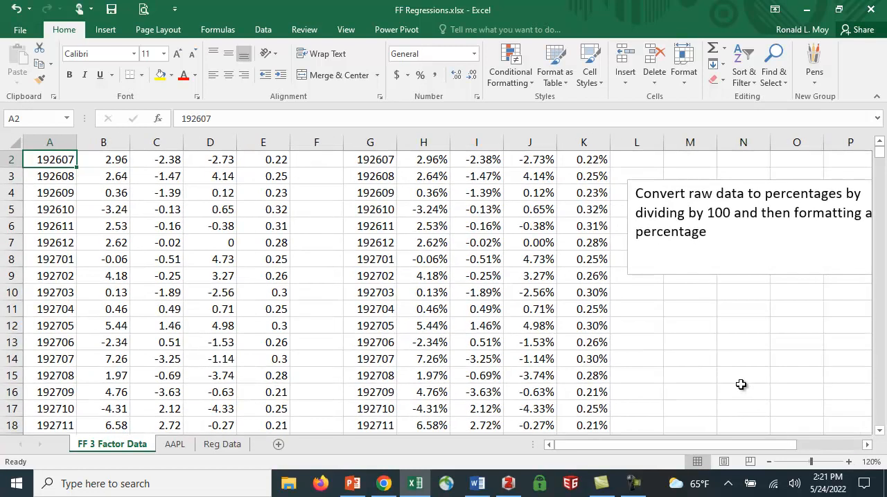
scroll(up, 3)
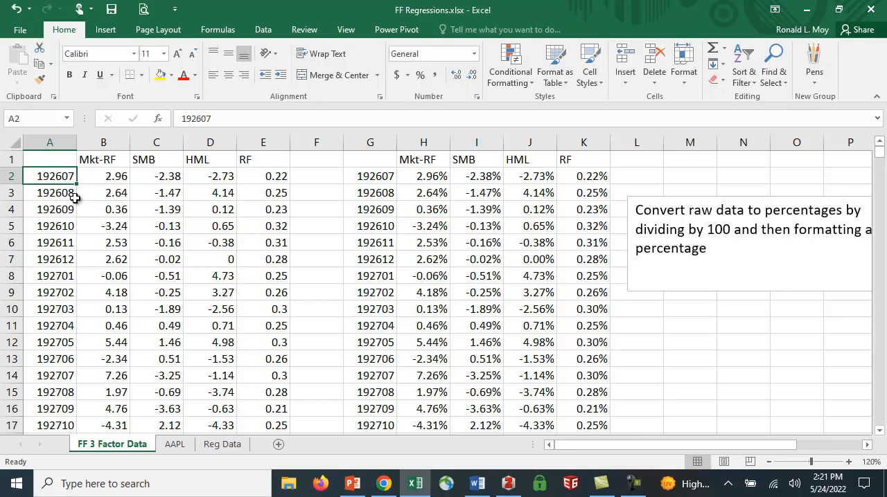
mouse_move(78, 209)
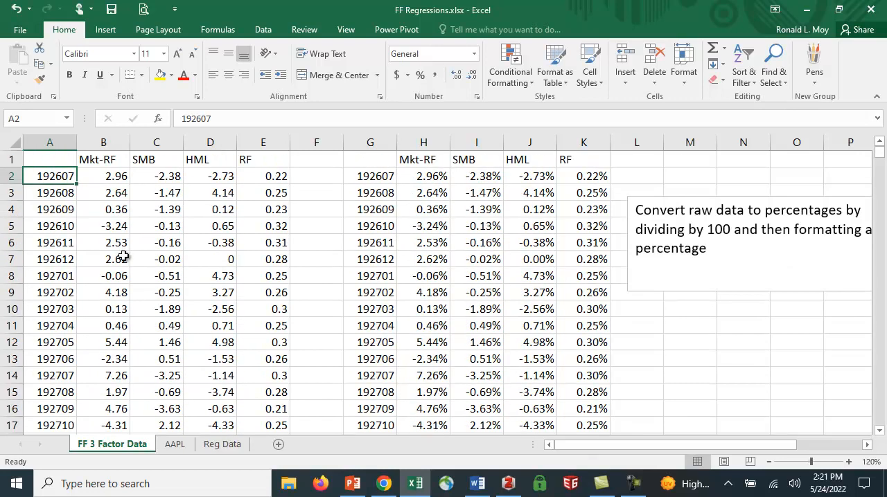
Step: Compare raw Mkt-RF value 2.96 with its divide-by-100 formula and the SMB formula
click(103, 176)
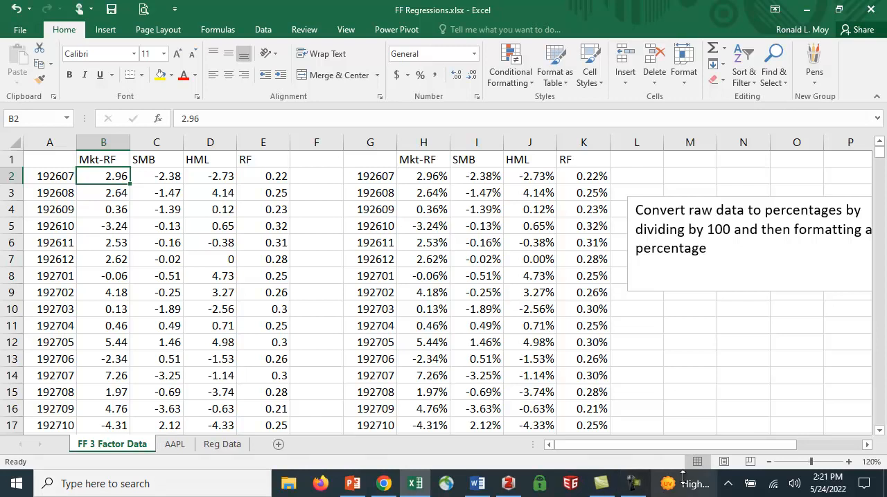
scroll(right, 3)
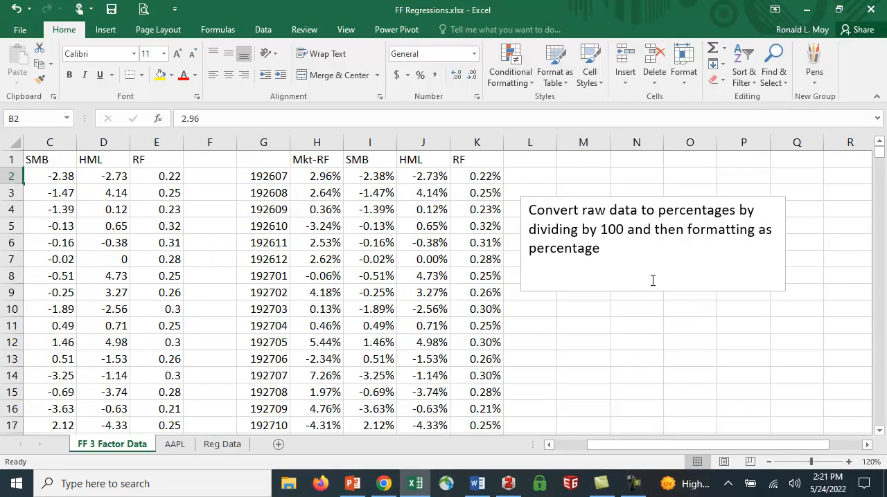
click(316, 176)
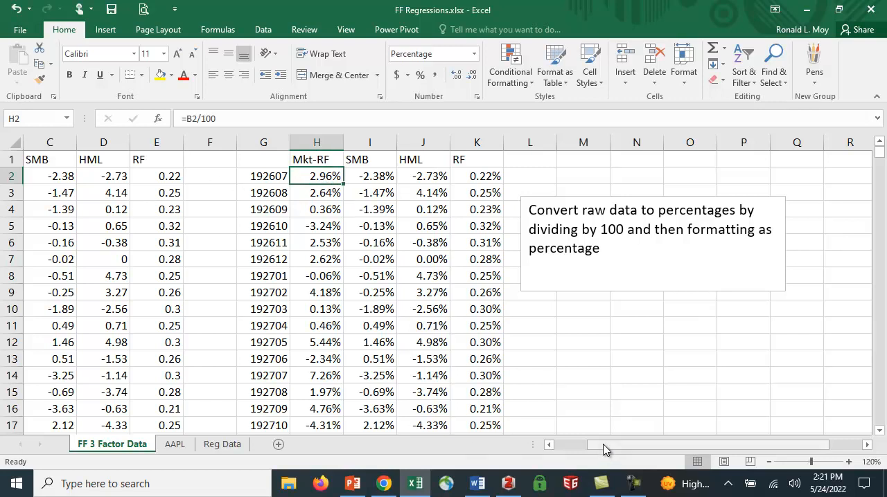
scroll(left, 3)
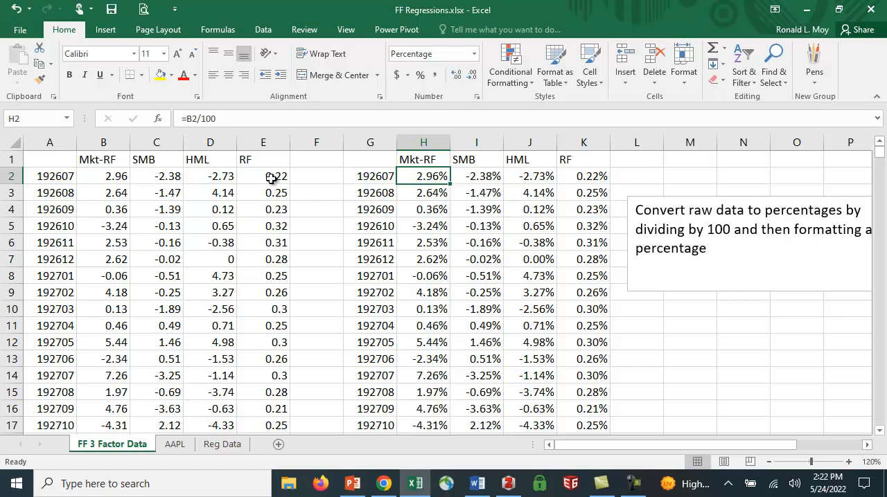
mouse_move(664, 472)
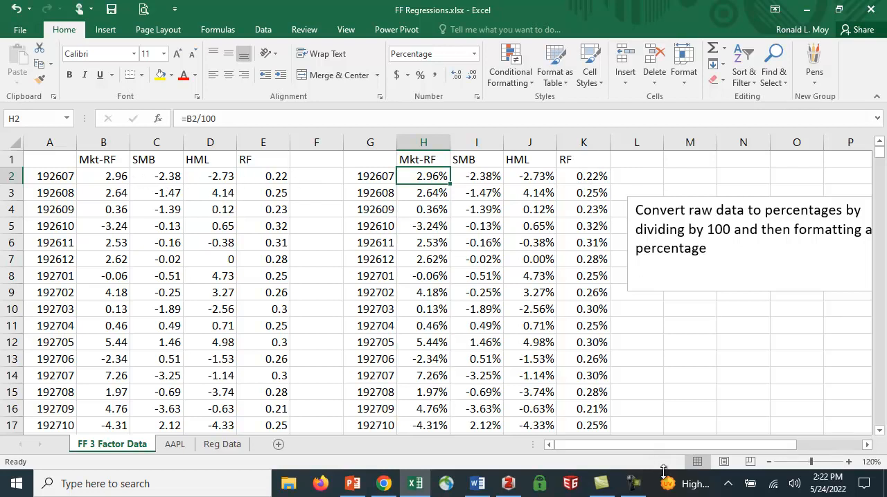
mouse_move(599, 182)
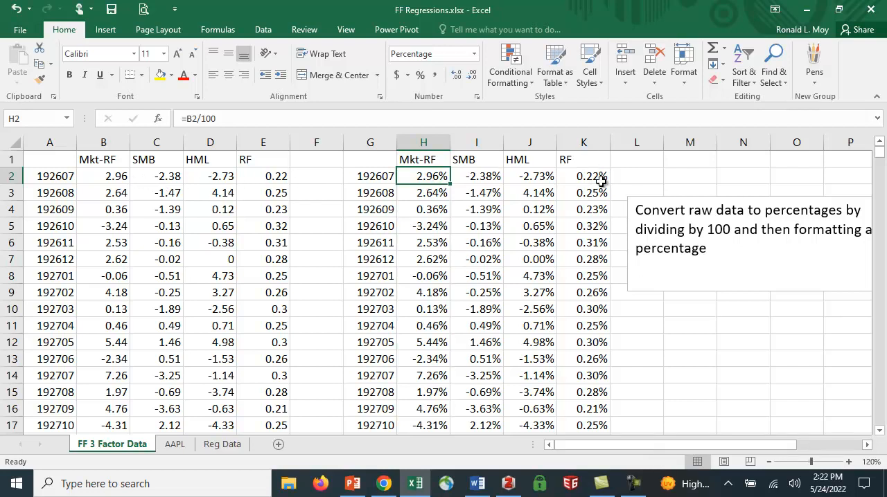
mouse_move(600, 323)
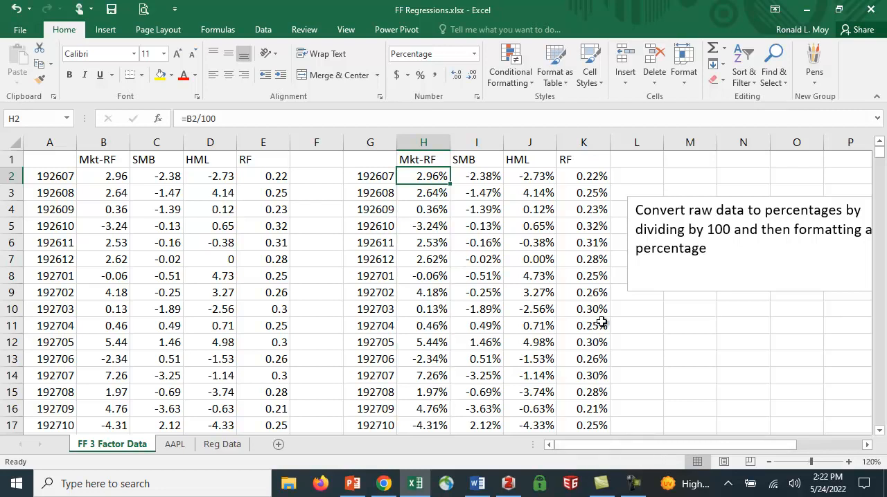
click(476, 192)
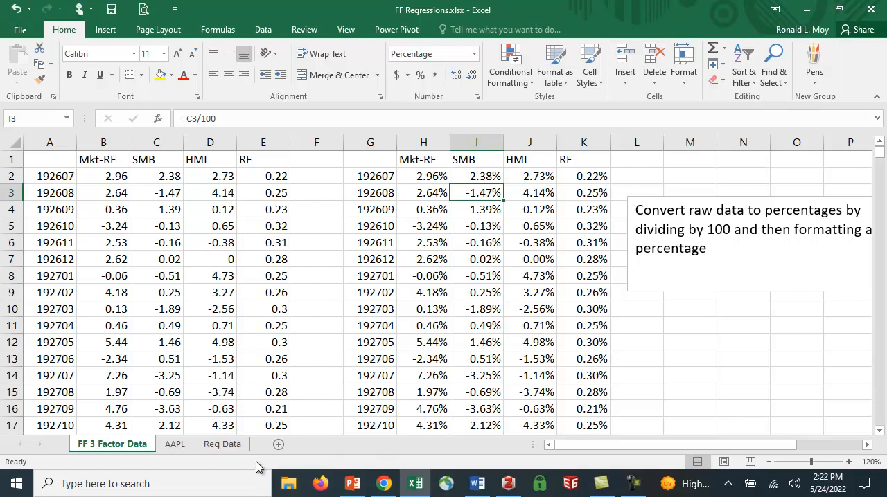
click(222, 444)
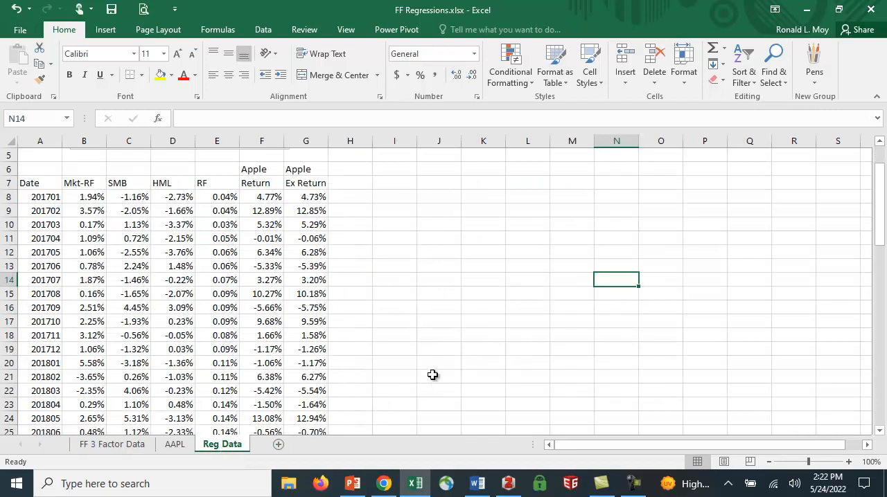
mouse_move(825, 466)
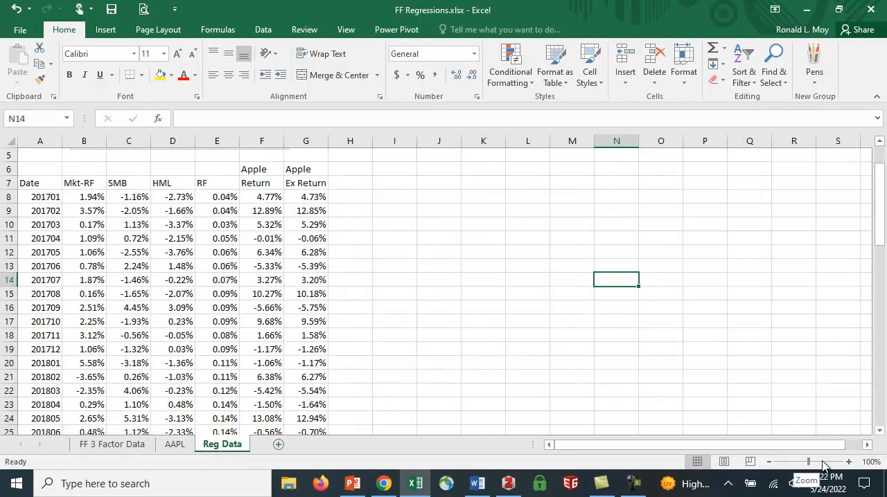
click(848, 462)
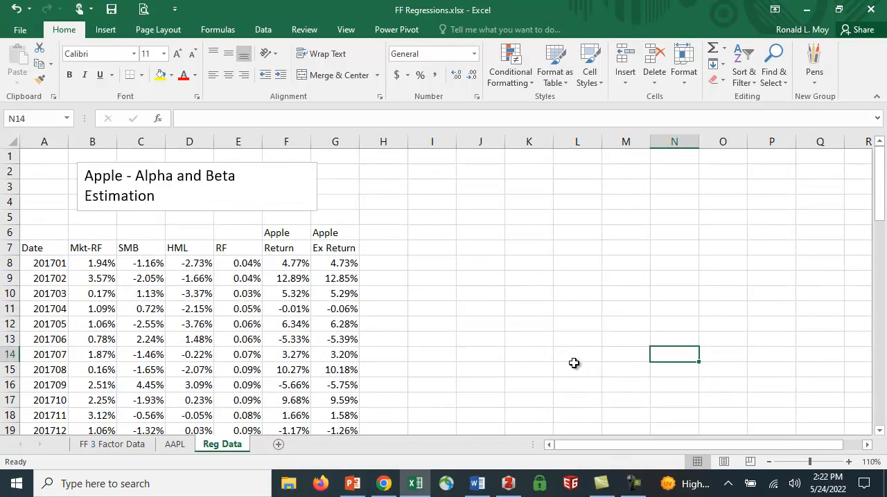
mouse_move(405, 305)
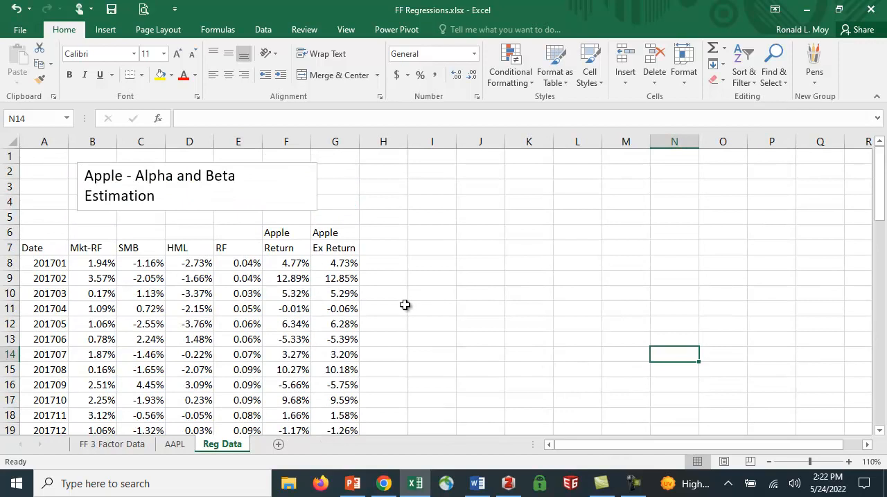
mouse_move(404, 324)
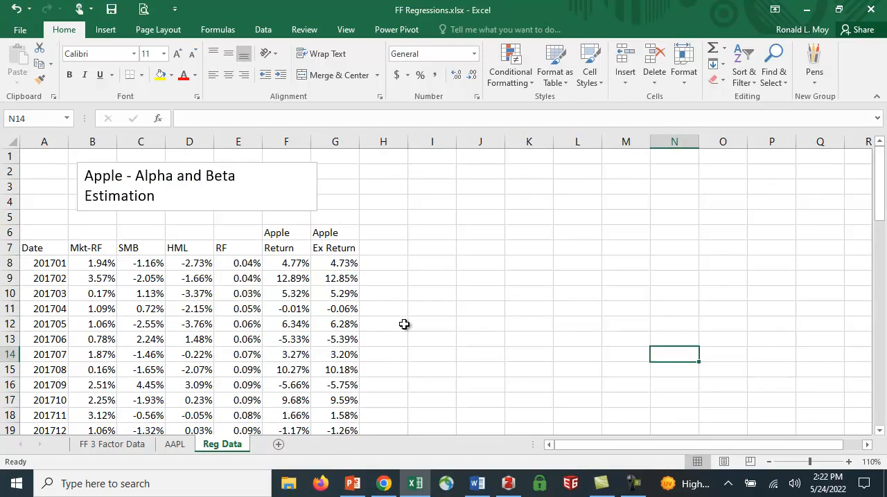
mouse_move(214, 263)
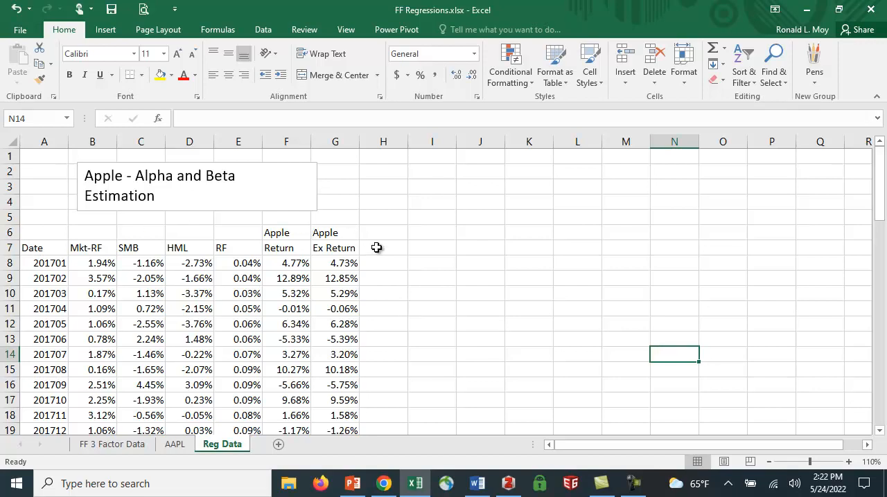
mouse_move(120, 270)
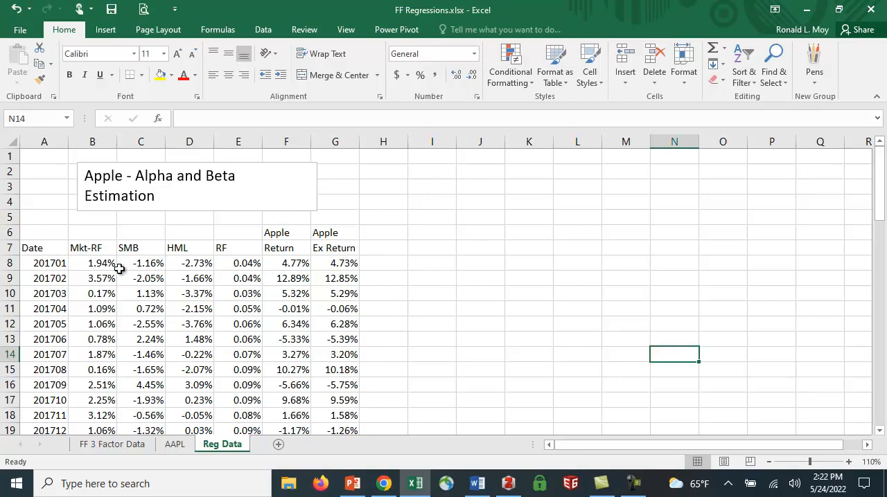
mouse_move(422, 274)
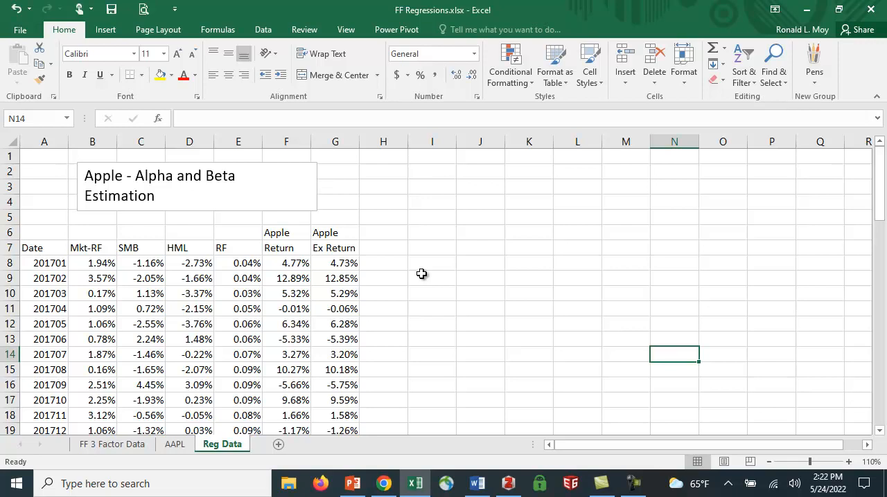
mouse_move(130, 272)
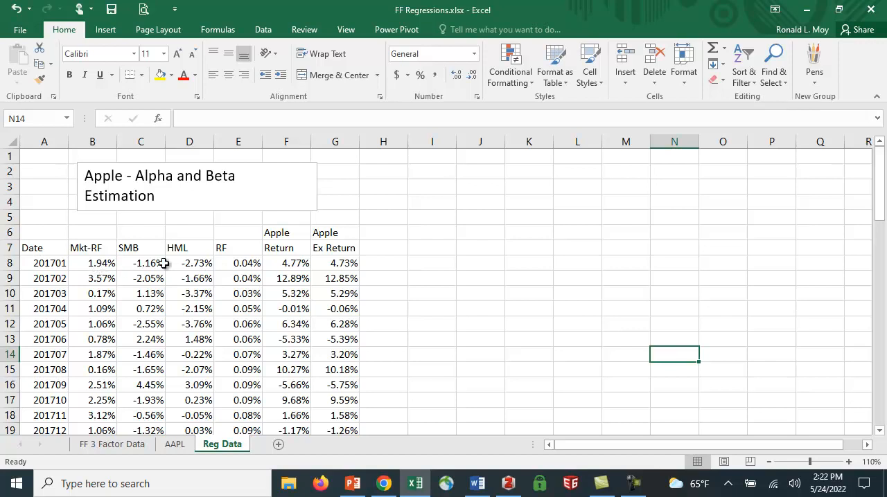
mouse_move(307, 263)
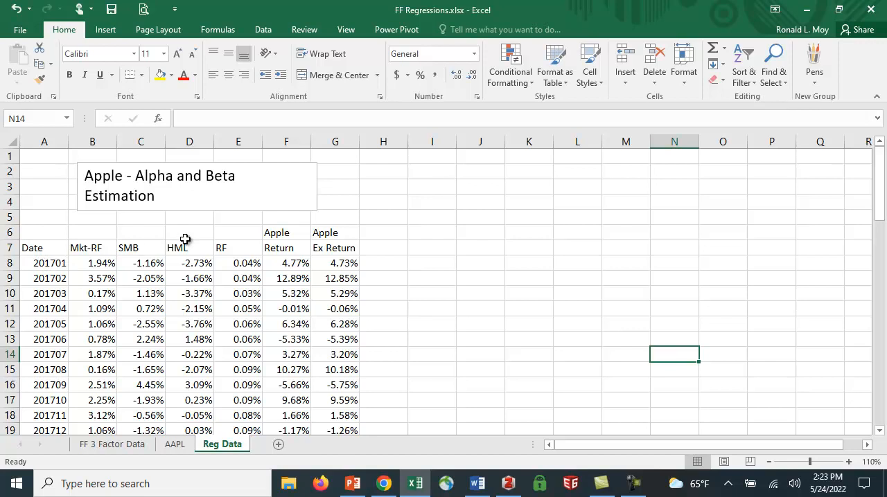
mouse_move(253, 294)
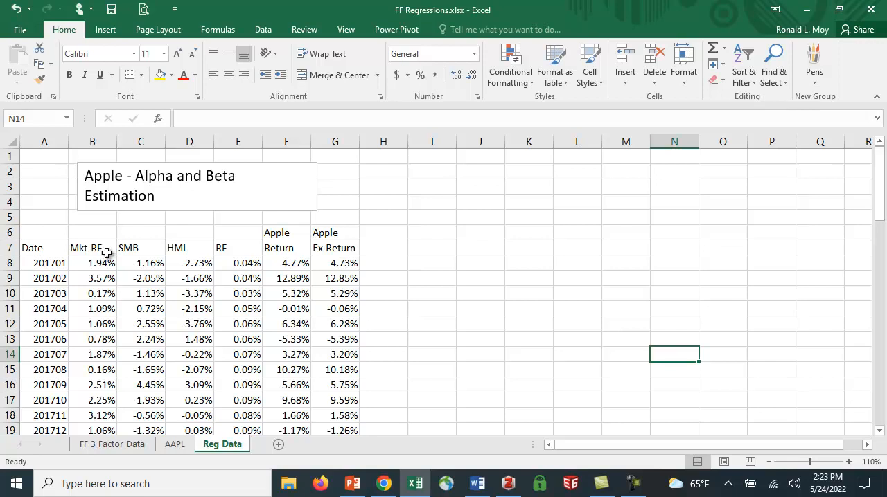
mouse_move(178, 250)
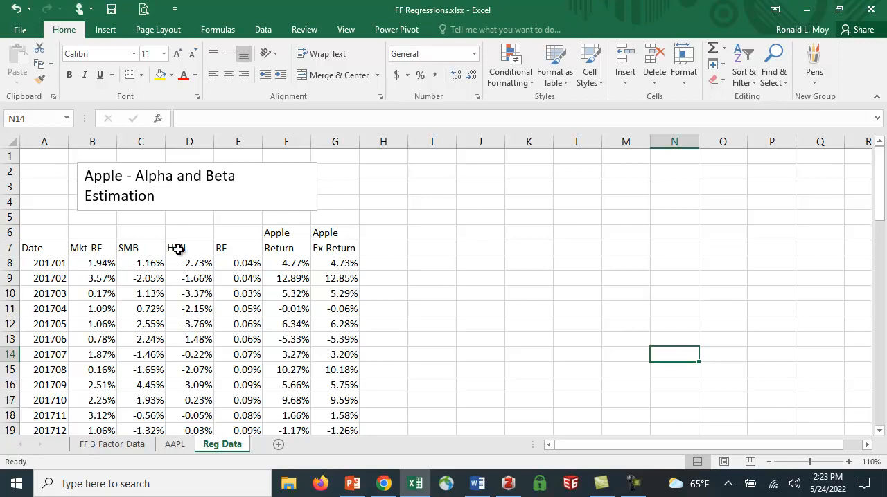
mouse_move(160, 250)
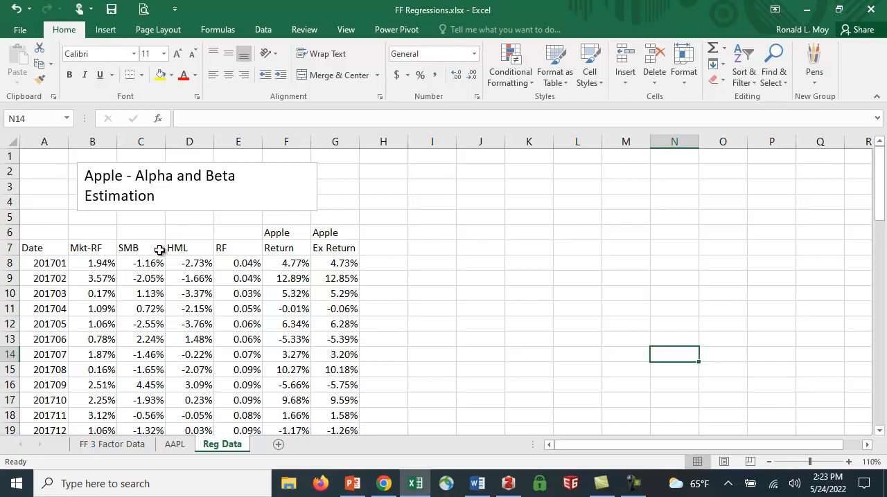
mouse_move(187, 255)
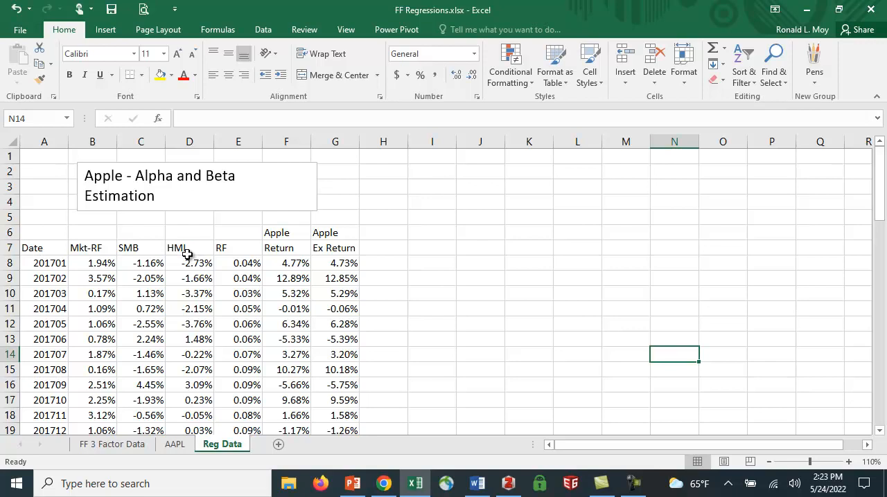
mouse_move(192, 325)
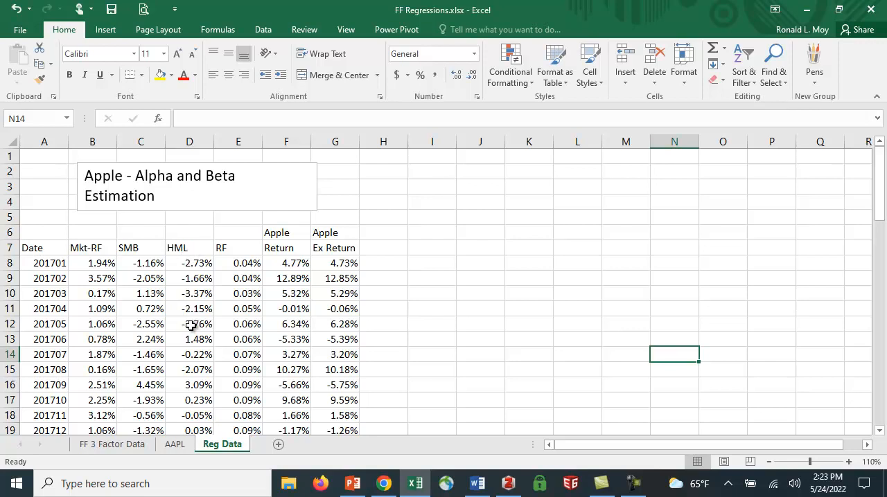
mouse_move(58, 279)
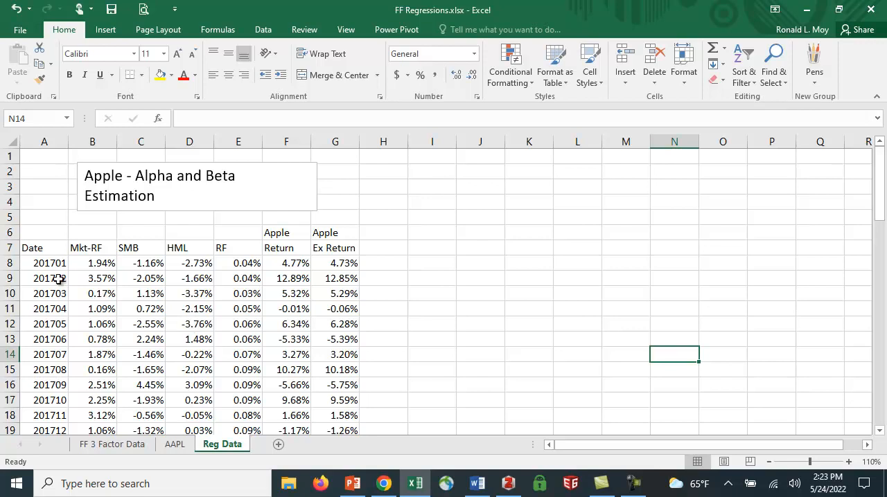
mouse_move(63, 426)
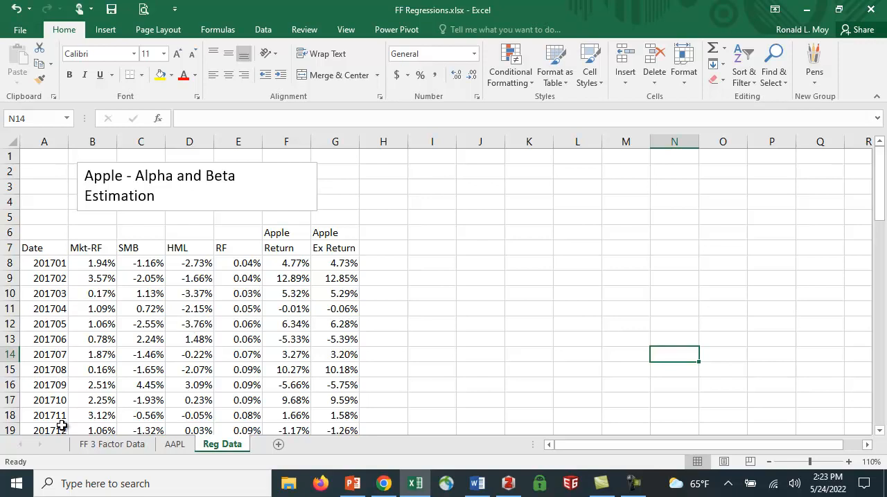
mouse_move(52, 262)
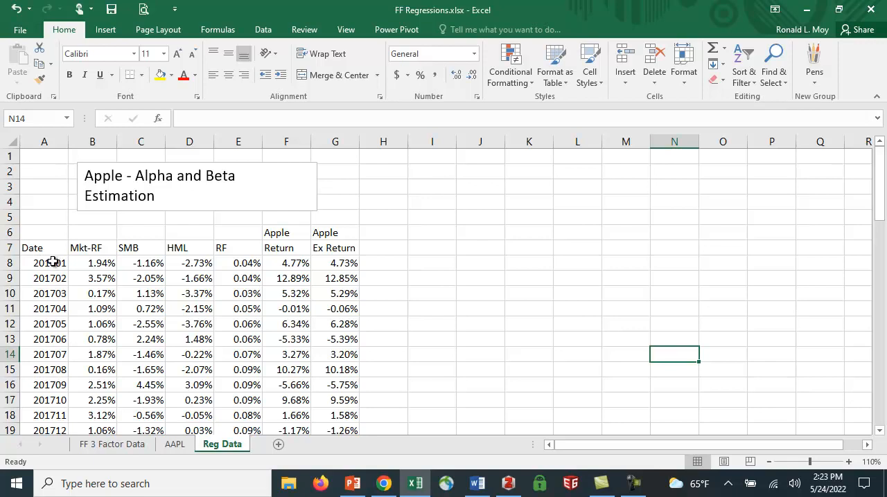
mouse_move(52, 278)
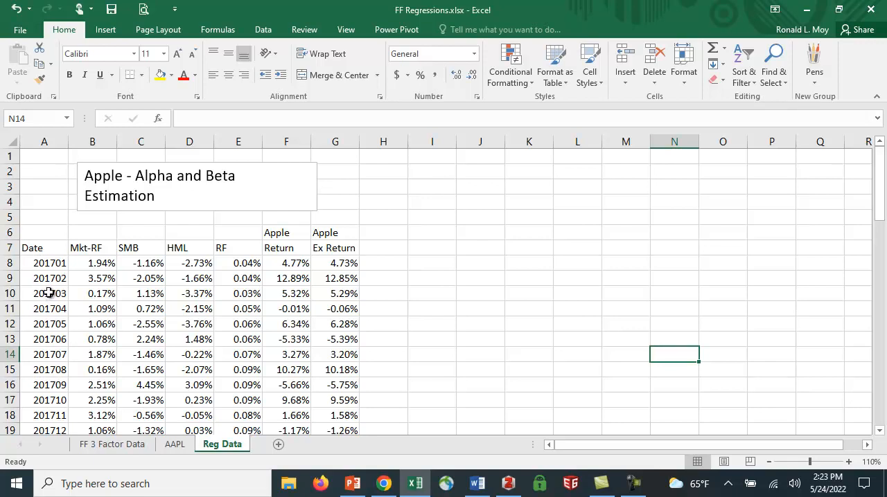
mouse_move(205, 350)
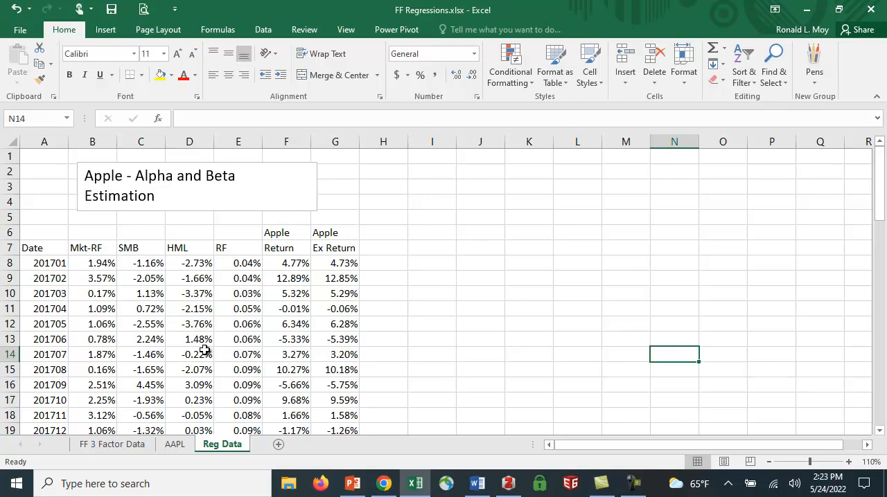
mouse_move(276, 339)
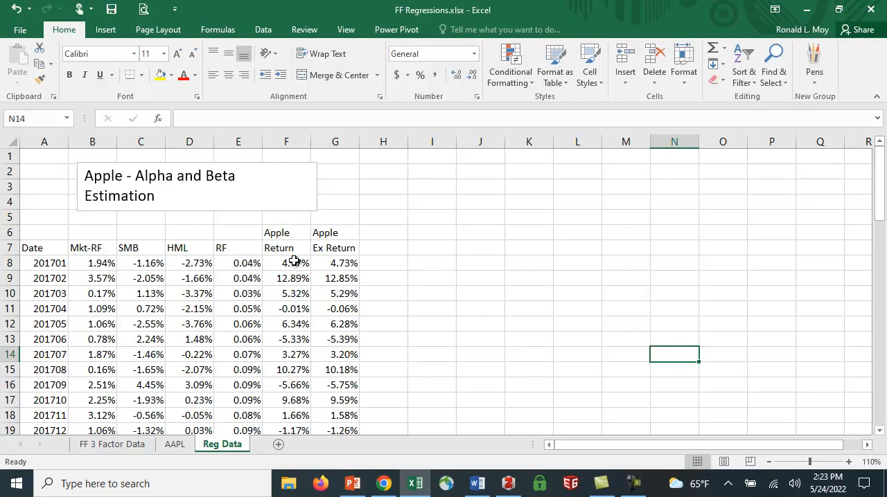
click(285, 263)
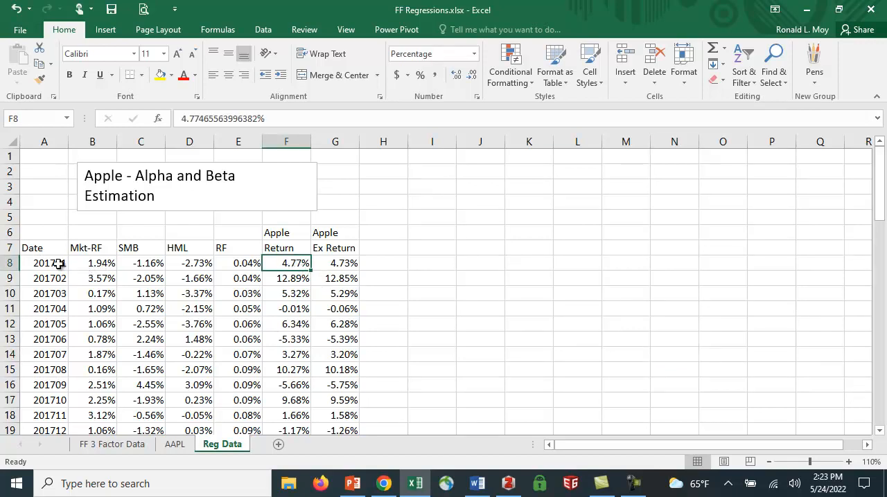
scroll(down, 3)
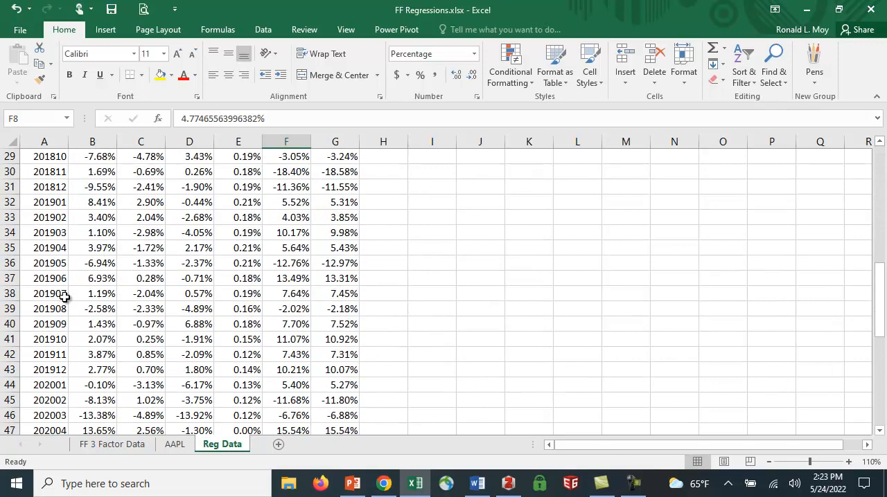
scroll(down, 3)
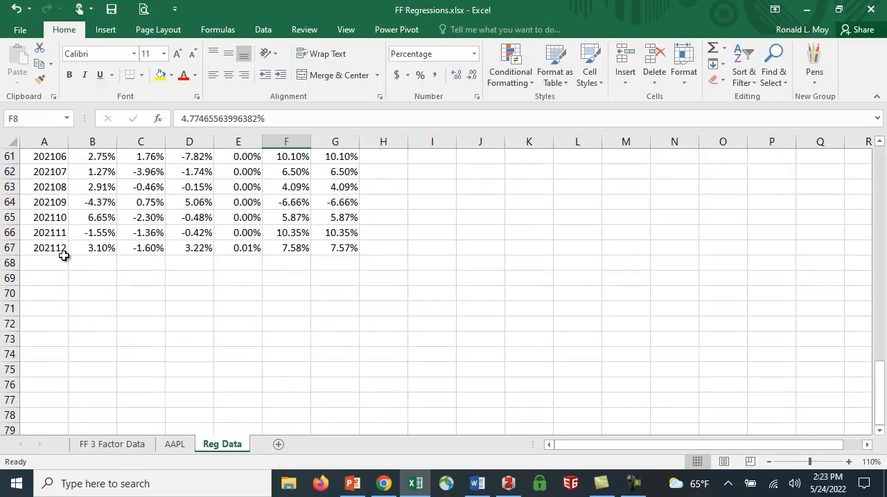
scroll(up, 3)
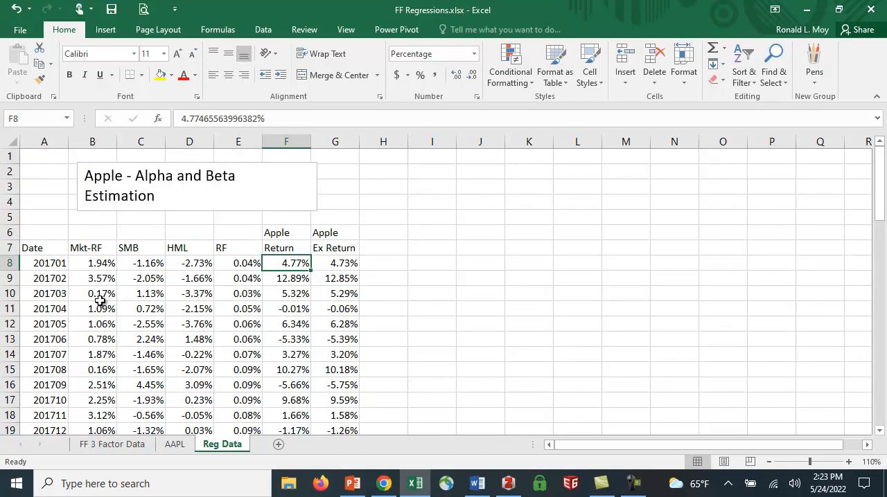
mouse_move(346, 263)
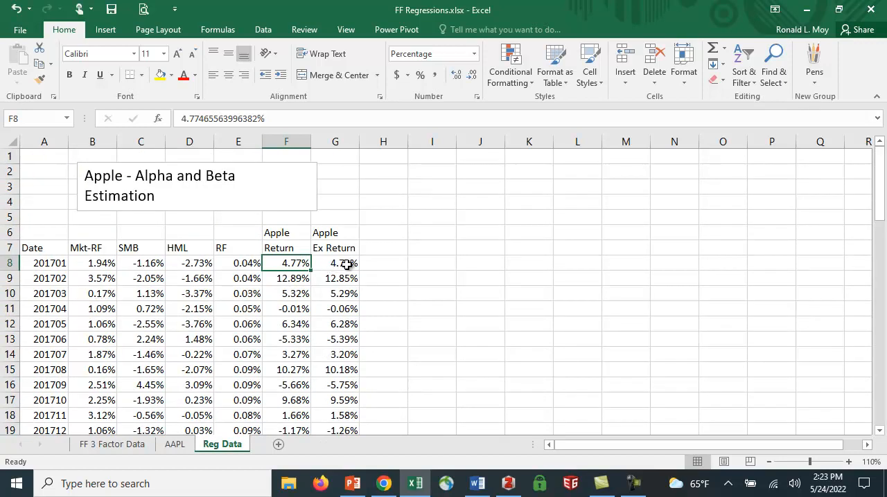
click(335, 262)
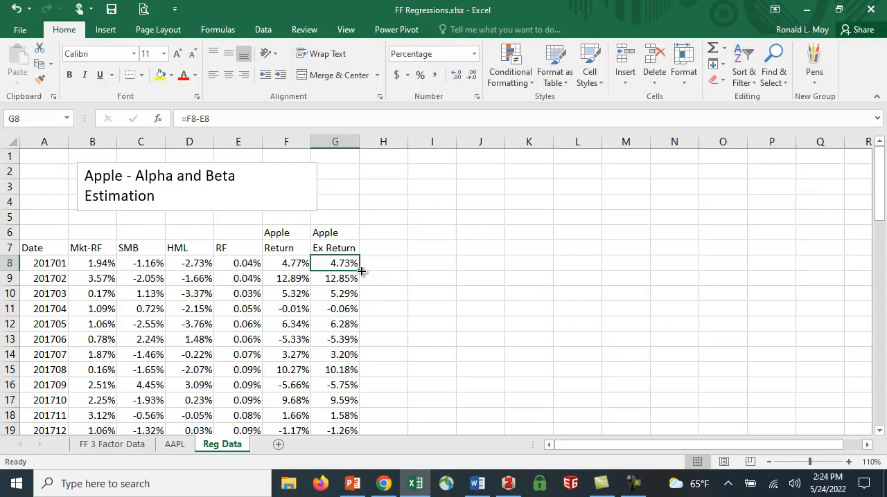
mouse_move(373, 272)
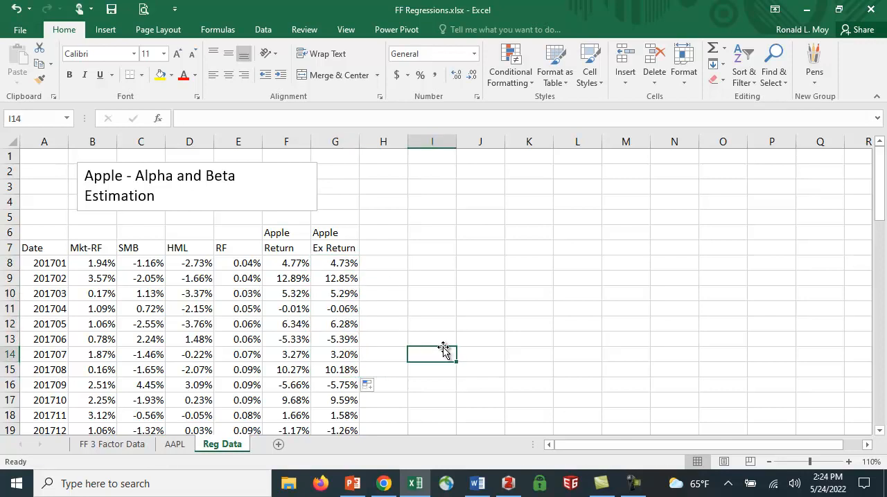
mouse_move(489, 355)
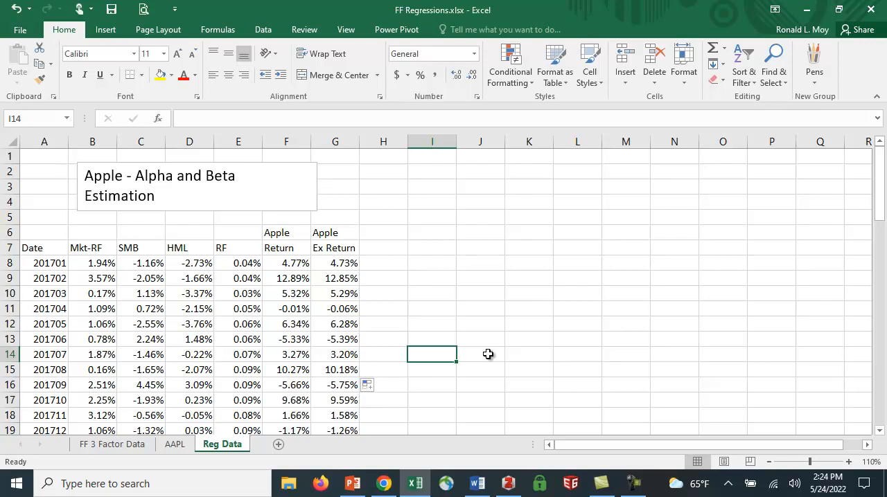
mouse_move(480, 136)
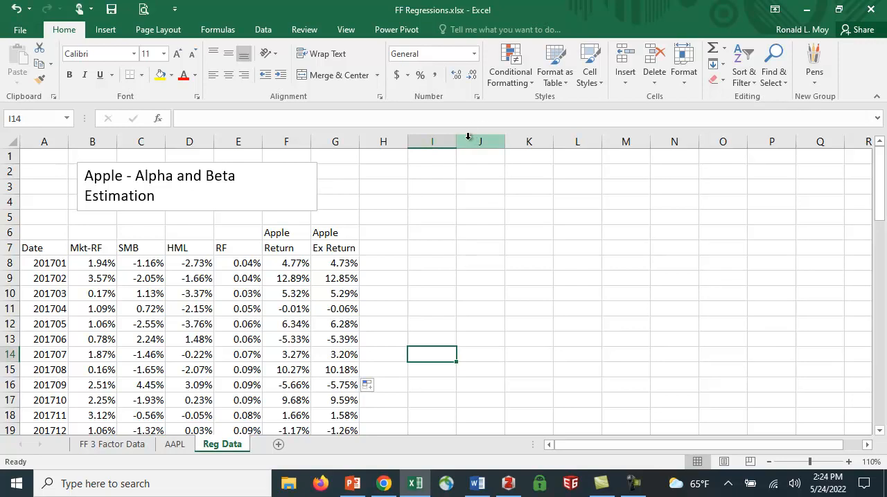
Step: Enable the Analysis ToolPak through File > Options > Add-Ins
click(262, 29)
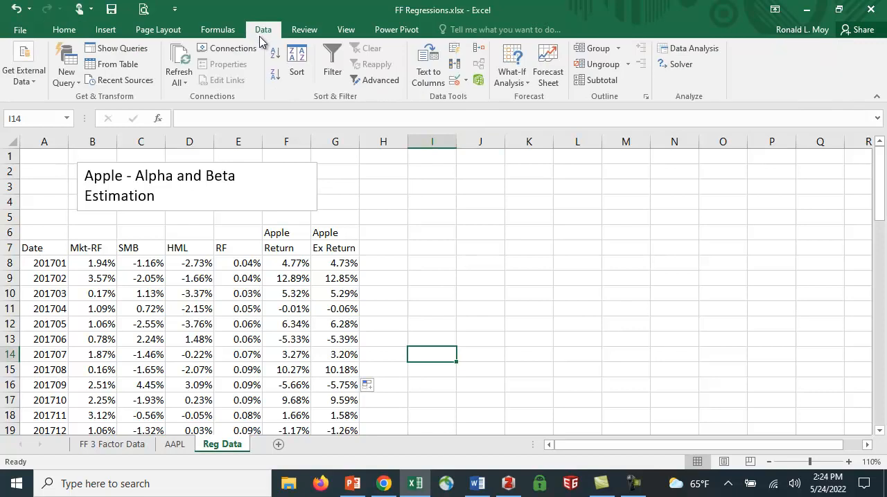
mouse_move(691, 48)
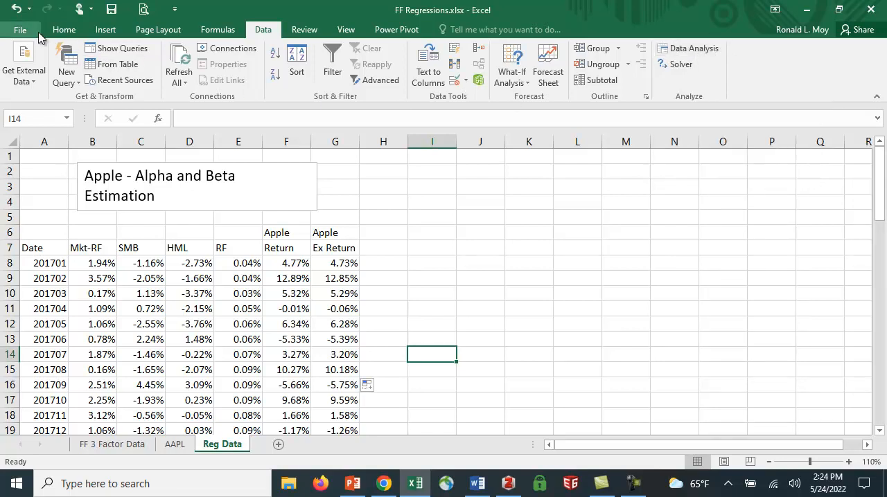
click(20, 29)
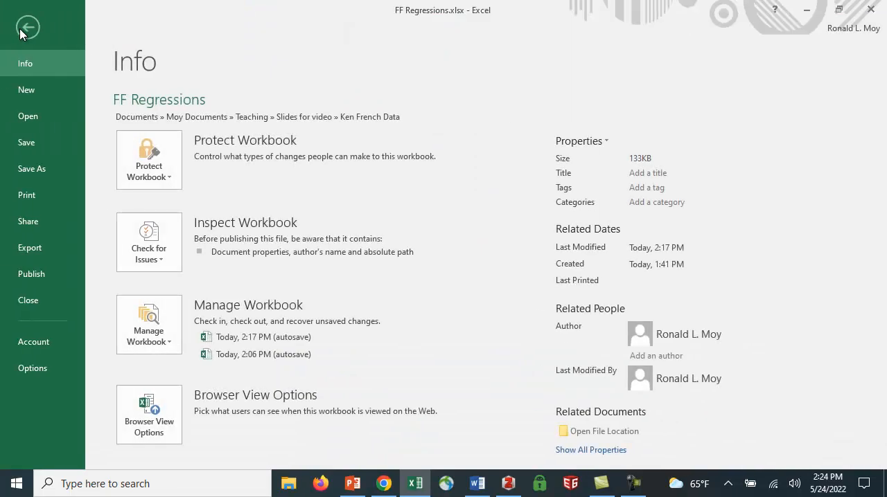
click(33, 367)
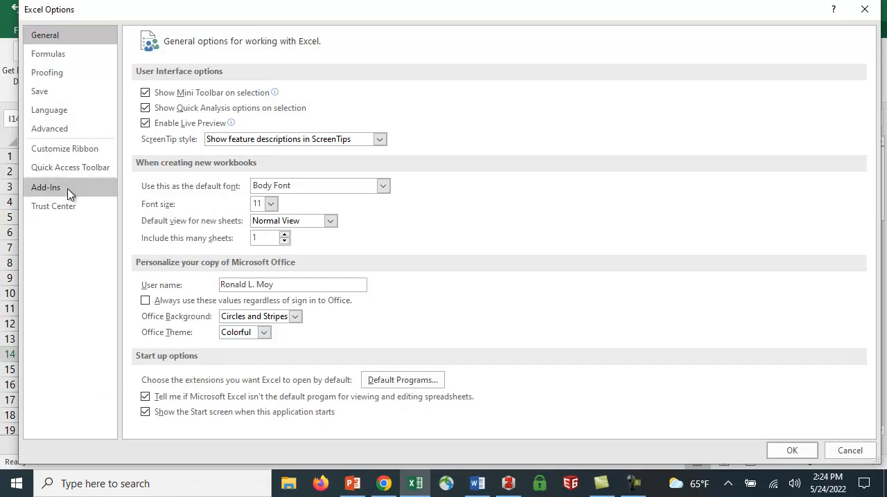
click(45, 187)
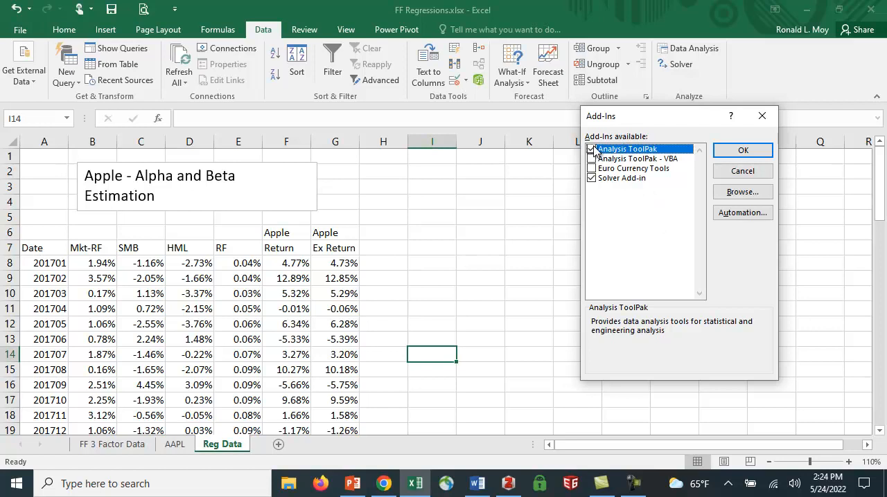
click(742, 150)
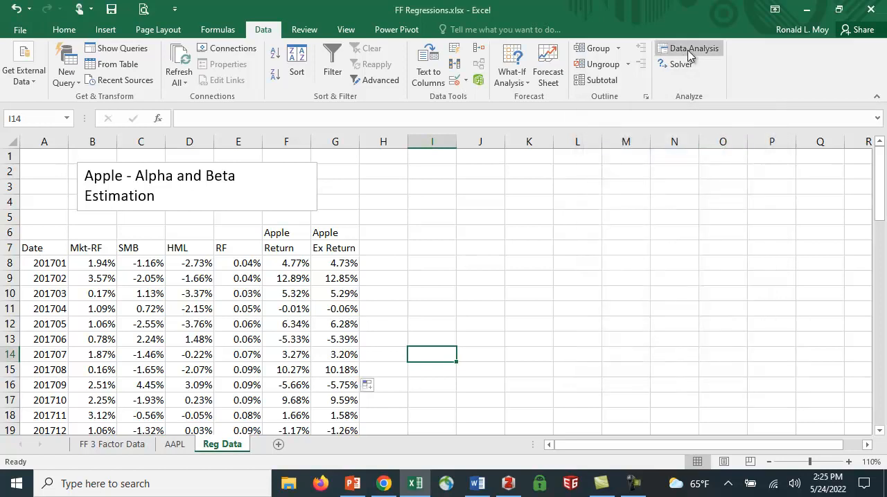
Step: Select an empty cell on Reg Data and open the Data Analysis tool list
click(577, 293)
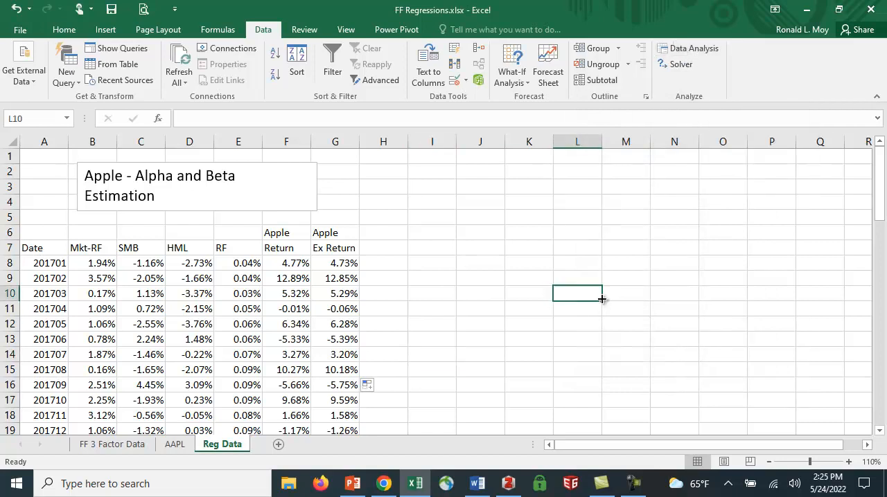
click(694, 48)
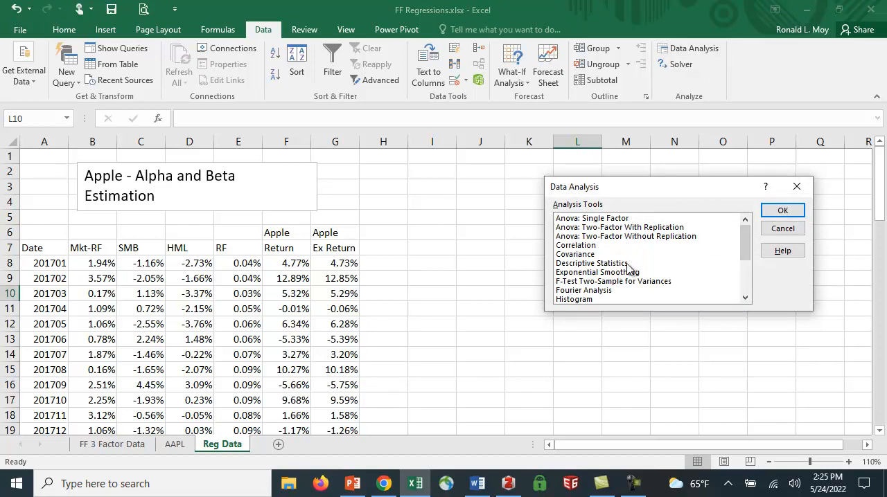
mouse_move(622, 270)
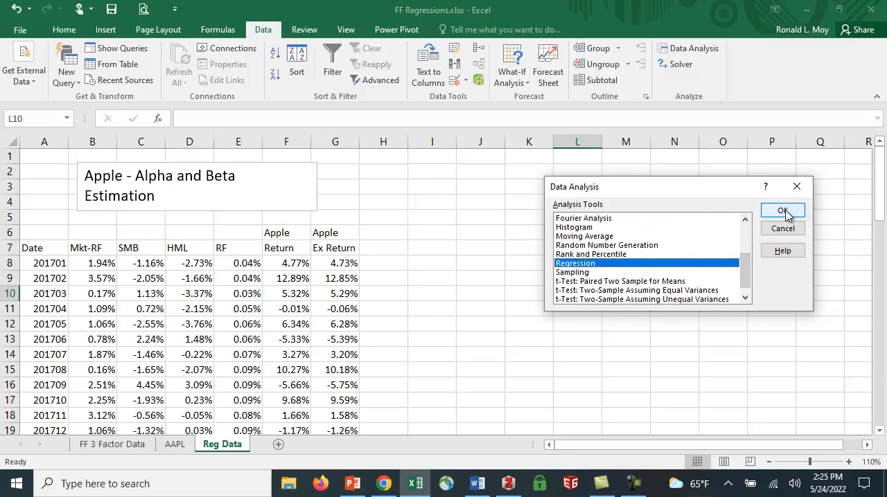
Step: Run Regression with Y G7:G67, X B7:B67, labels, output to a new worksheet
click(783, 211)
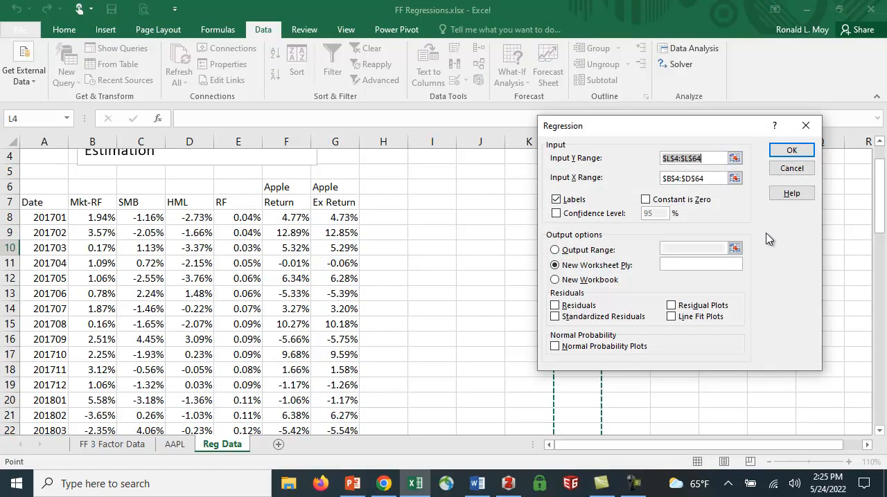
mouse_move(376, 213)
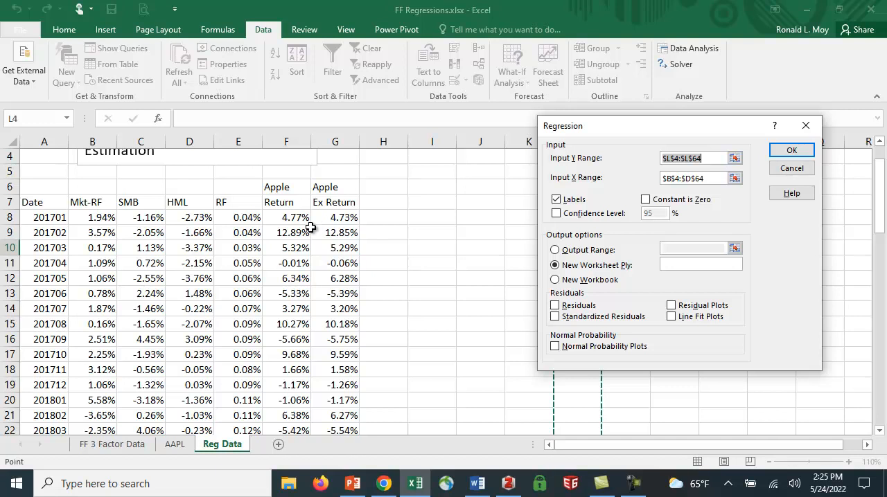
mouse_move(421, 220)
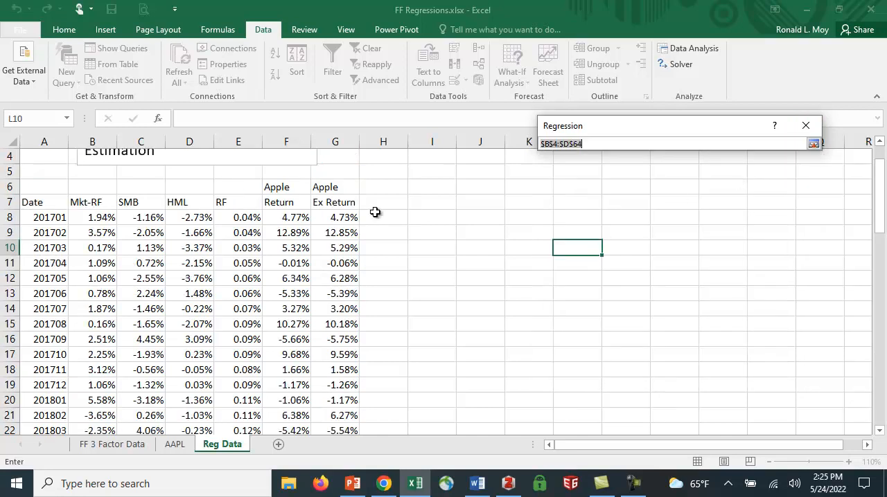
click(92, 202)
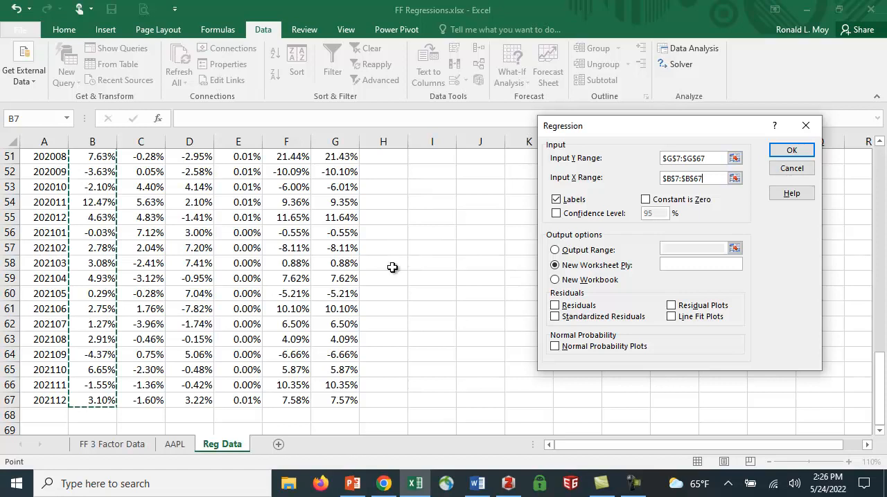
scroll(up, 3)
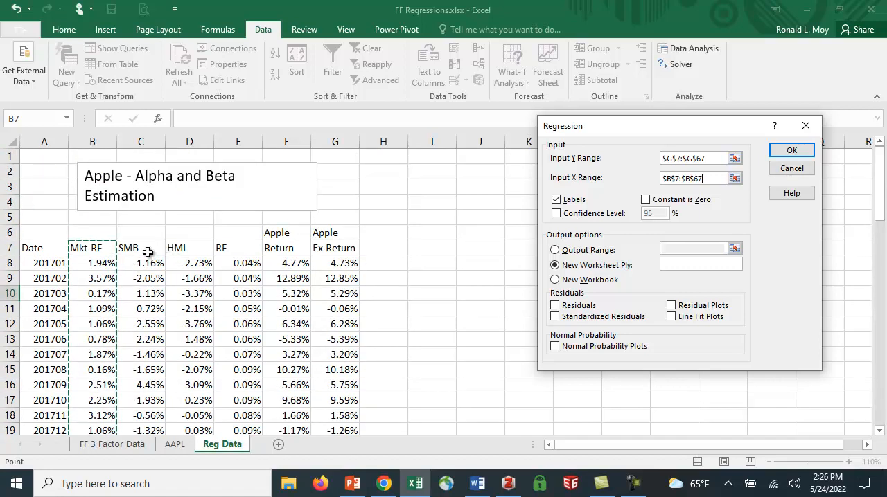
mouse_move(433, 260)
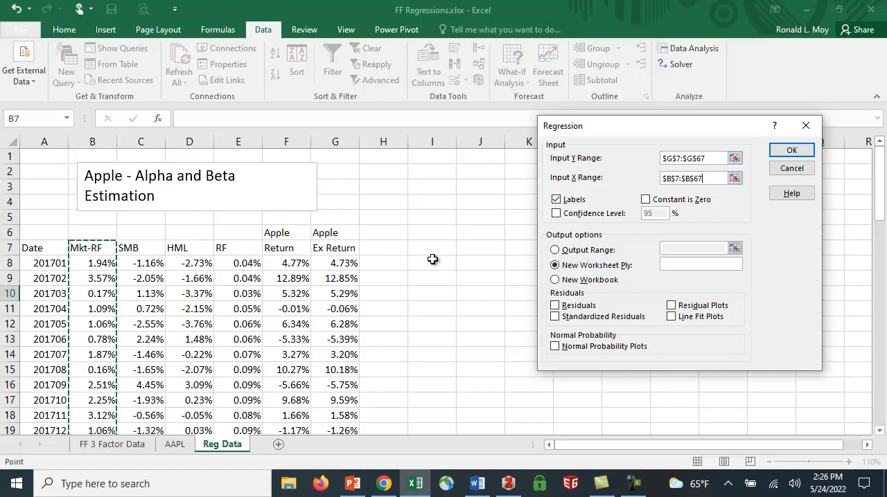
mouse_move(627, 234)
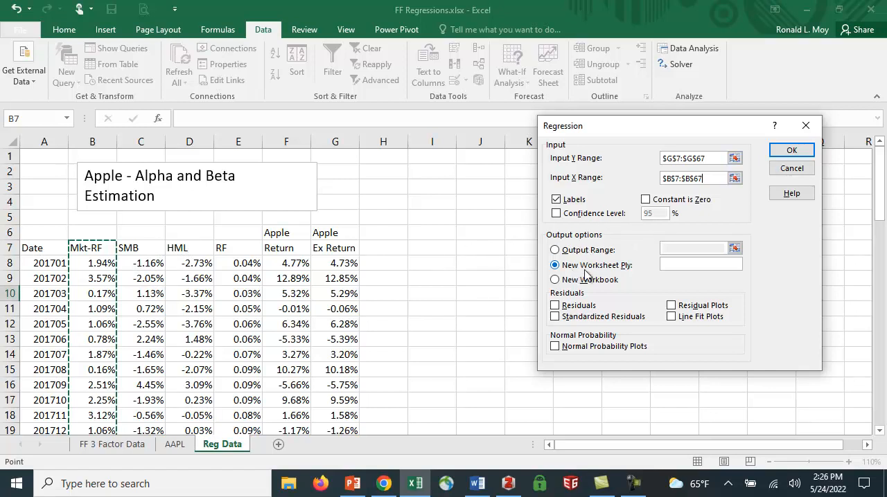
click(791, 150)
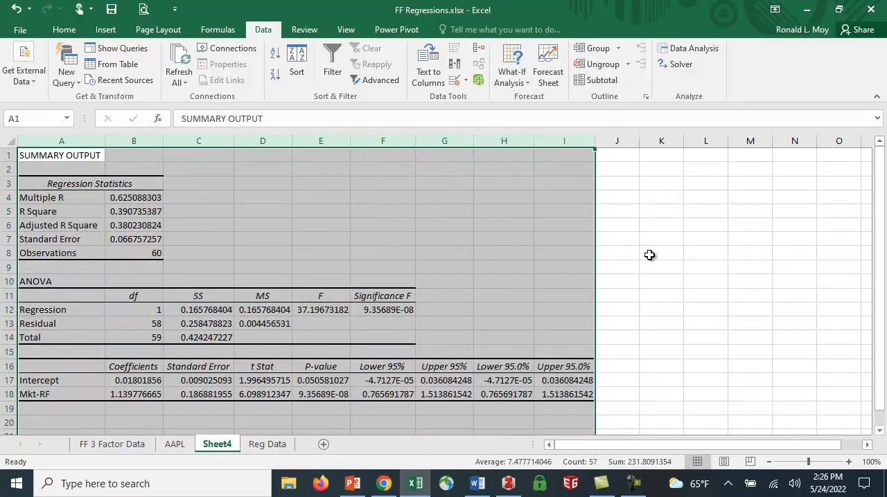
click(661, 253)
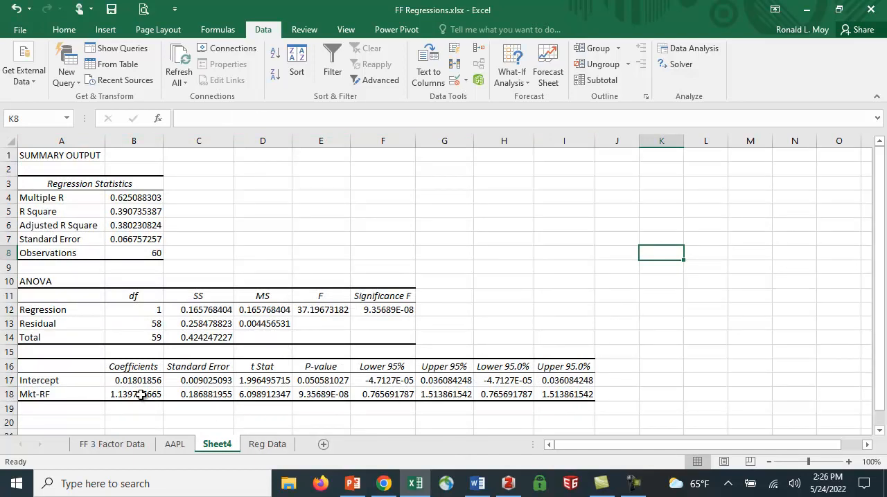
click(134, 394)
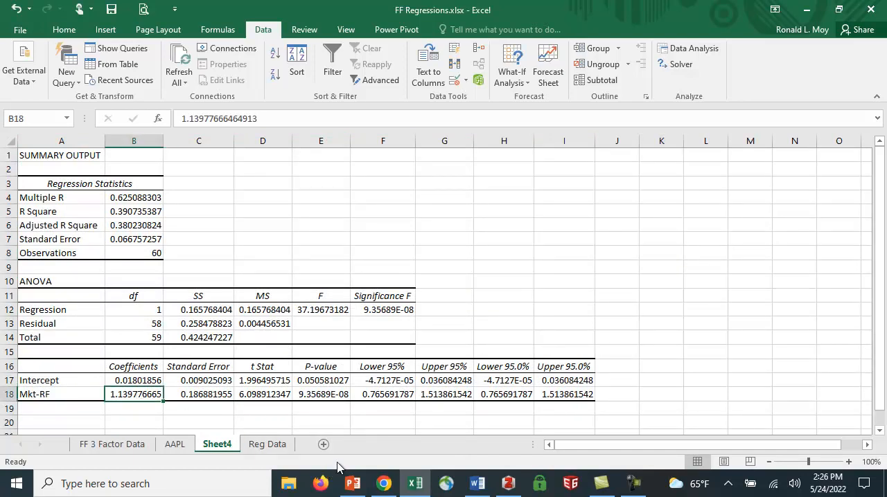
mouse_move(123, 413)
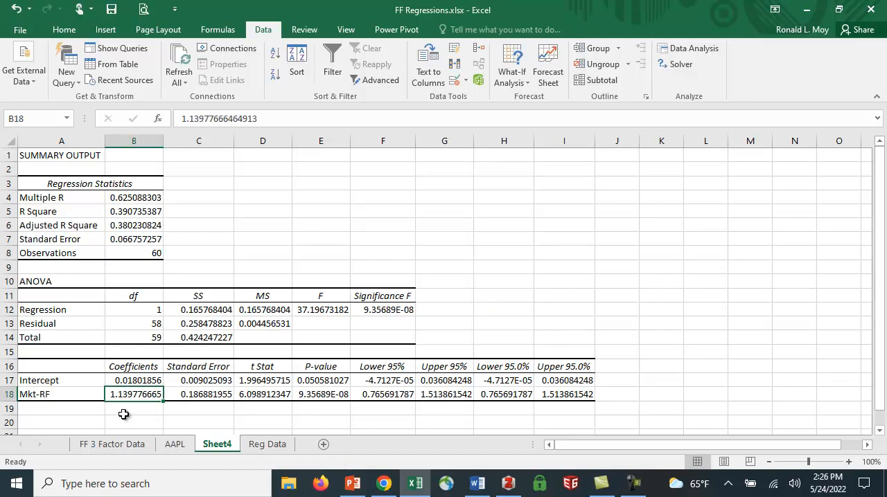
mouse_move(123, 409)
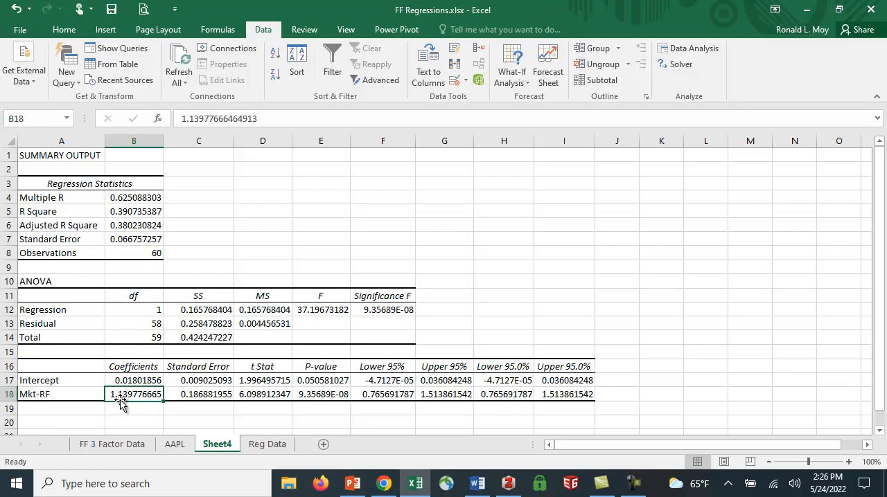
mouse_move(123, 404)
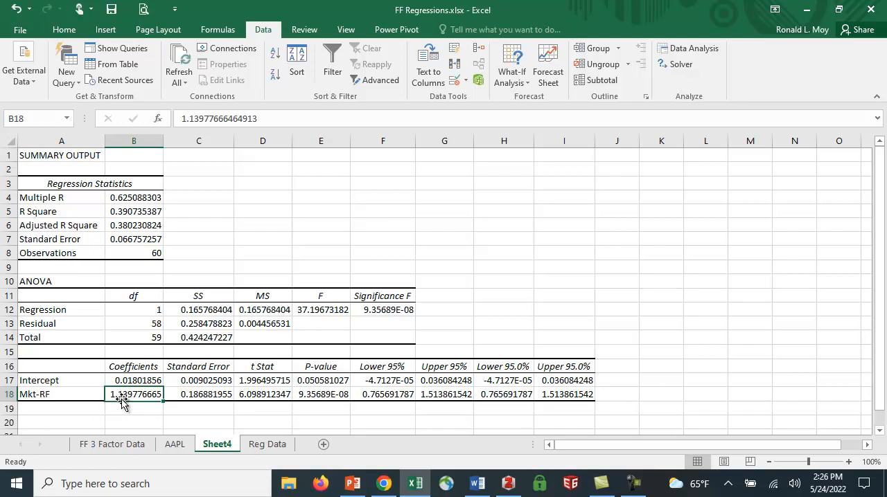
mouse_move(173, 413)
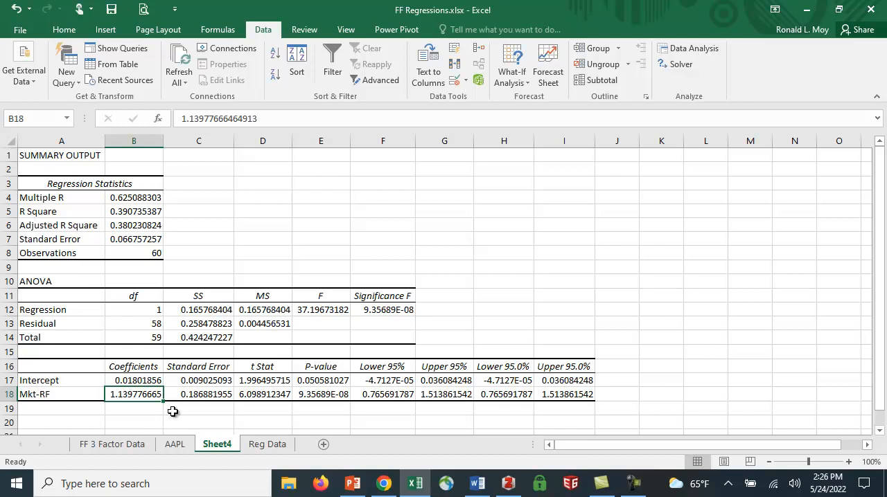
mouse_move(141, 422)
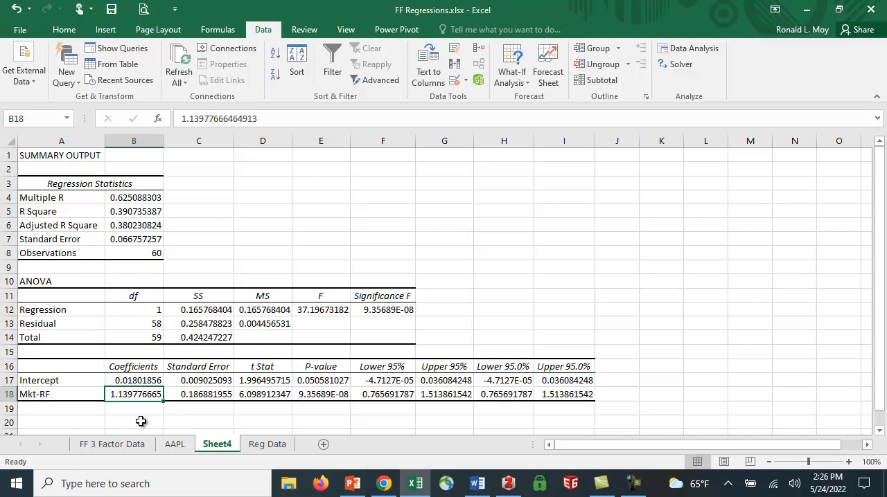
mouse_move(145, 420)
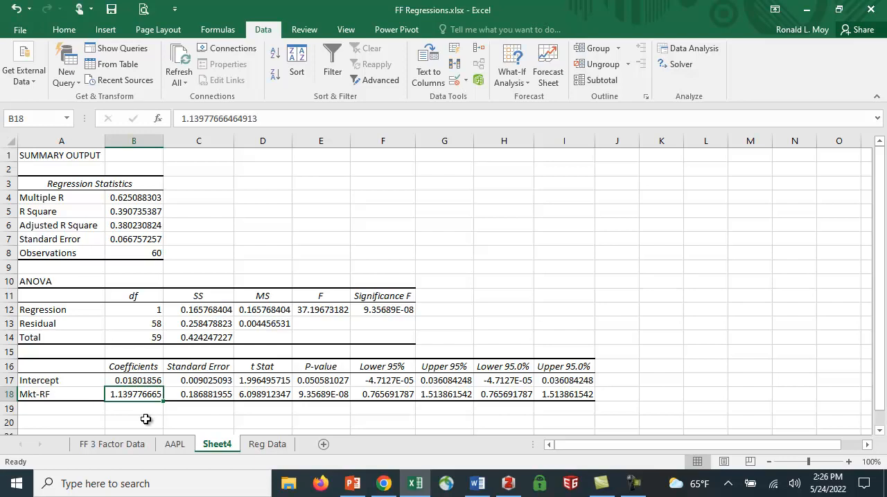
mouse_move(215, 408)
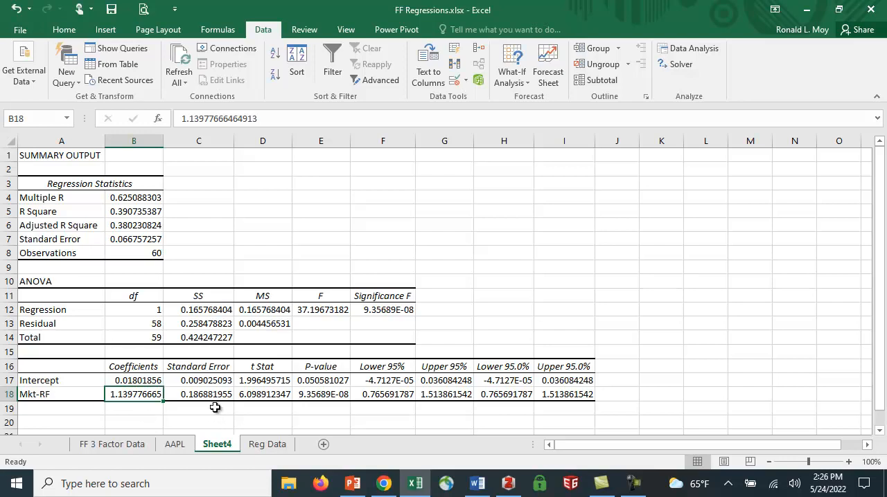
click(262, 394)
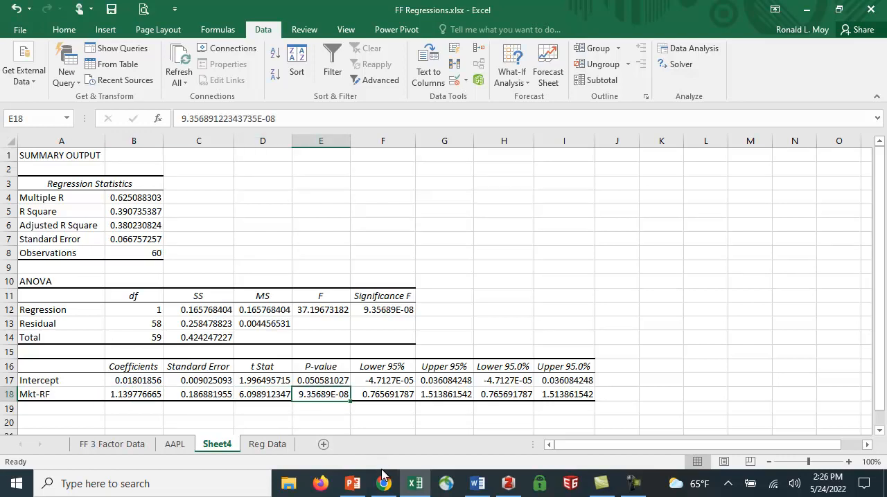
mouse_move(382, 406)
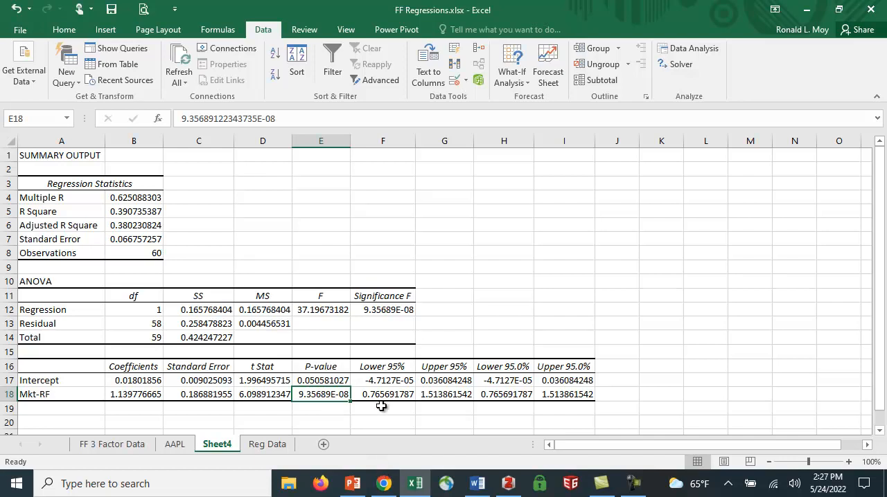
mouse_move(339, 411)
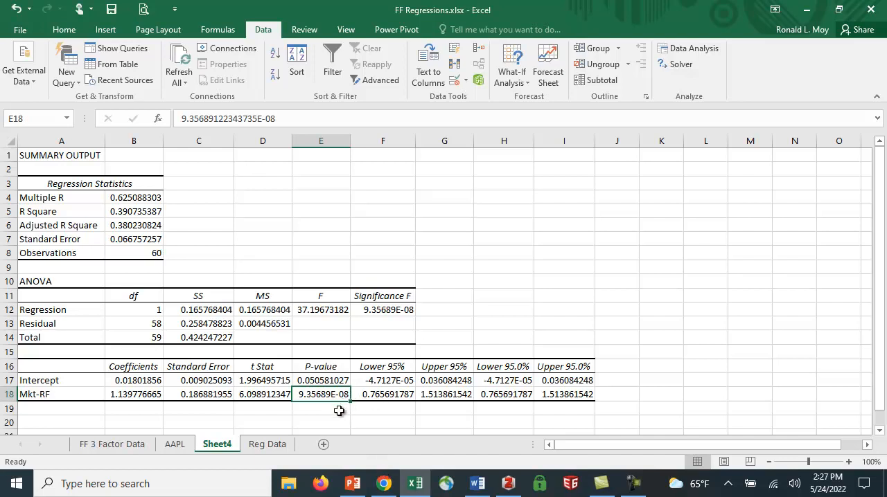
mouse_move(338, 404)
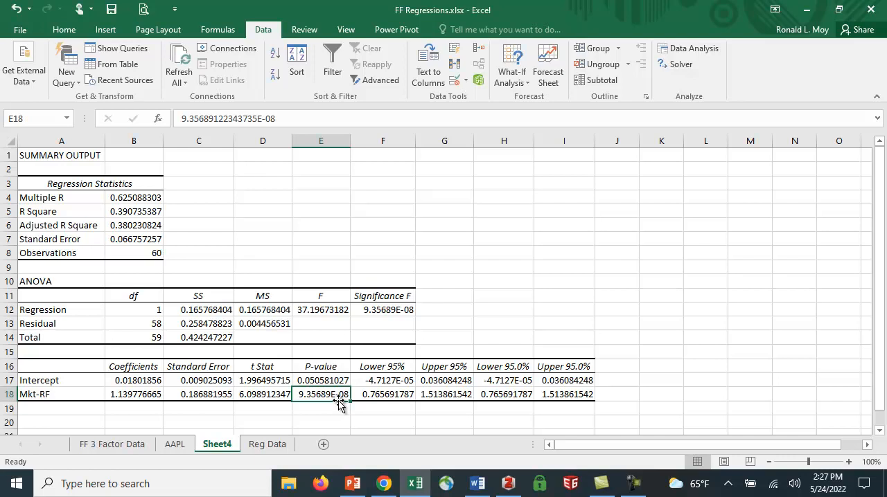
mouse_move(239, 392)
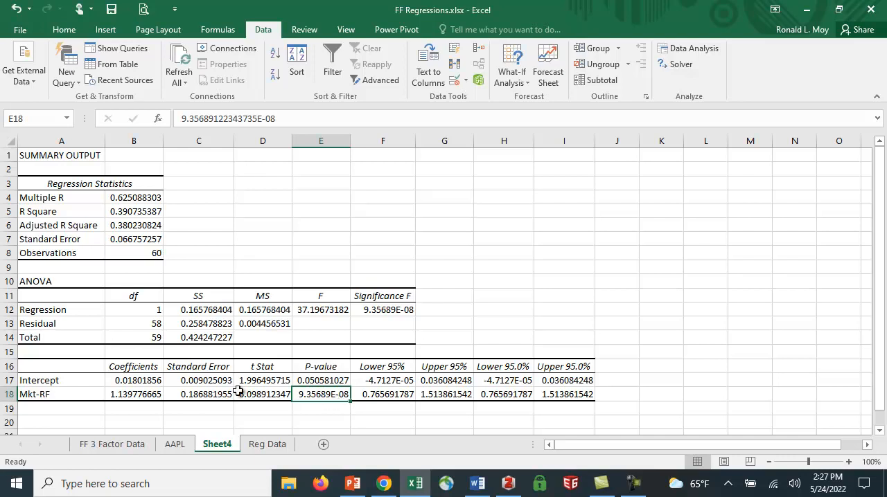
click(134, 381)
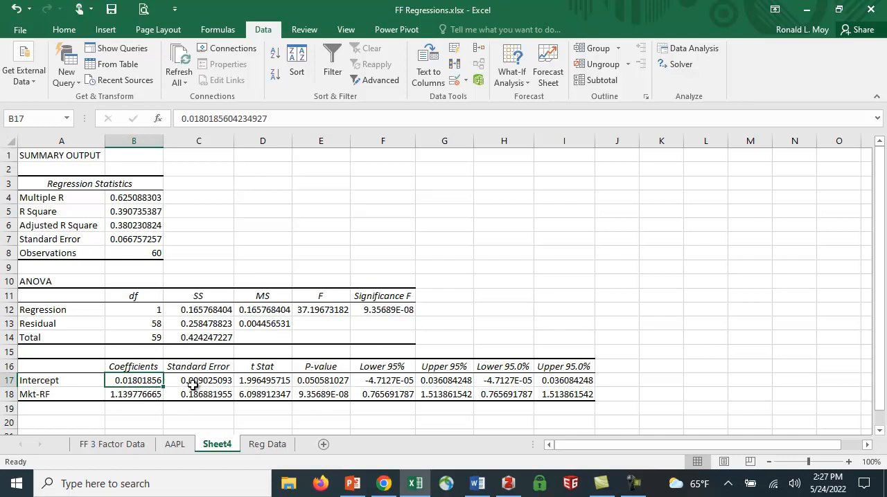
click(320, 381)
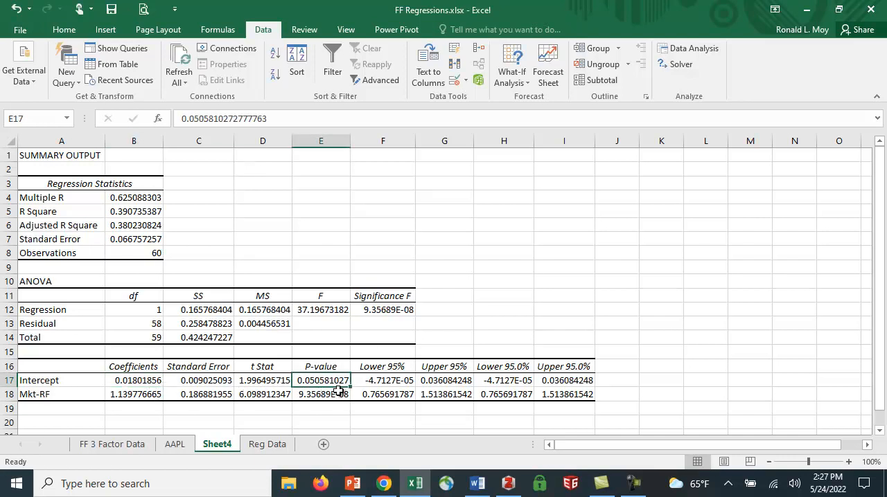
mouse_move(423, 429)
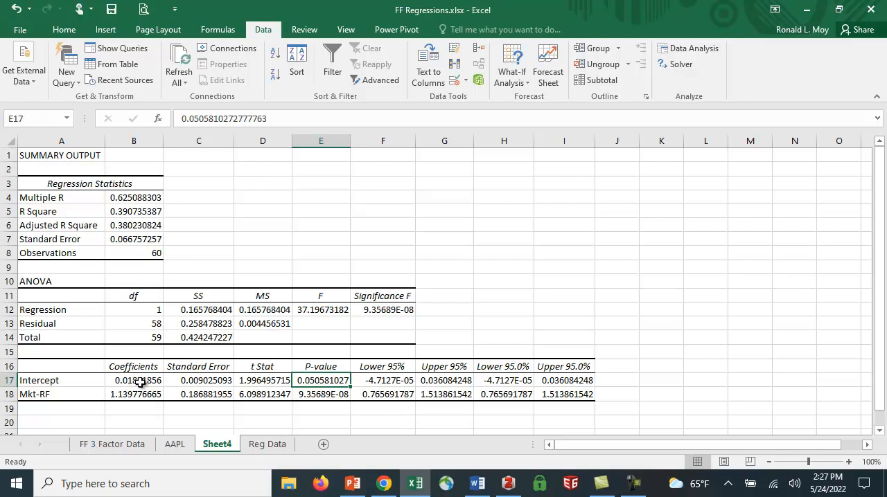
click(133, 380)
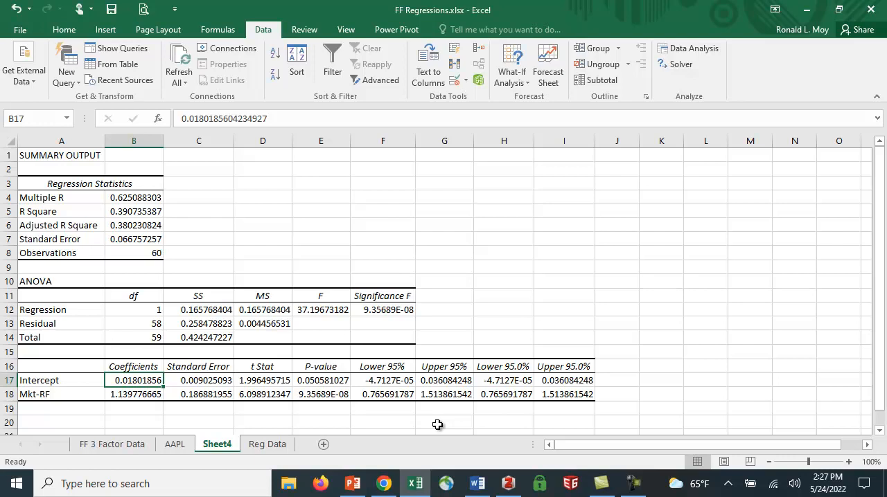
mouse_move(183, 417)
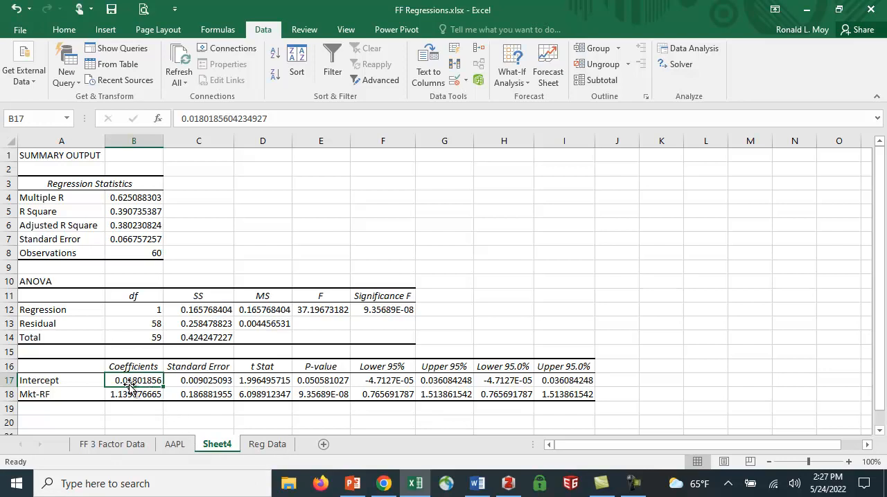
mouse_move(320, 382)
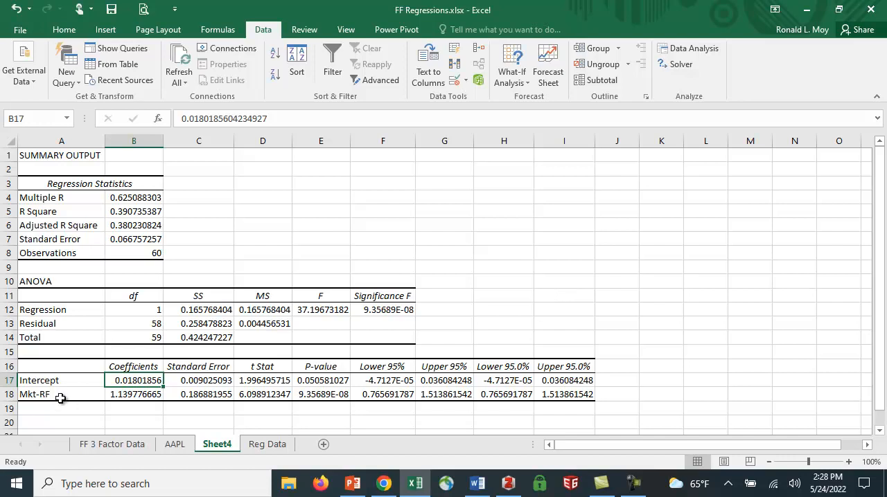
mouse_move(122, 394)
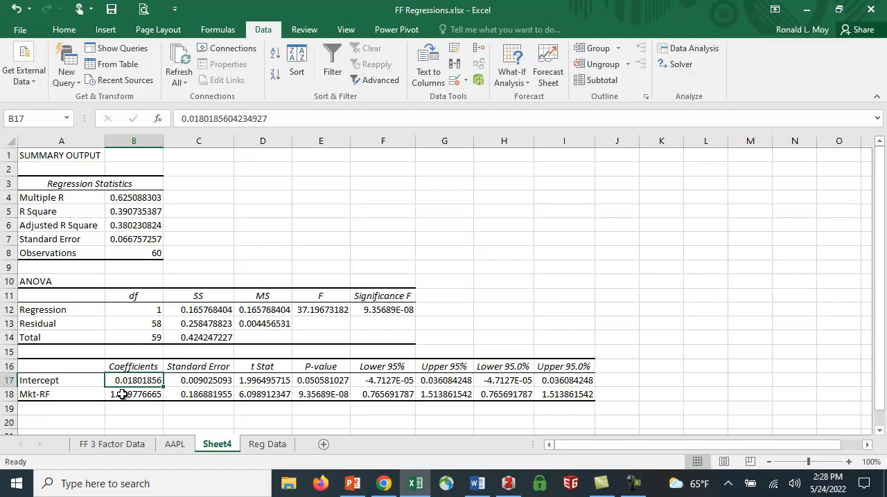